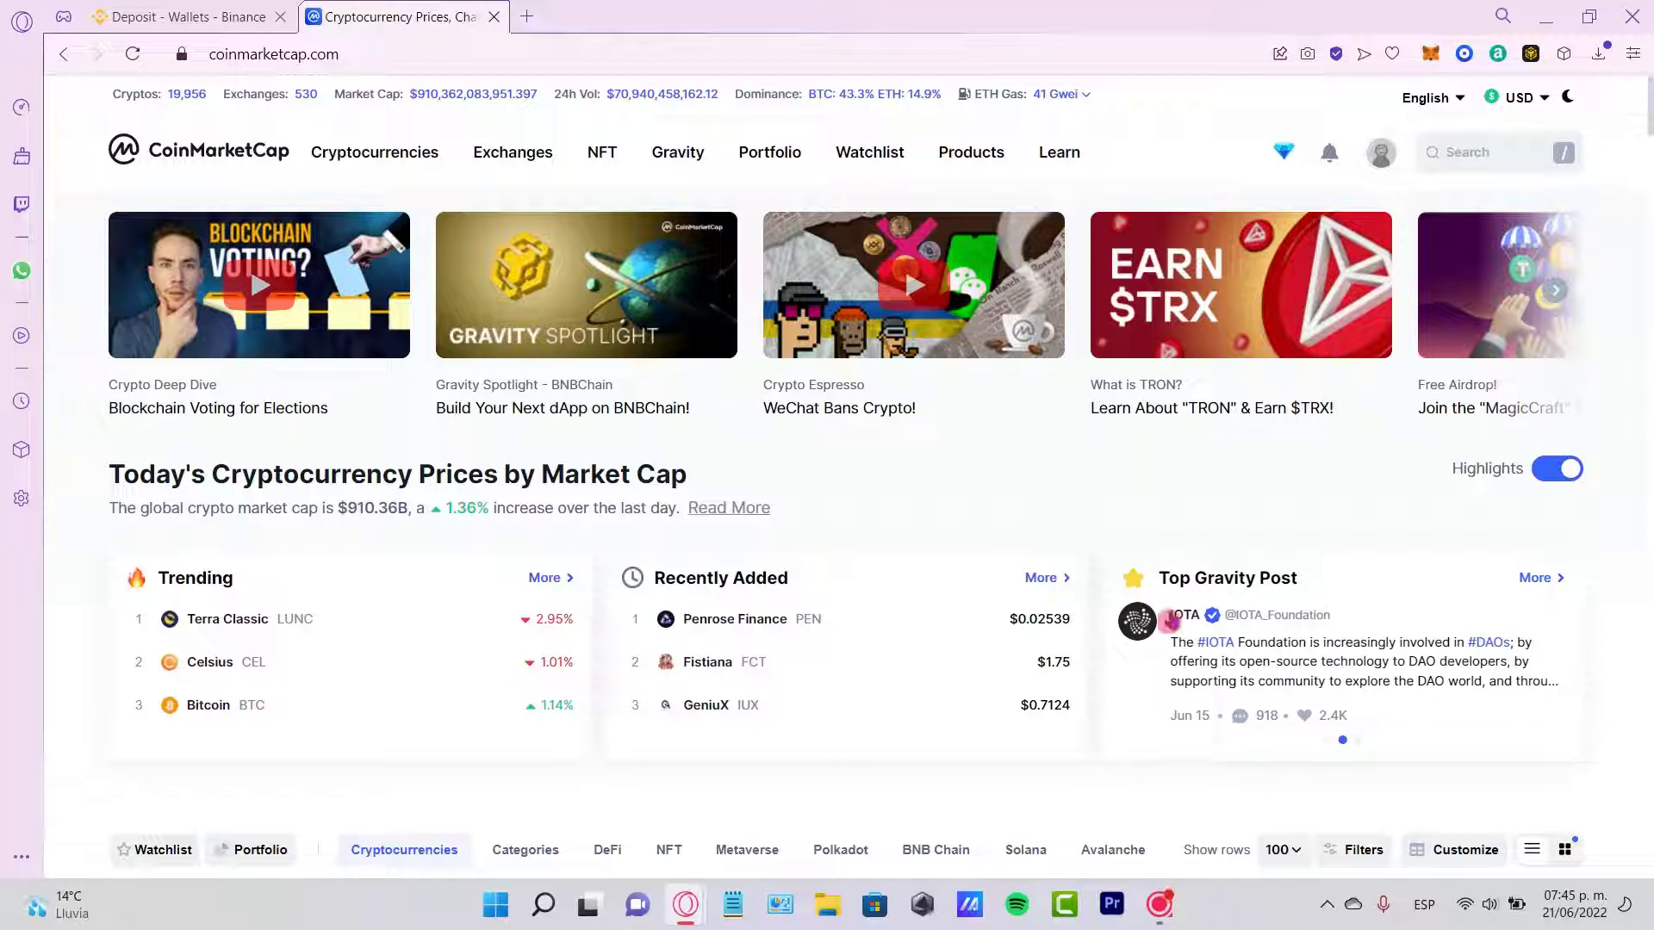
mouse_move(1283, 153)
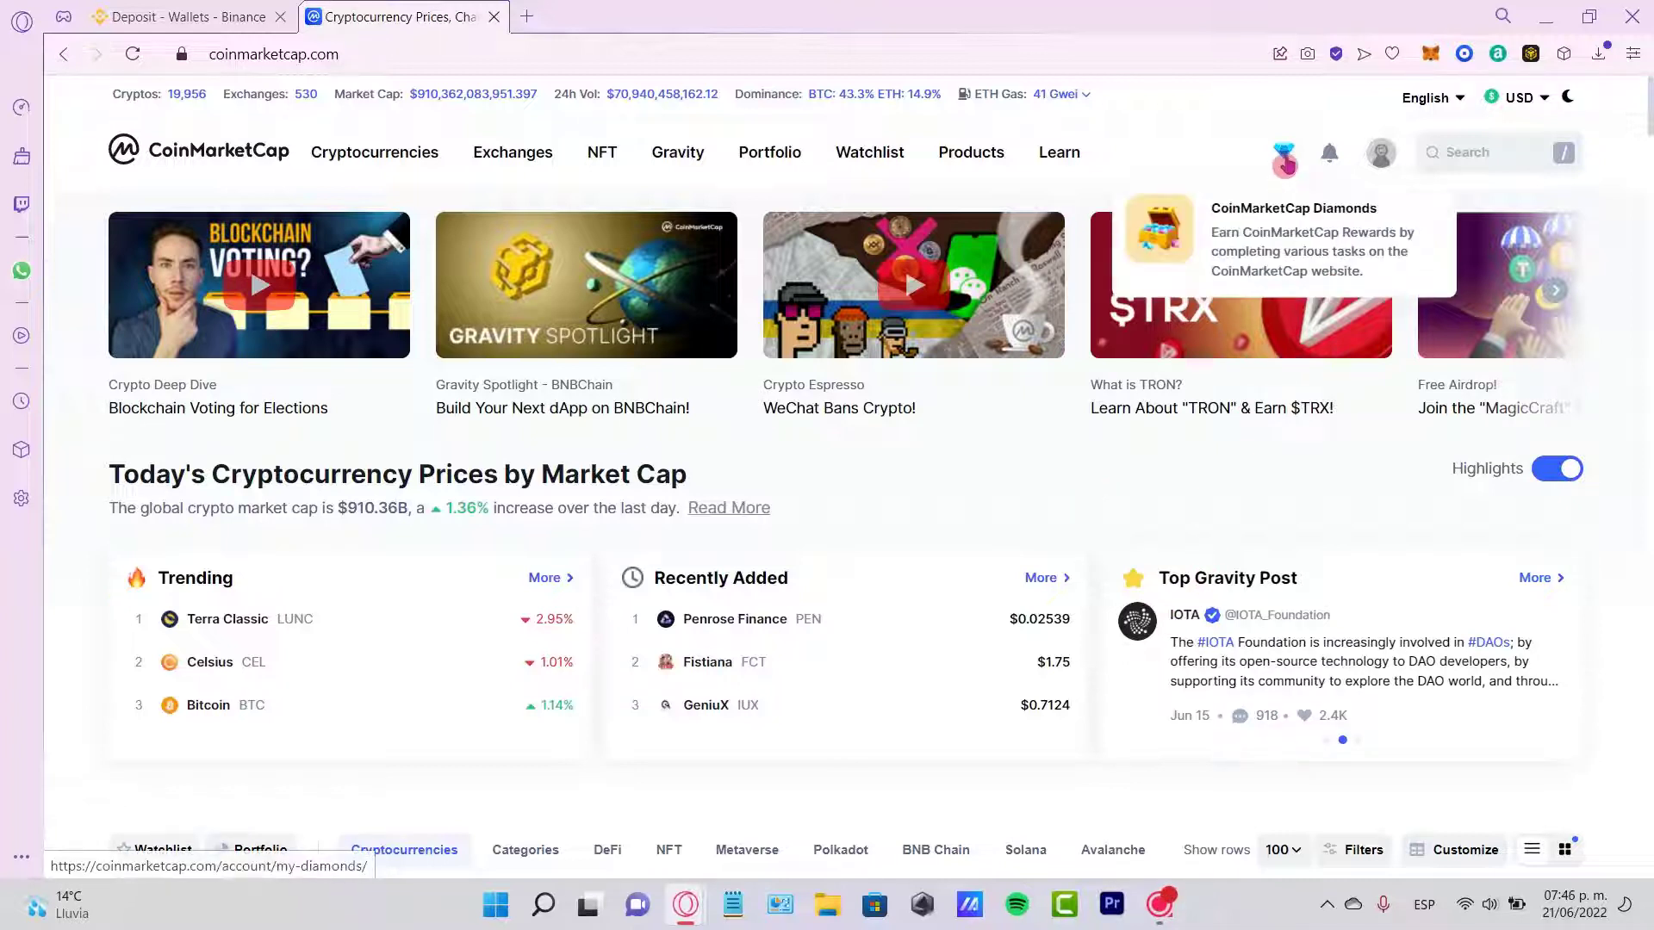
Open the Diamonds rewards page and scroll to the Join an Airdrop daily task.
left_click(1381, 153)
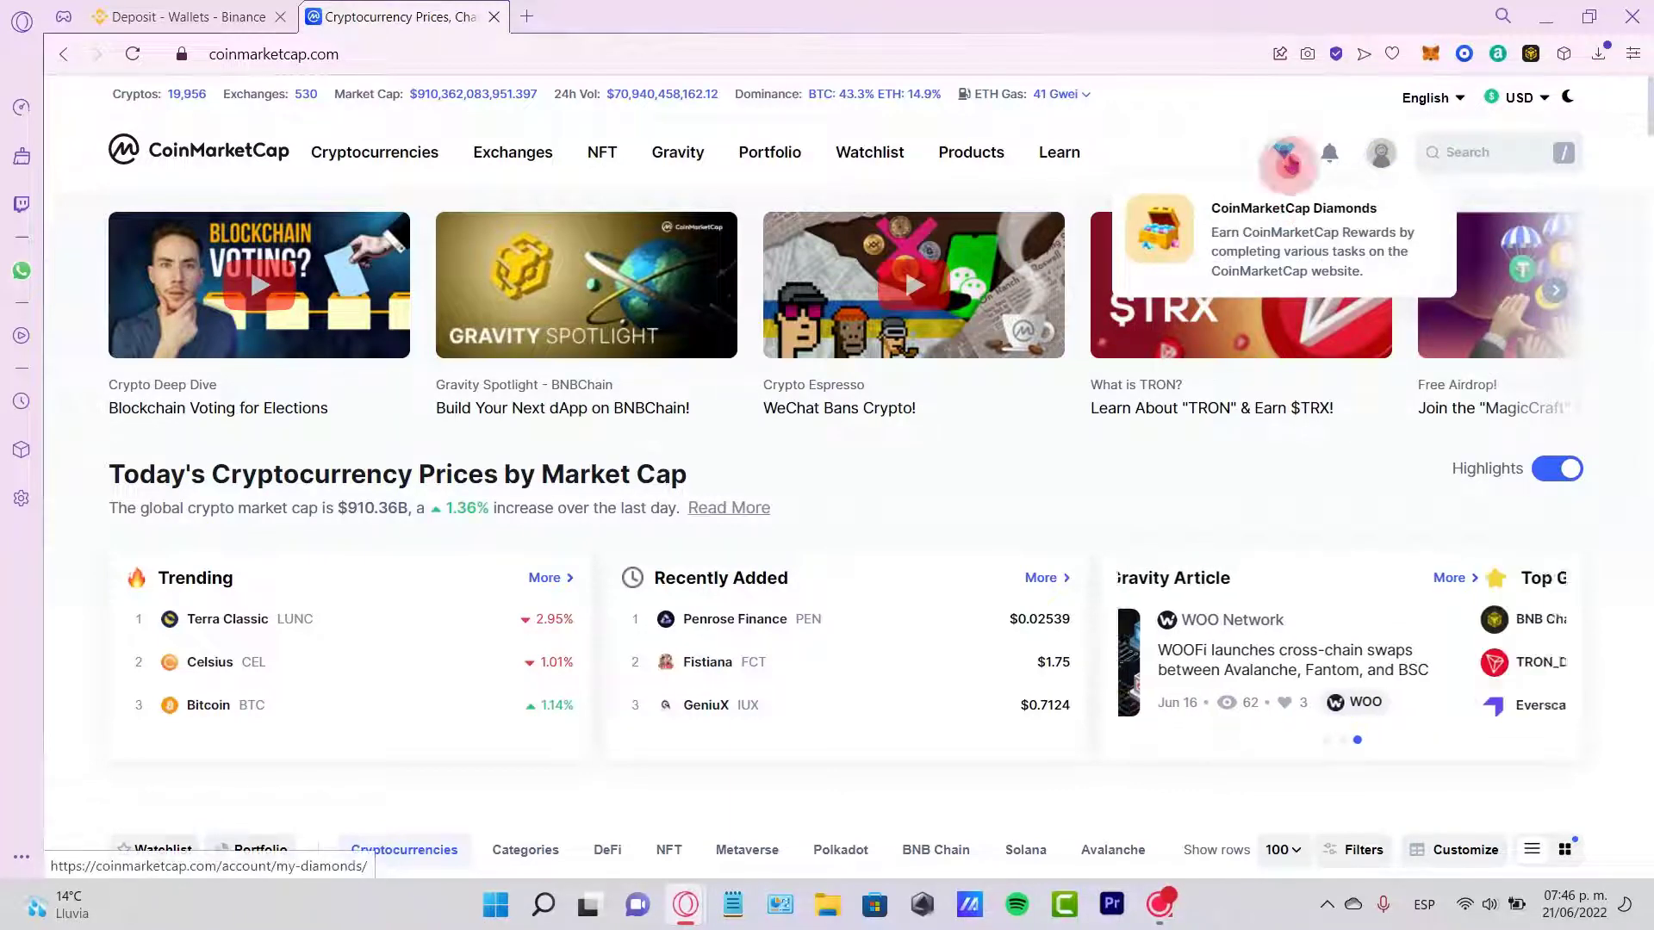
left_click(1286, 153)
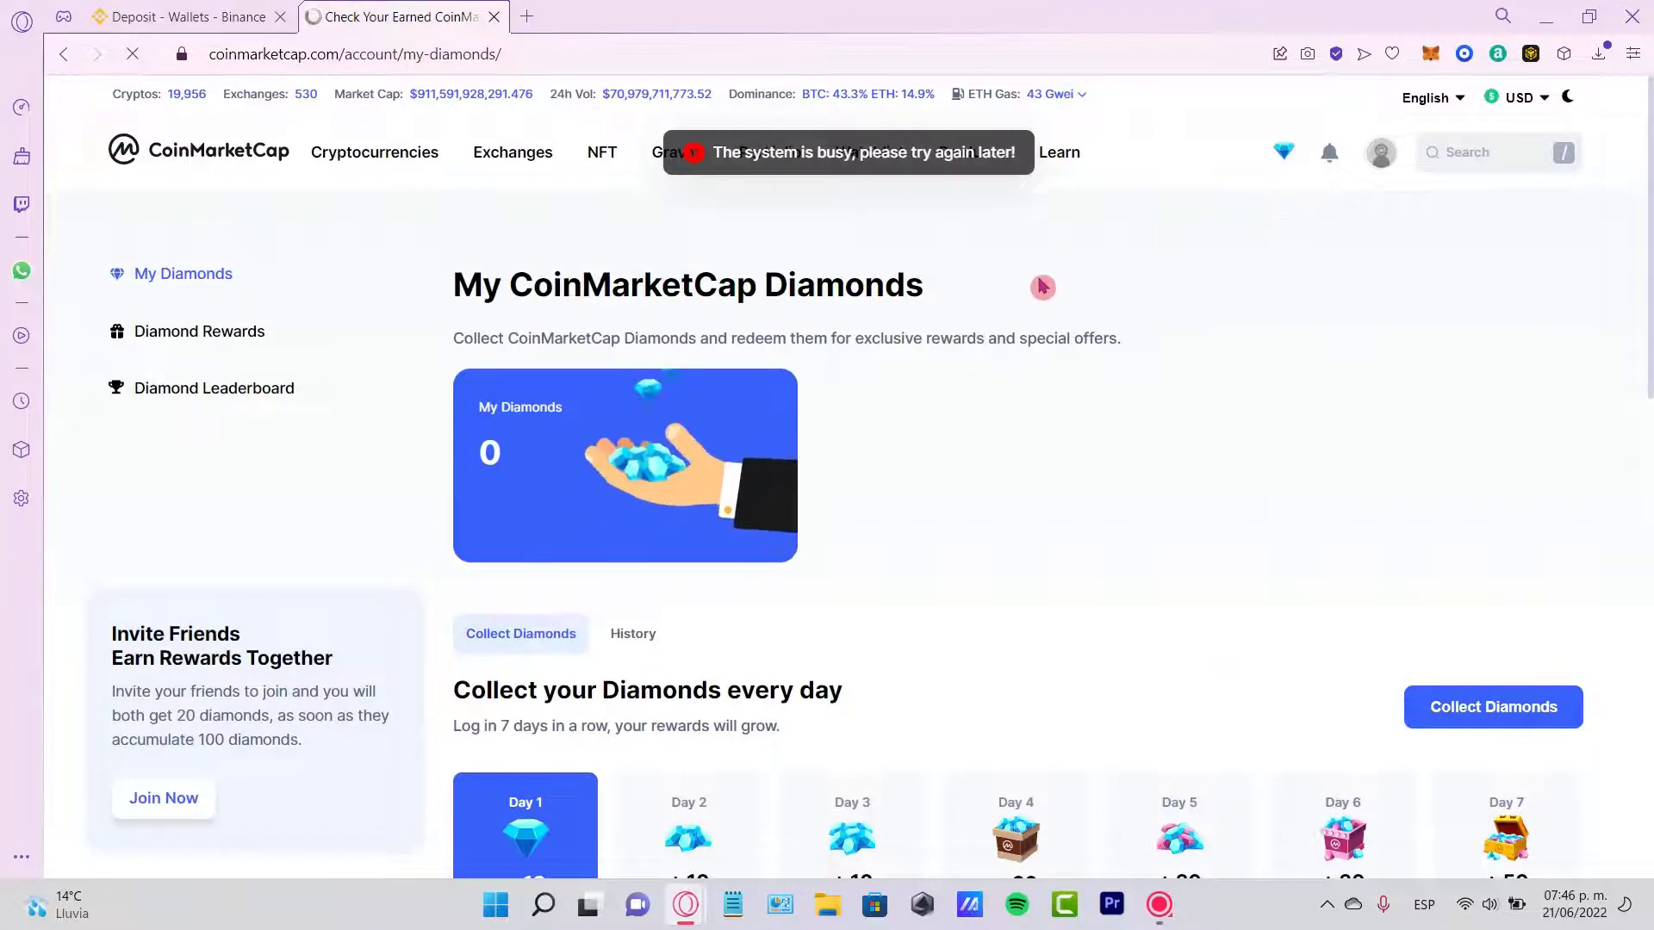
scroll("down", 3)
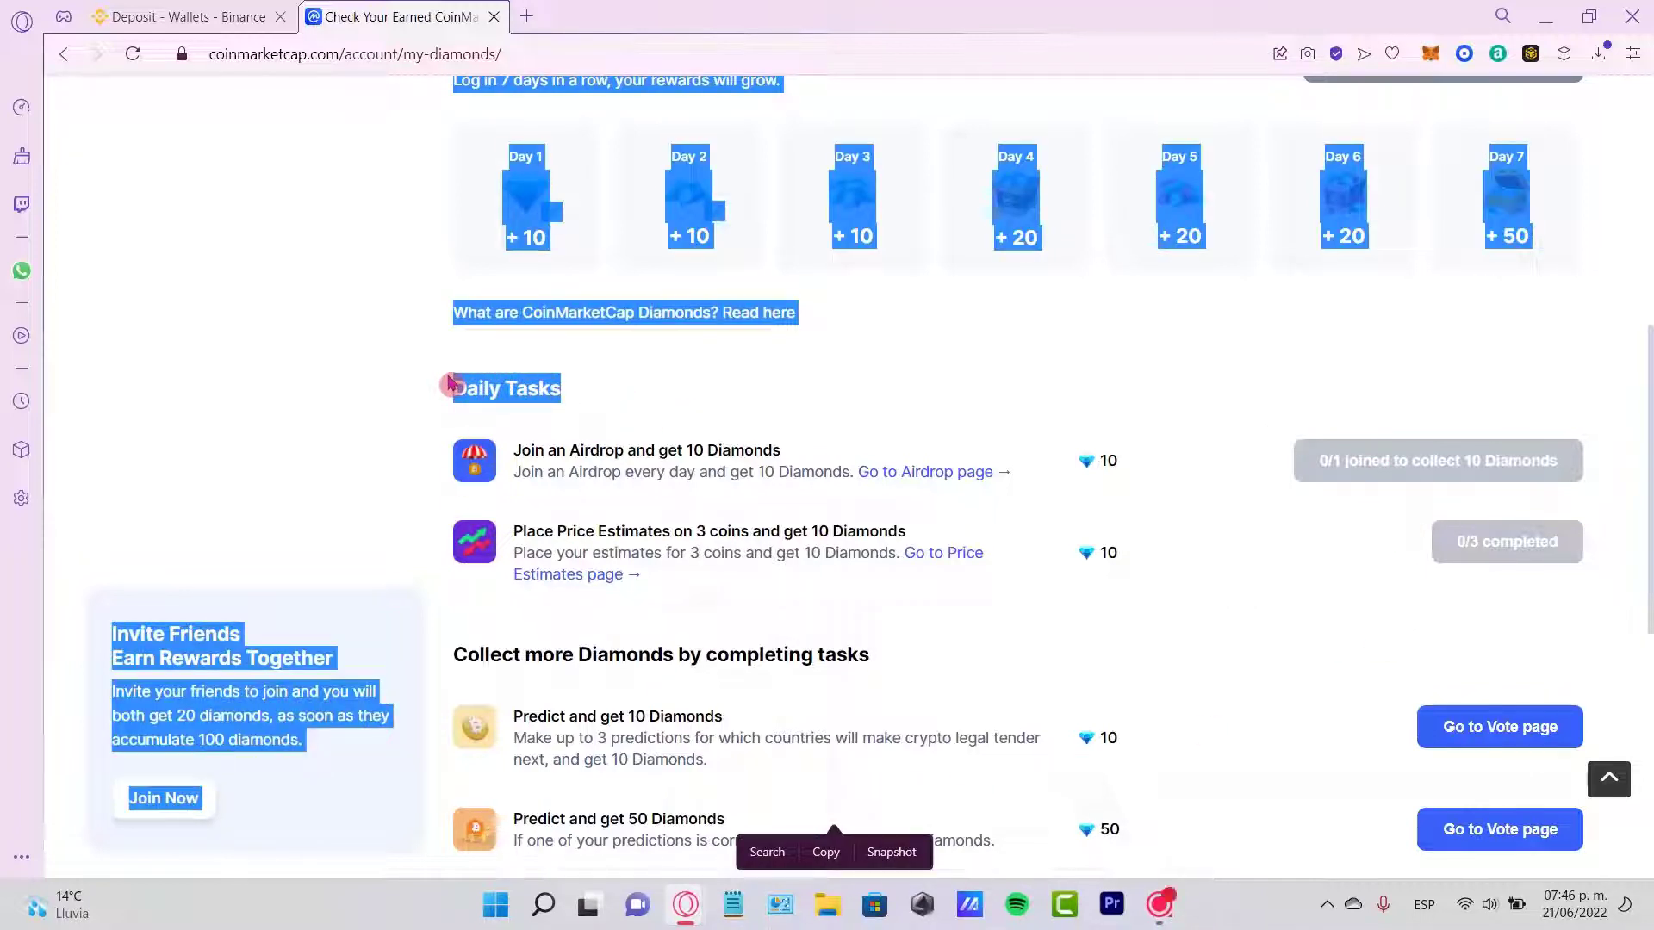
mouse_move(605, 416)
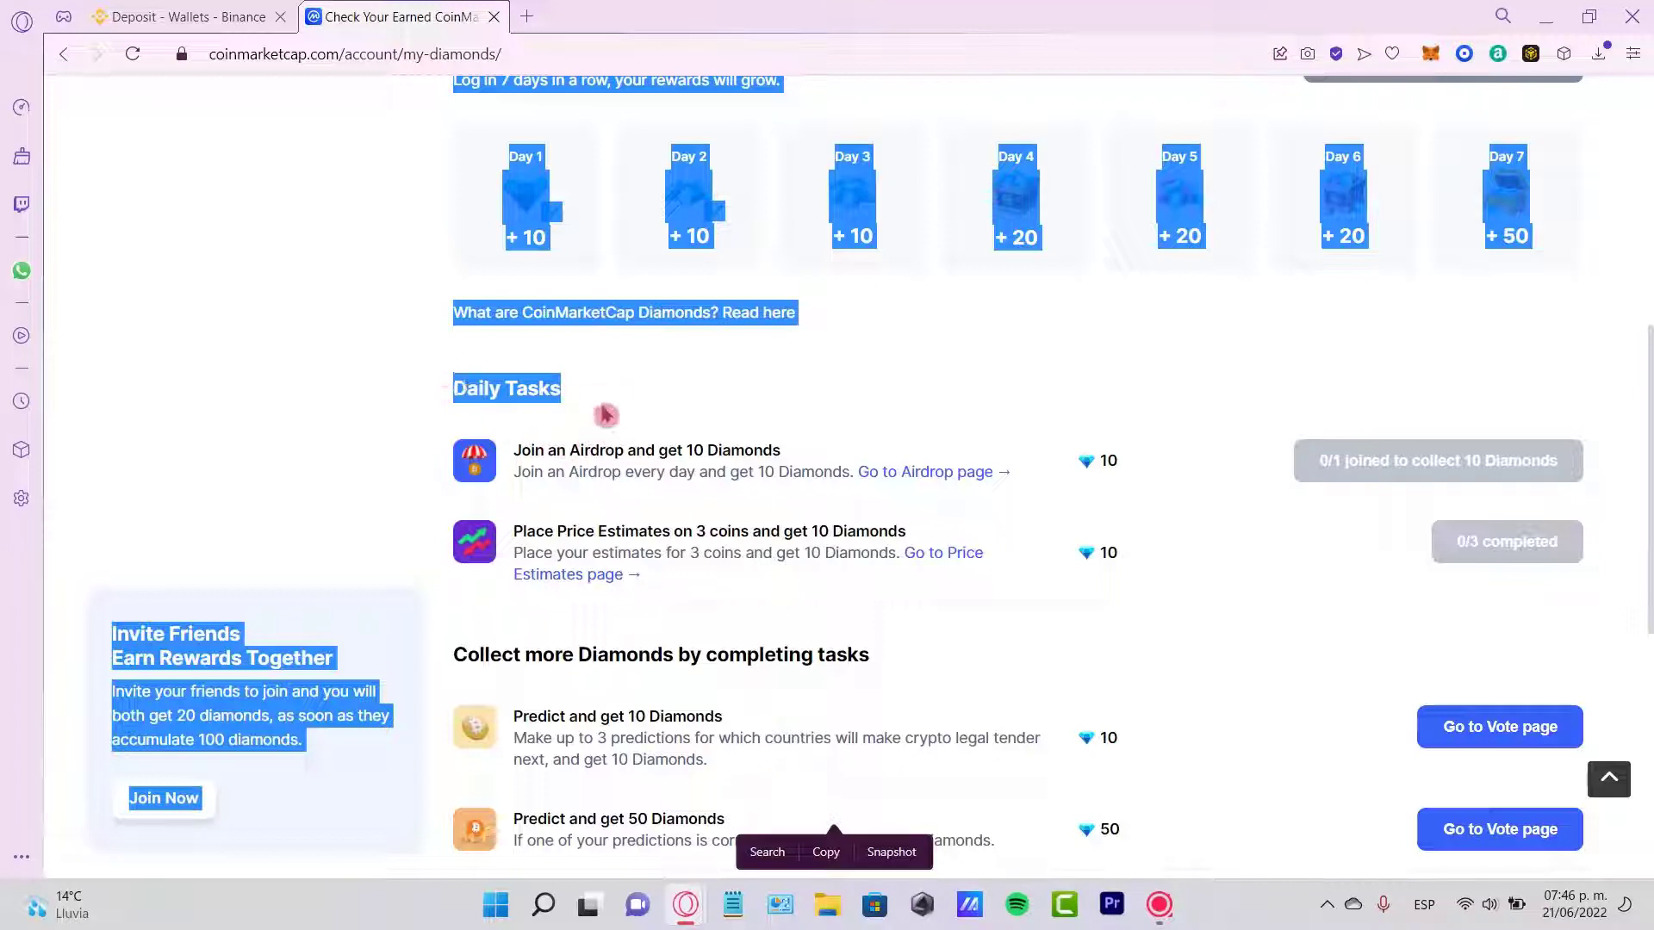
left_click(654, 382)
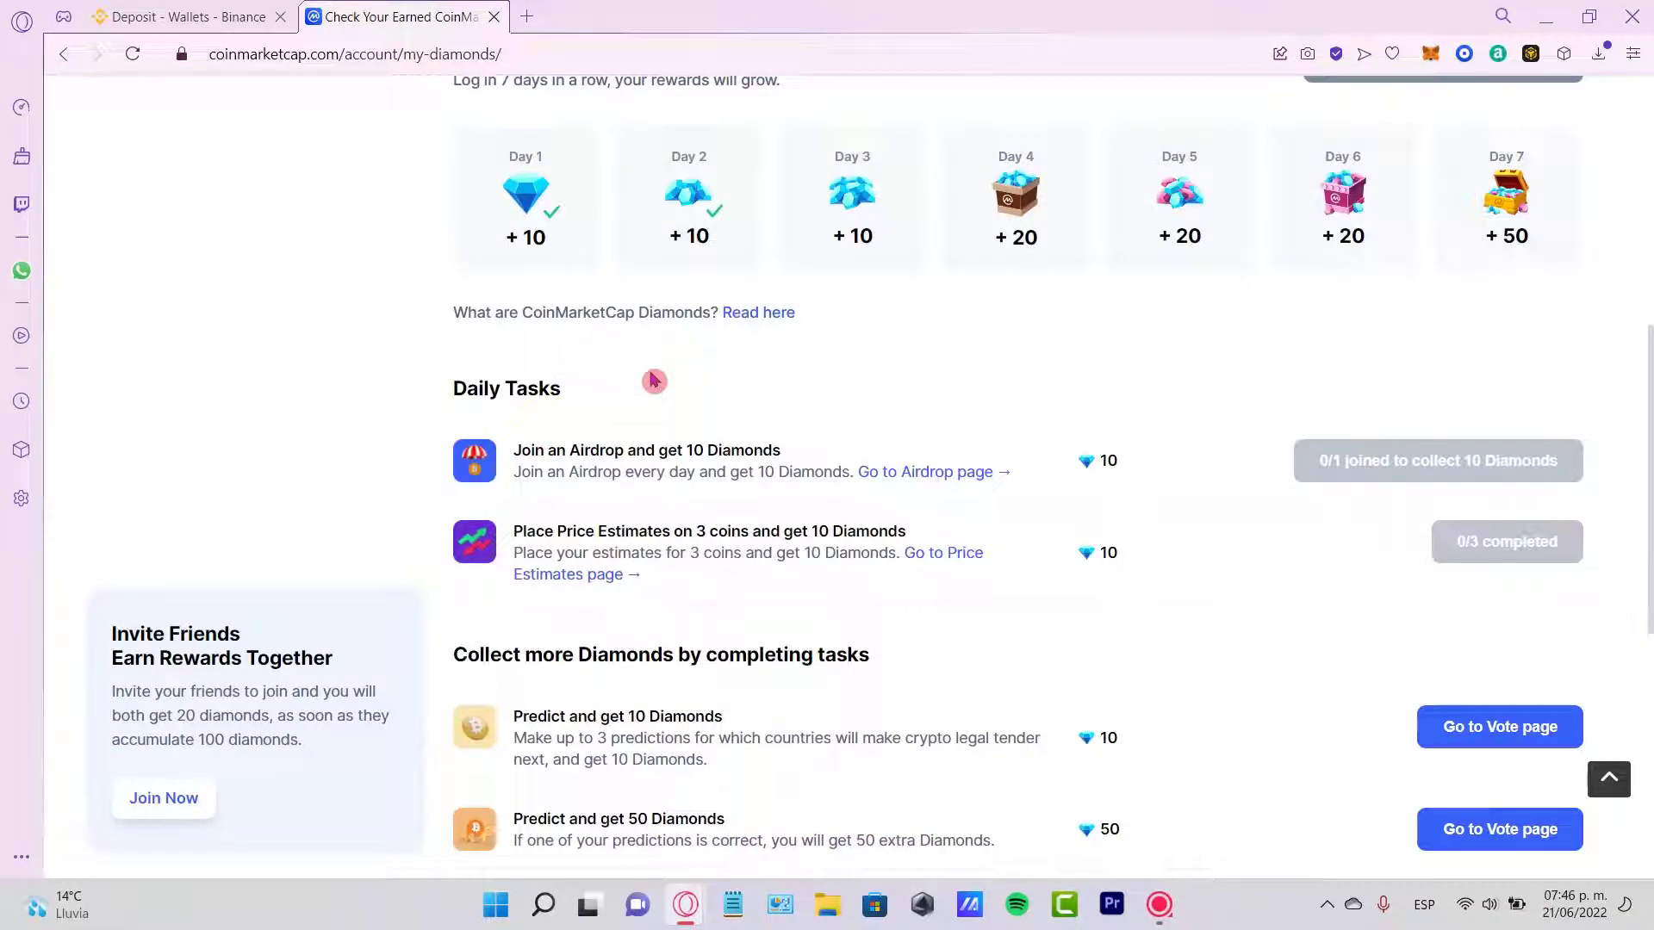
left_click(501, 457)
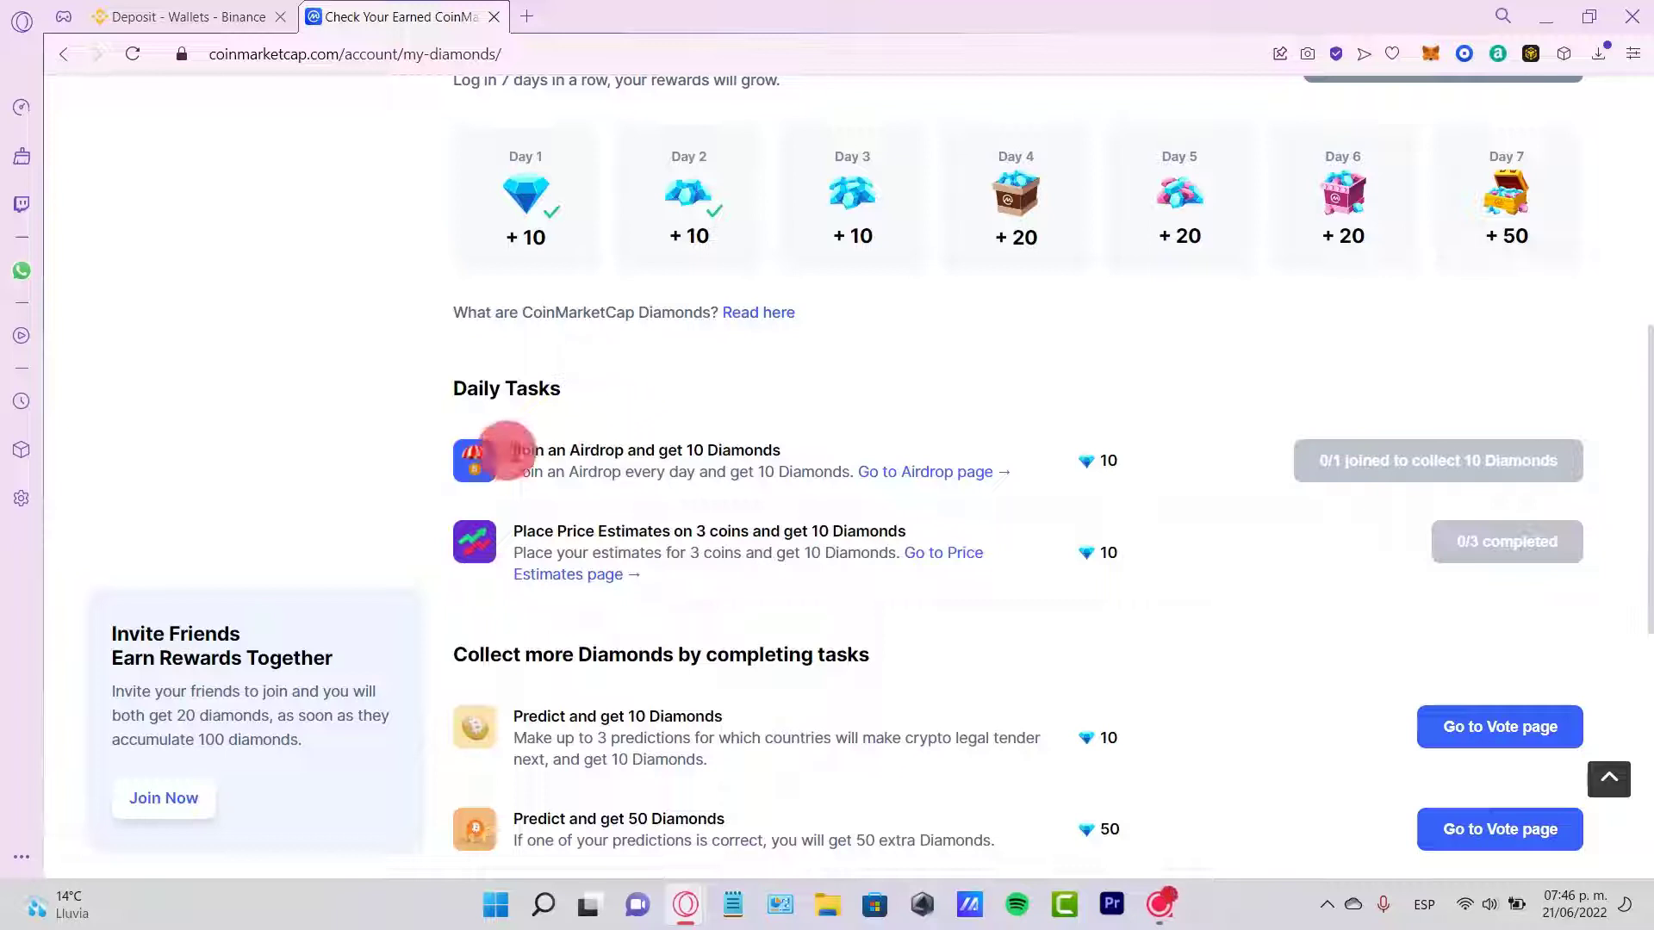
double_click(561, 450)
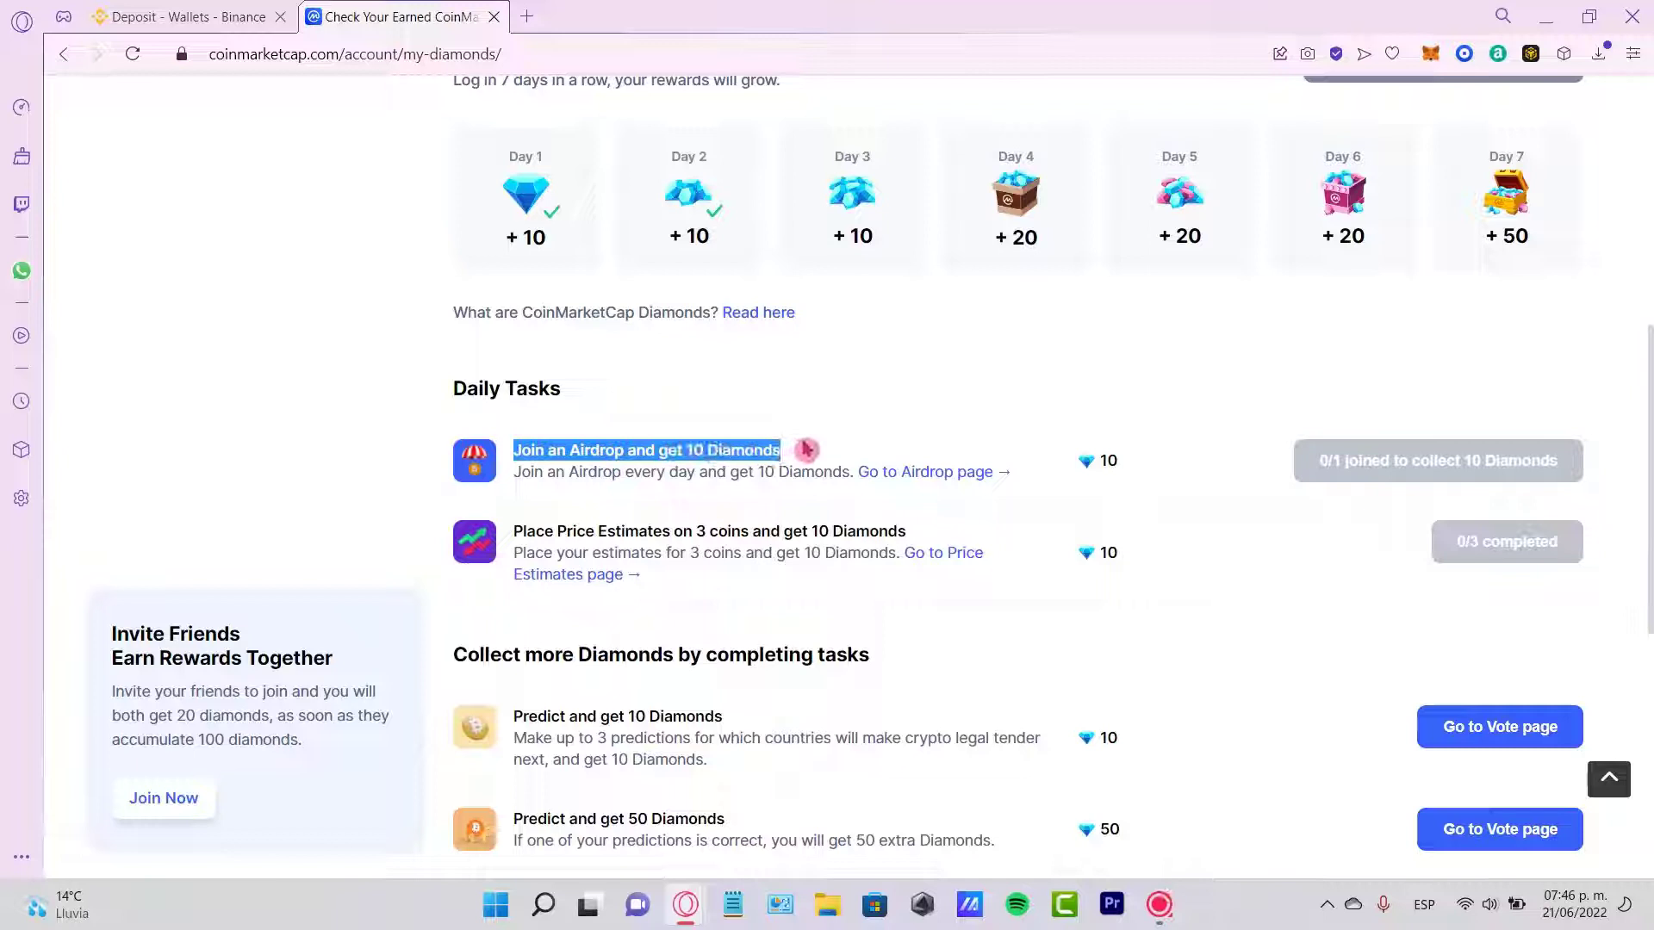
mouse_move(918, 481)
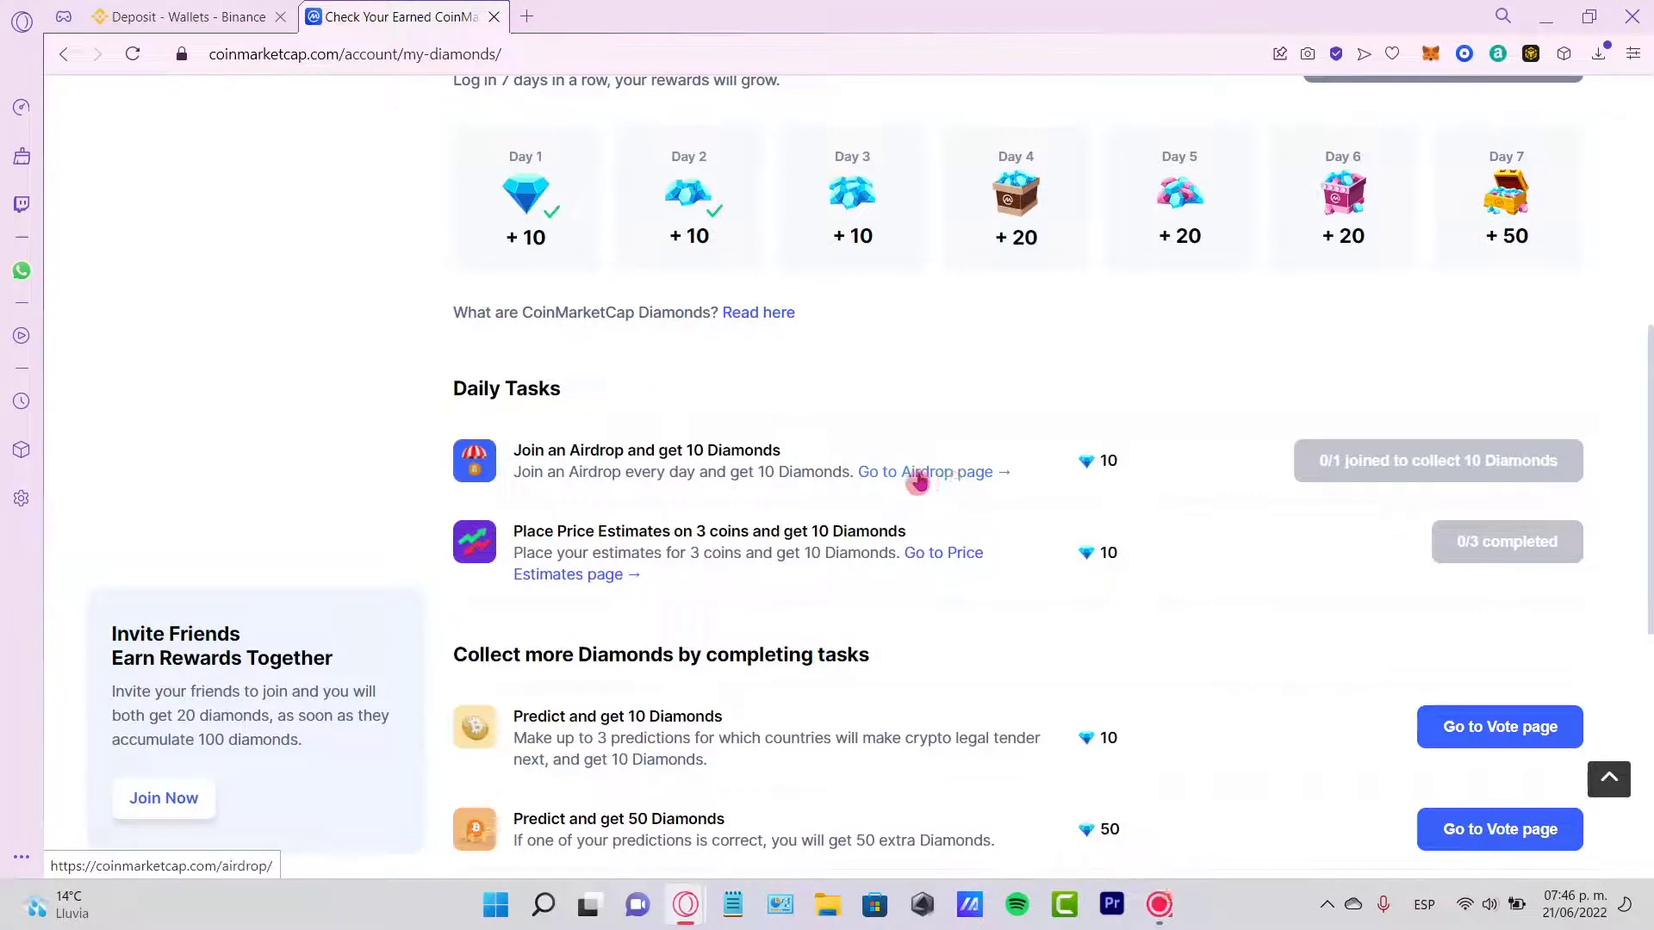
Follow the task link to Airdrops and scroll to the ongoing Mones, Caduceus, MagicCraft list.
left_click(936, 472)
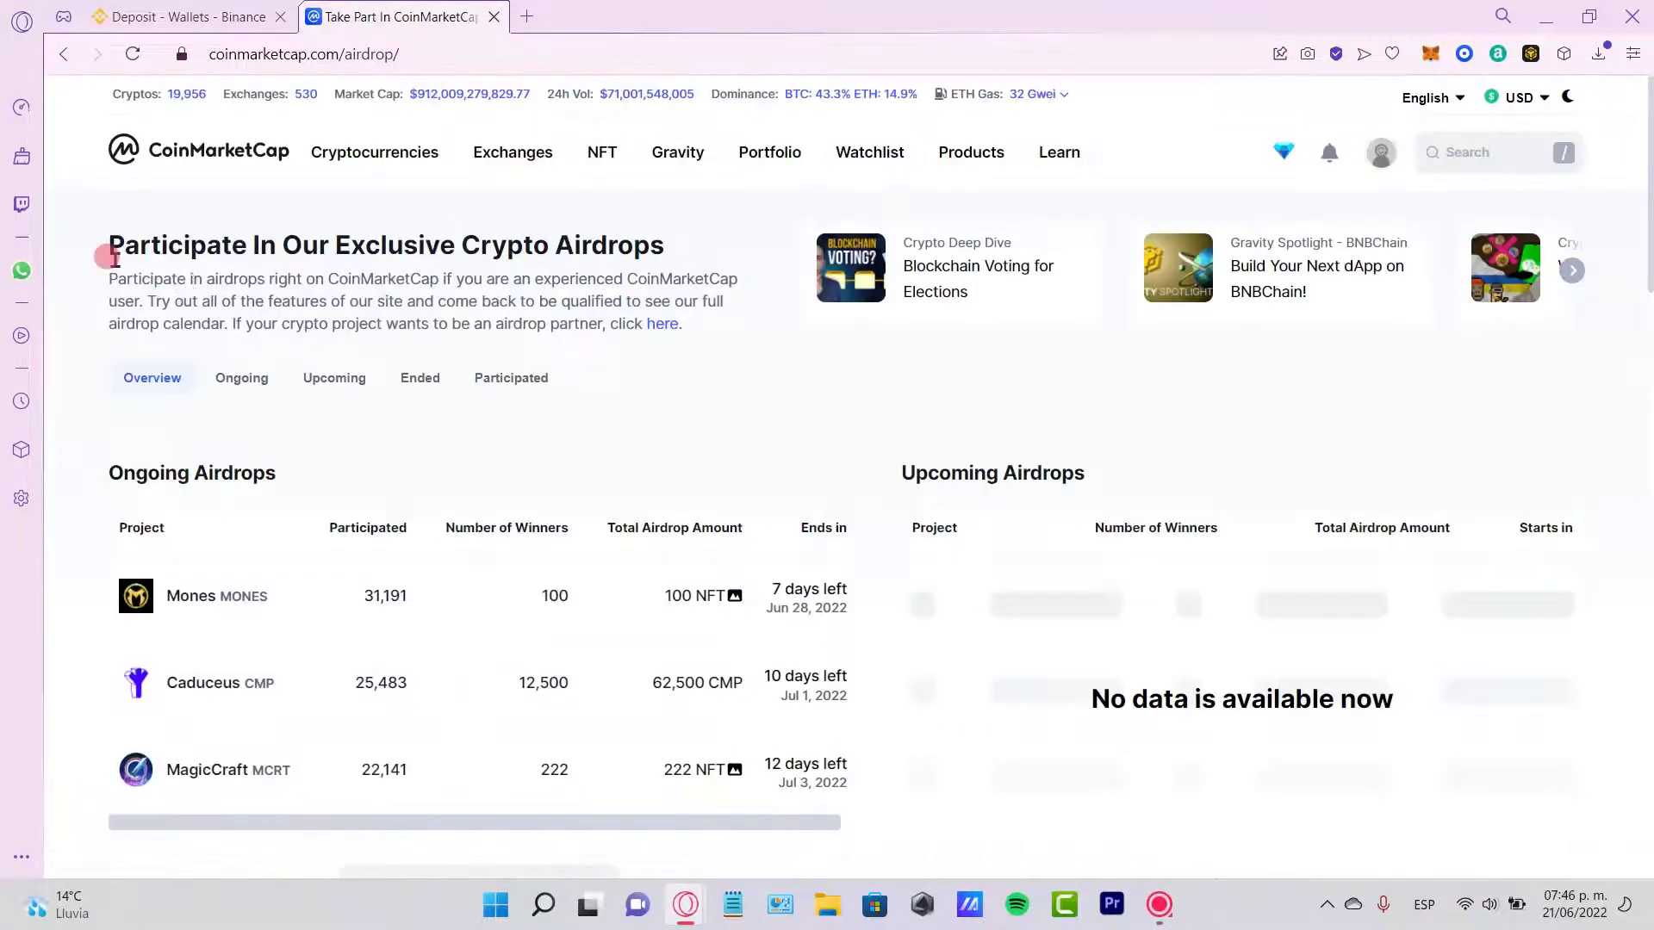
left_click_drag(124, 244, 417, 244)
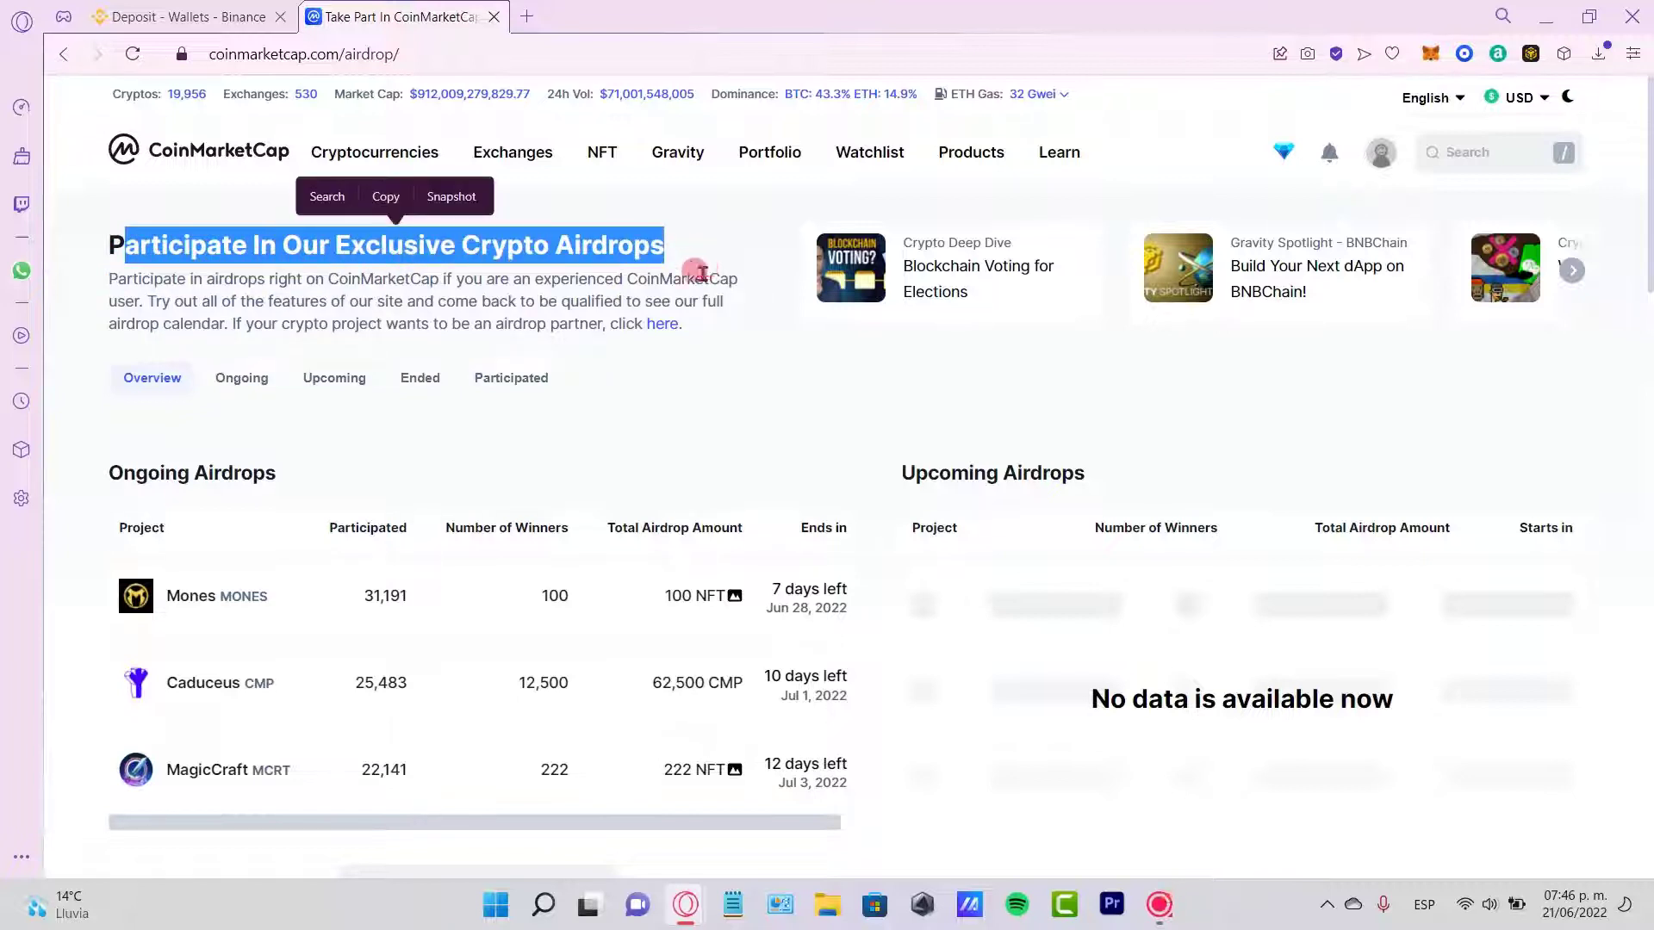
scroll("down", 3)
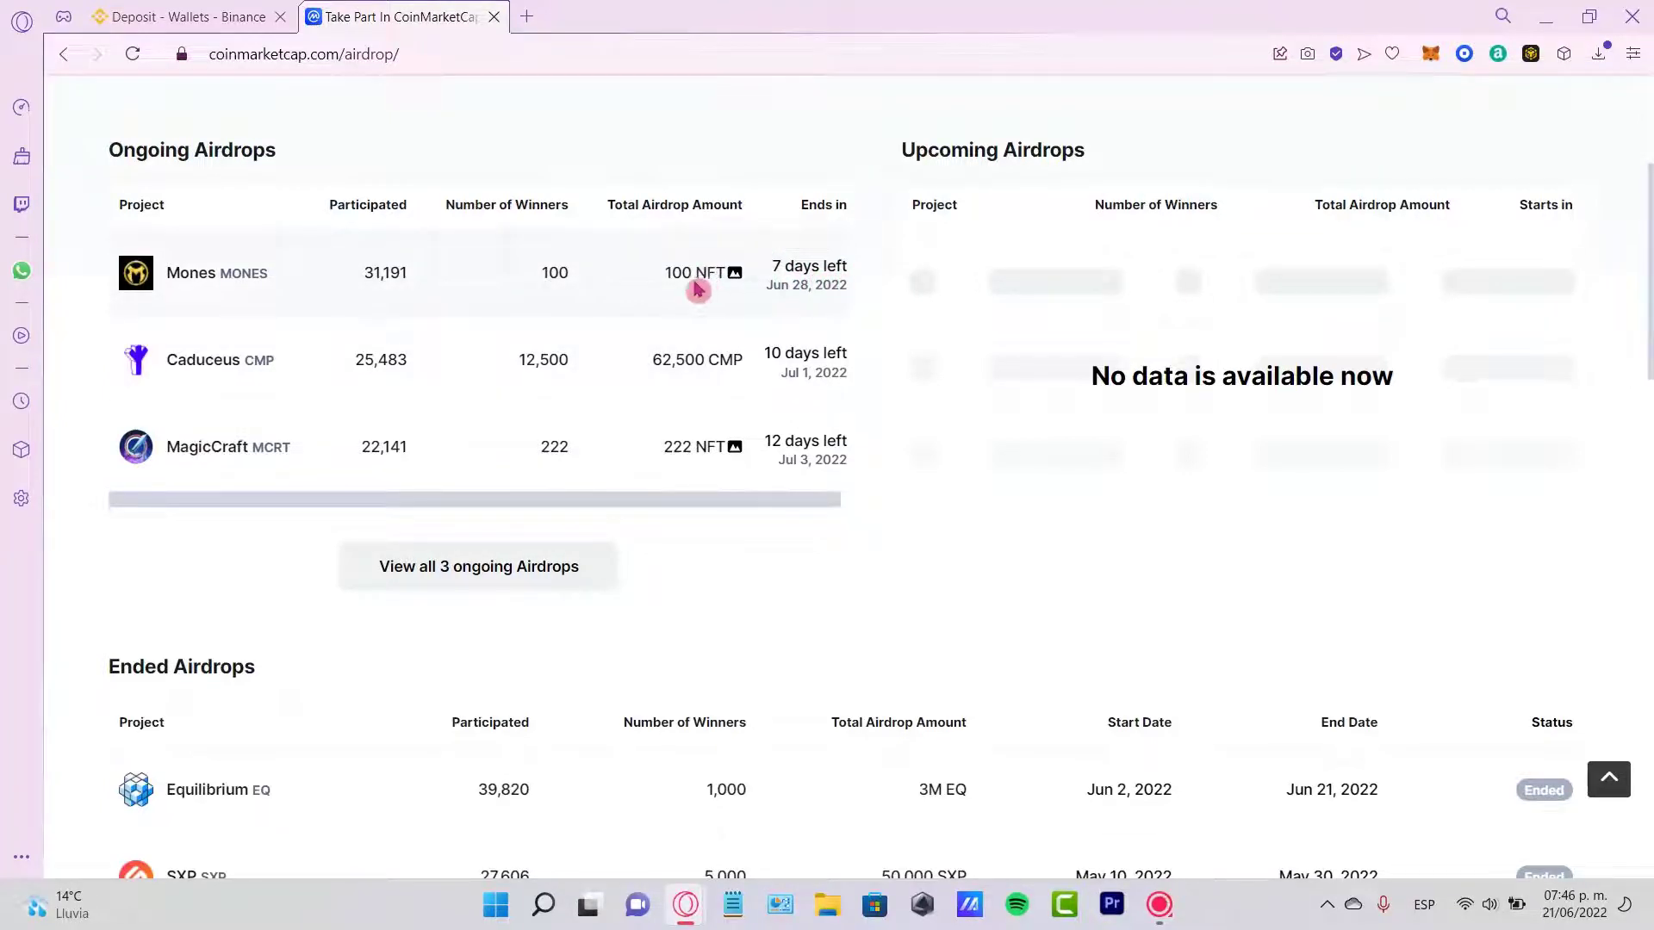
double_click(694, 273)
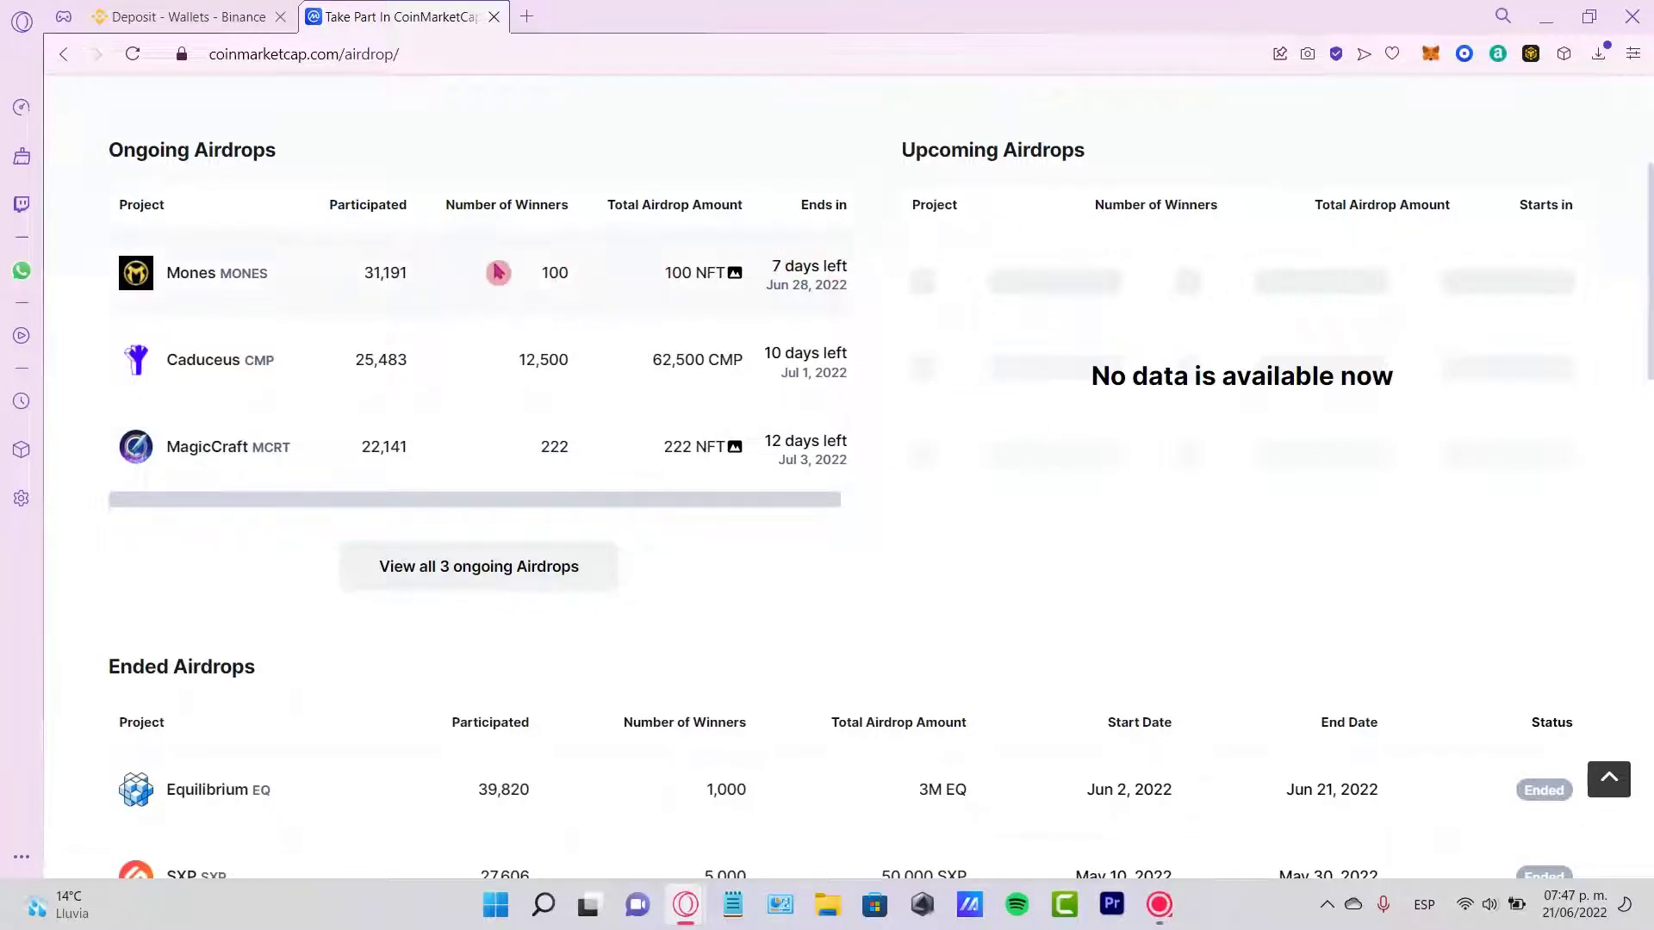
mouse_move(383, 264)
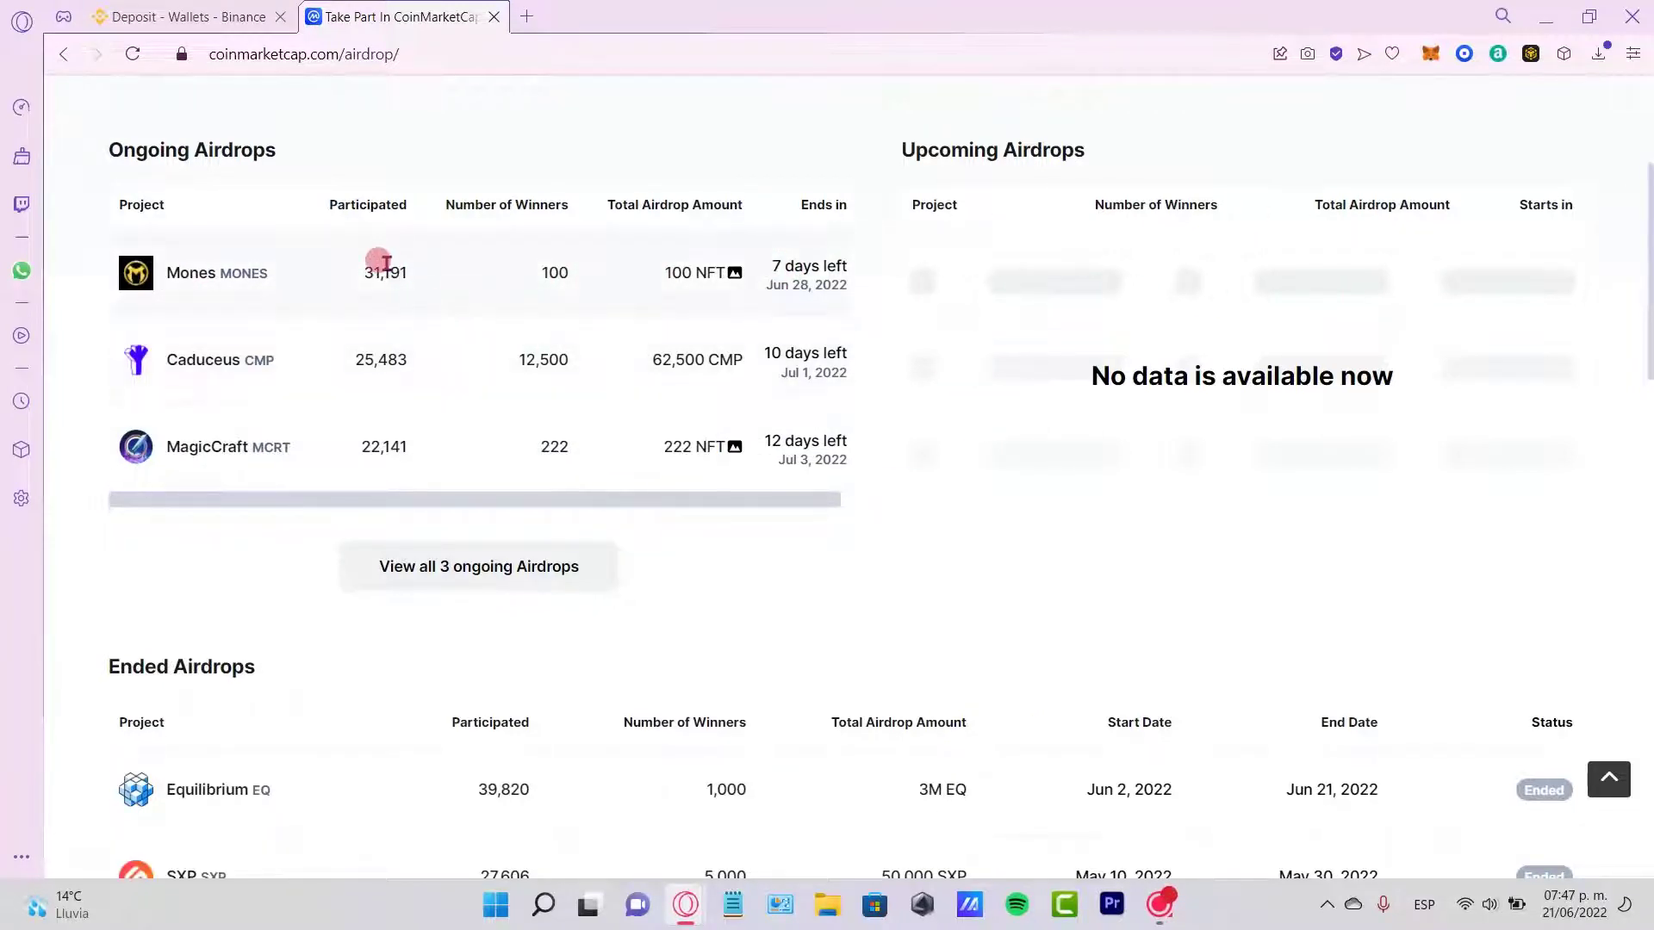
mouse_move(270, 455)
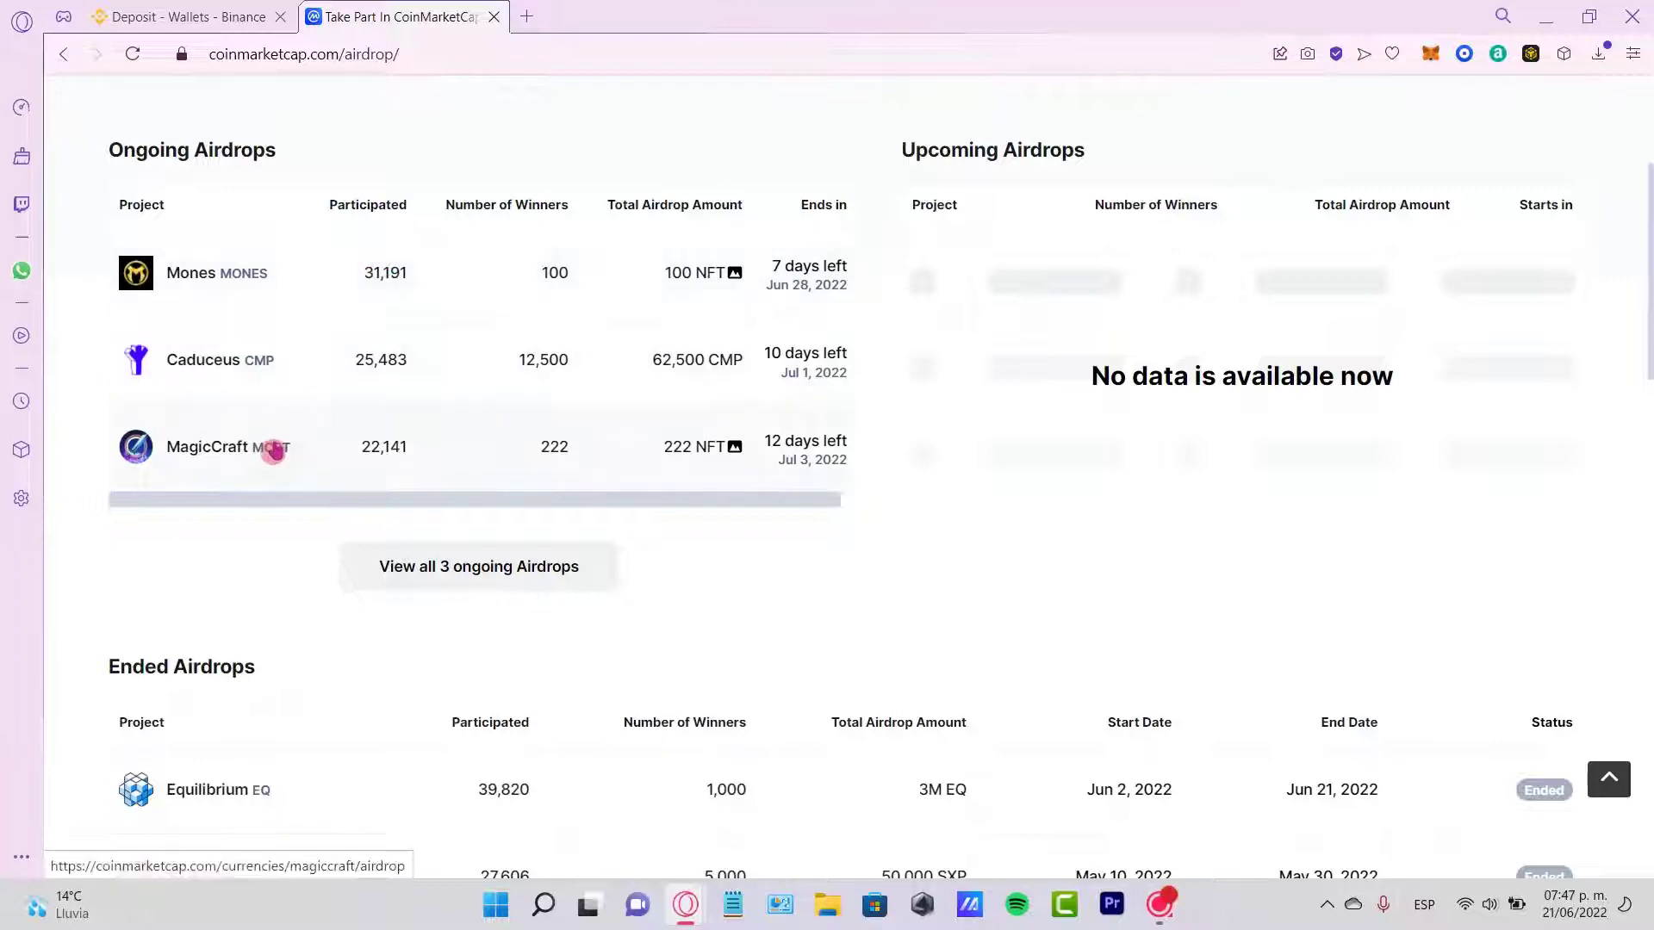
Open the MagicCraft Genesis NFT airdrop details and scroll through them.
left_click(207, 448)
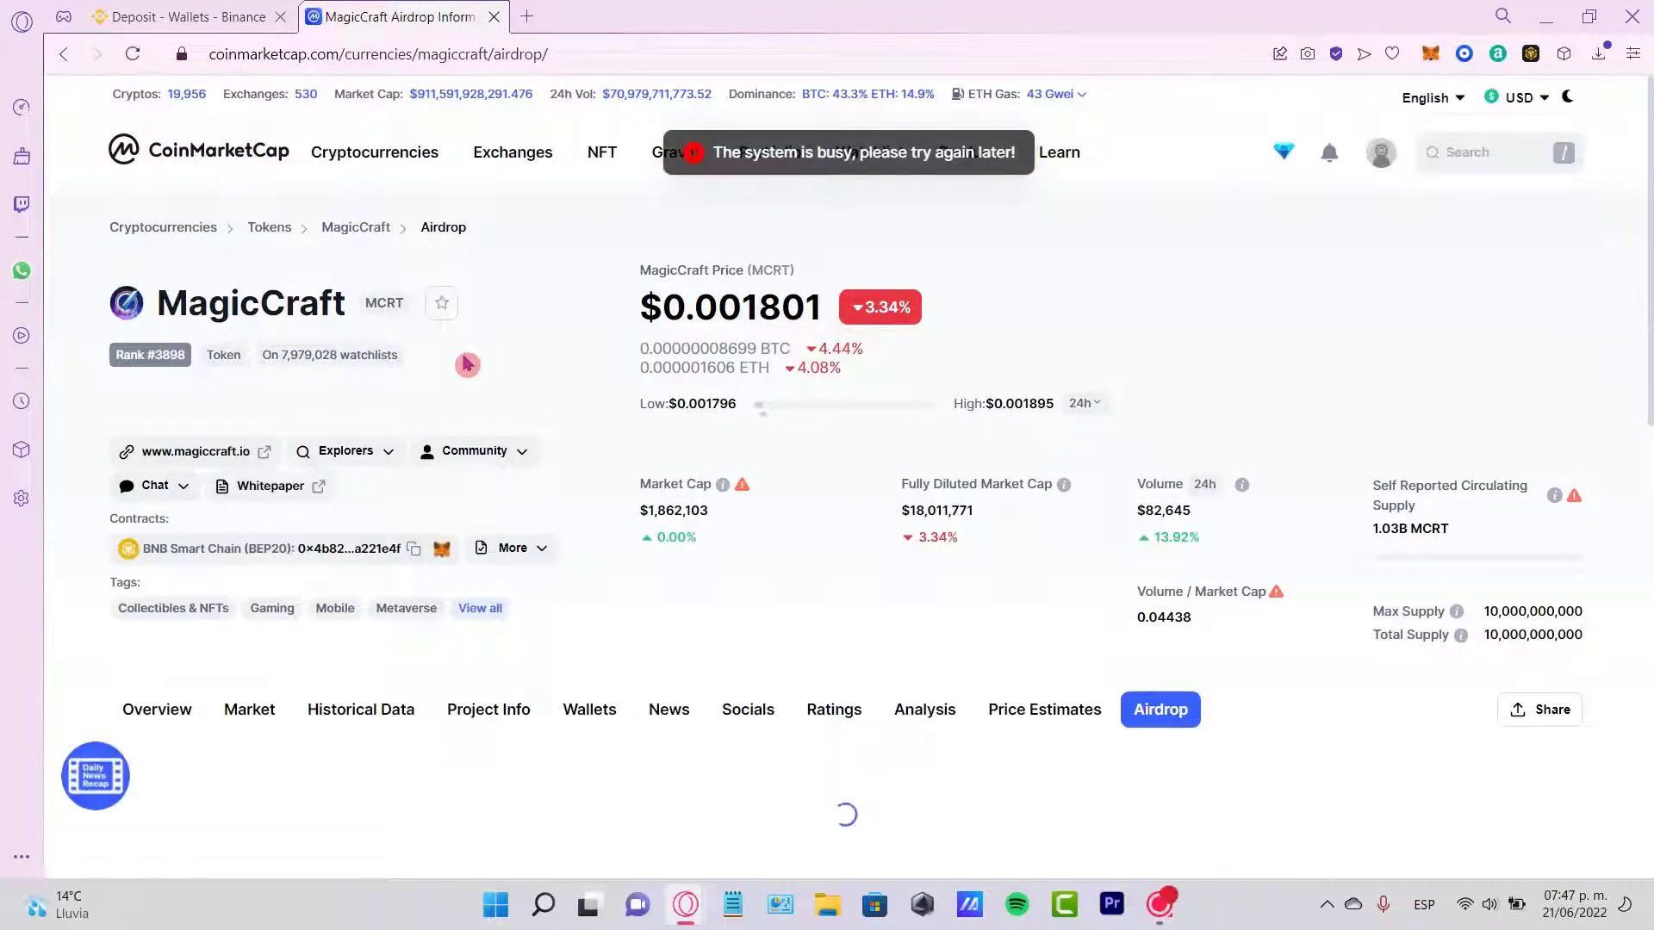
scroll("down", 3)
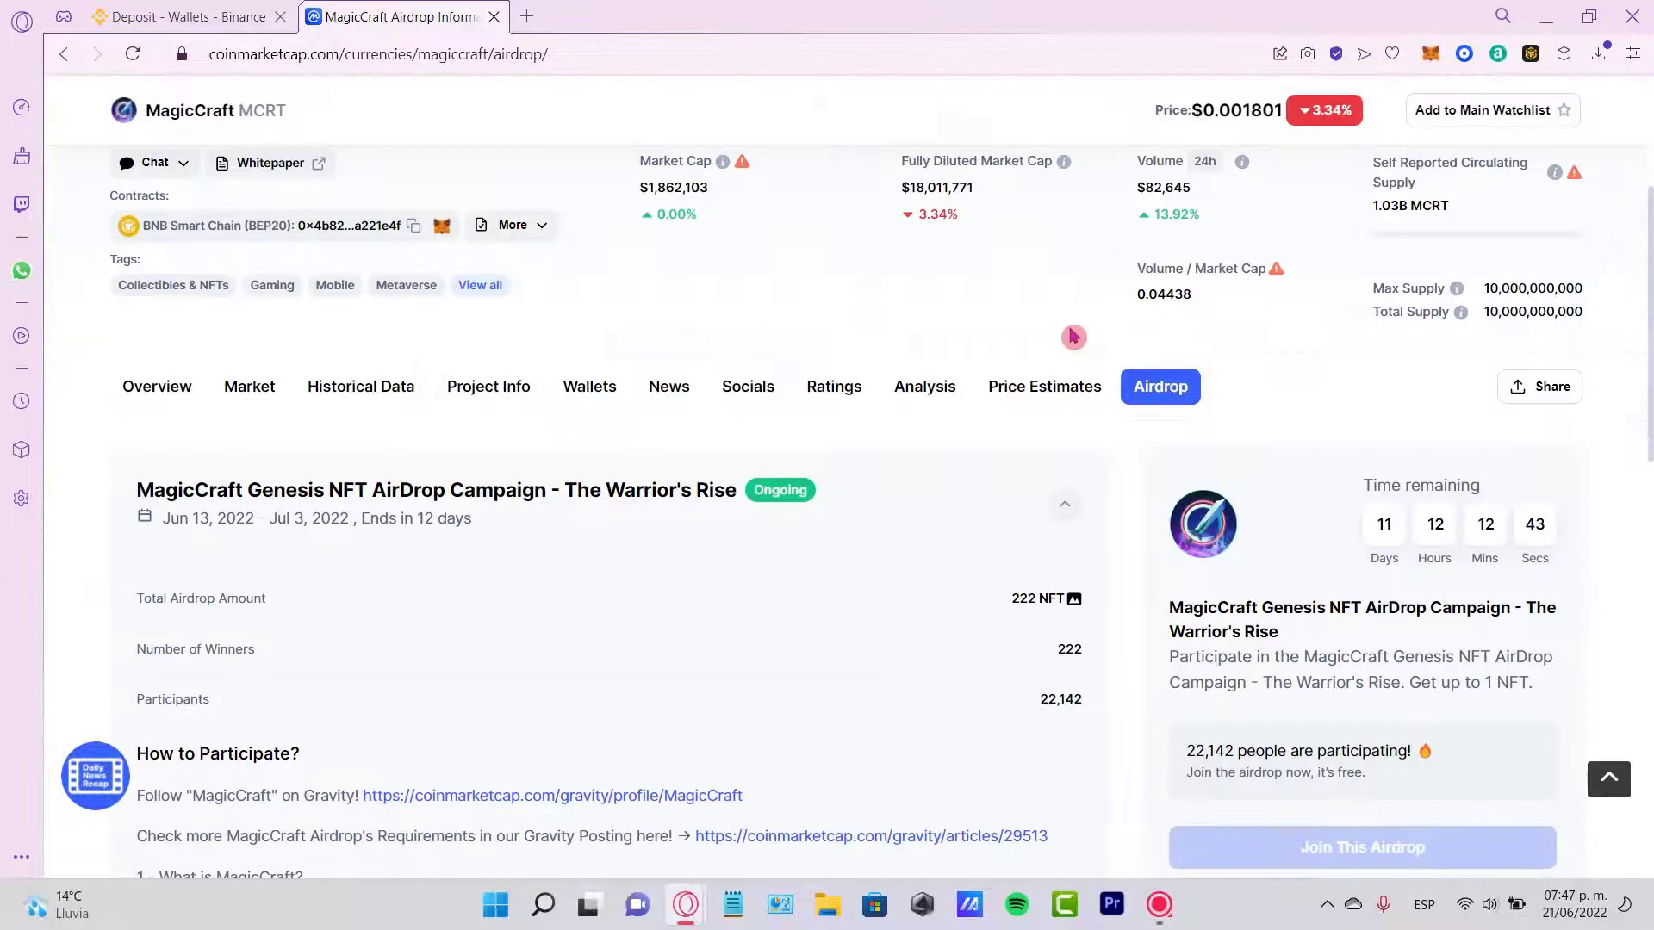
scroll("up", 3)
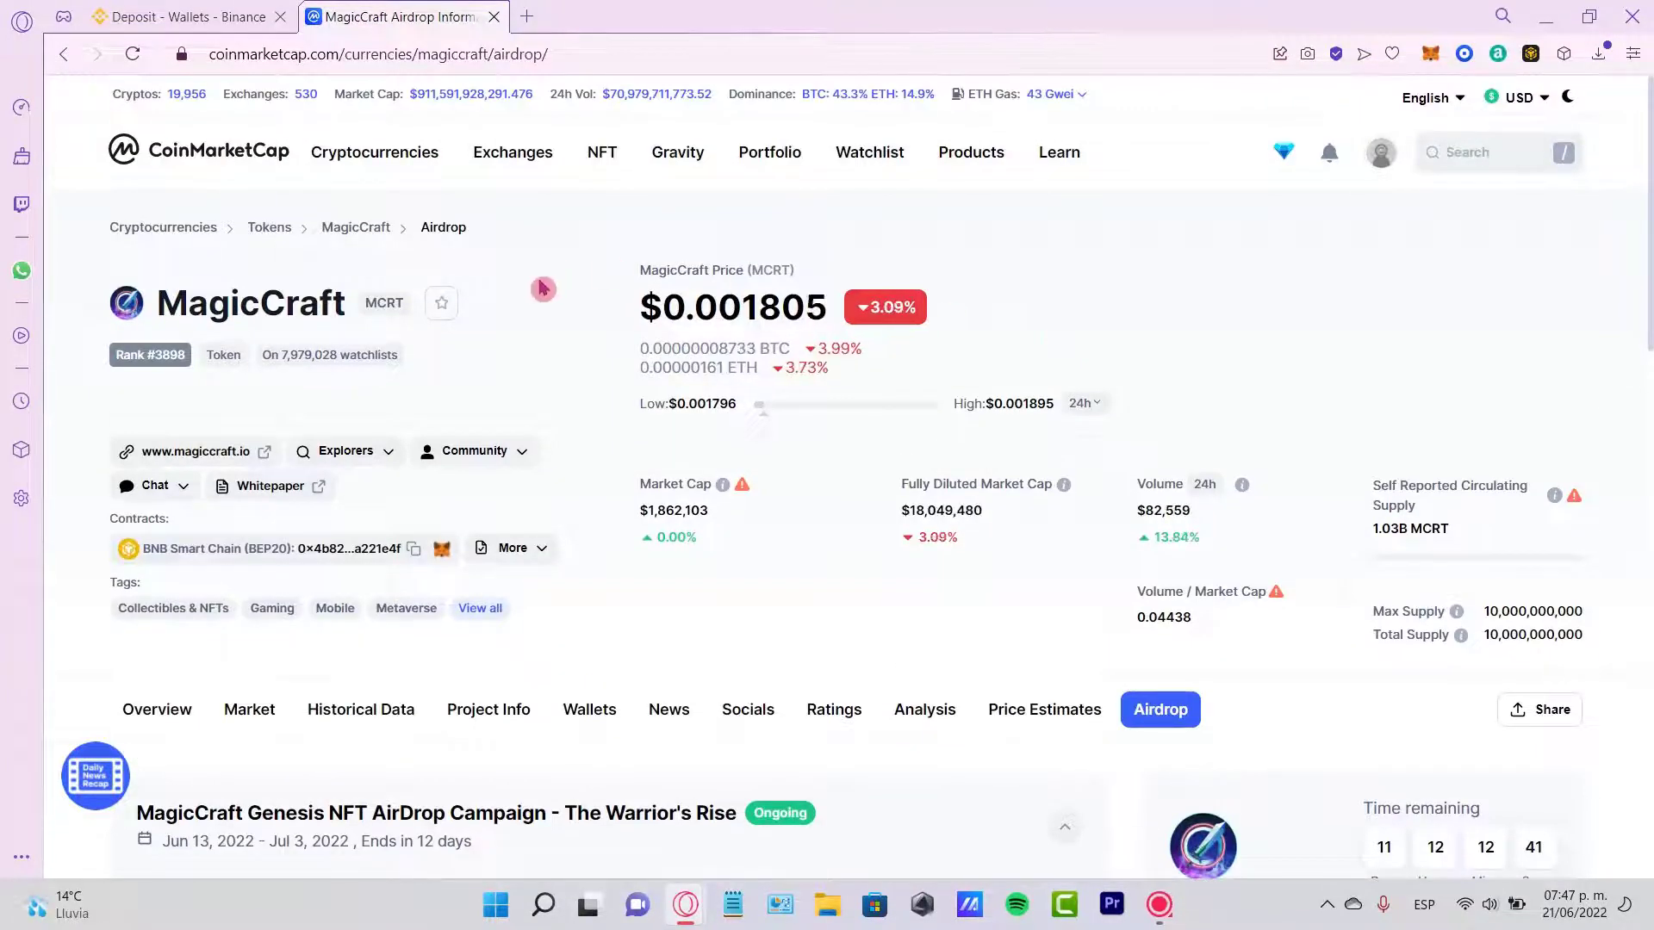
scroll("down", 3)
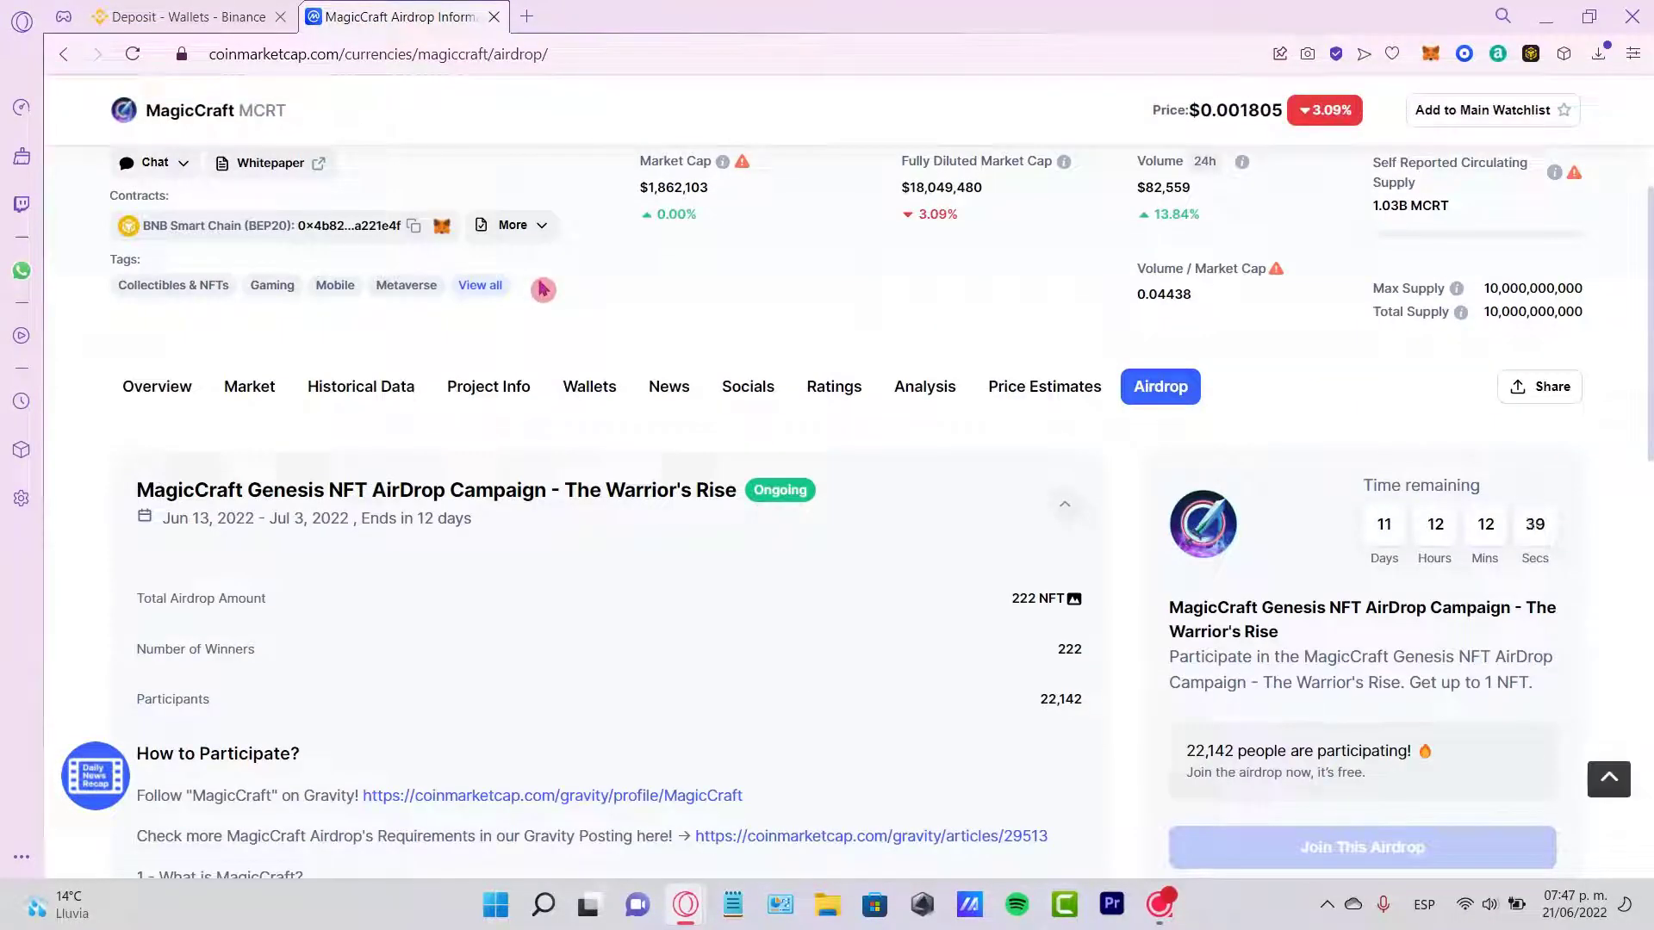
scroll("down", 3)
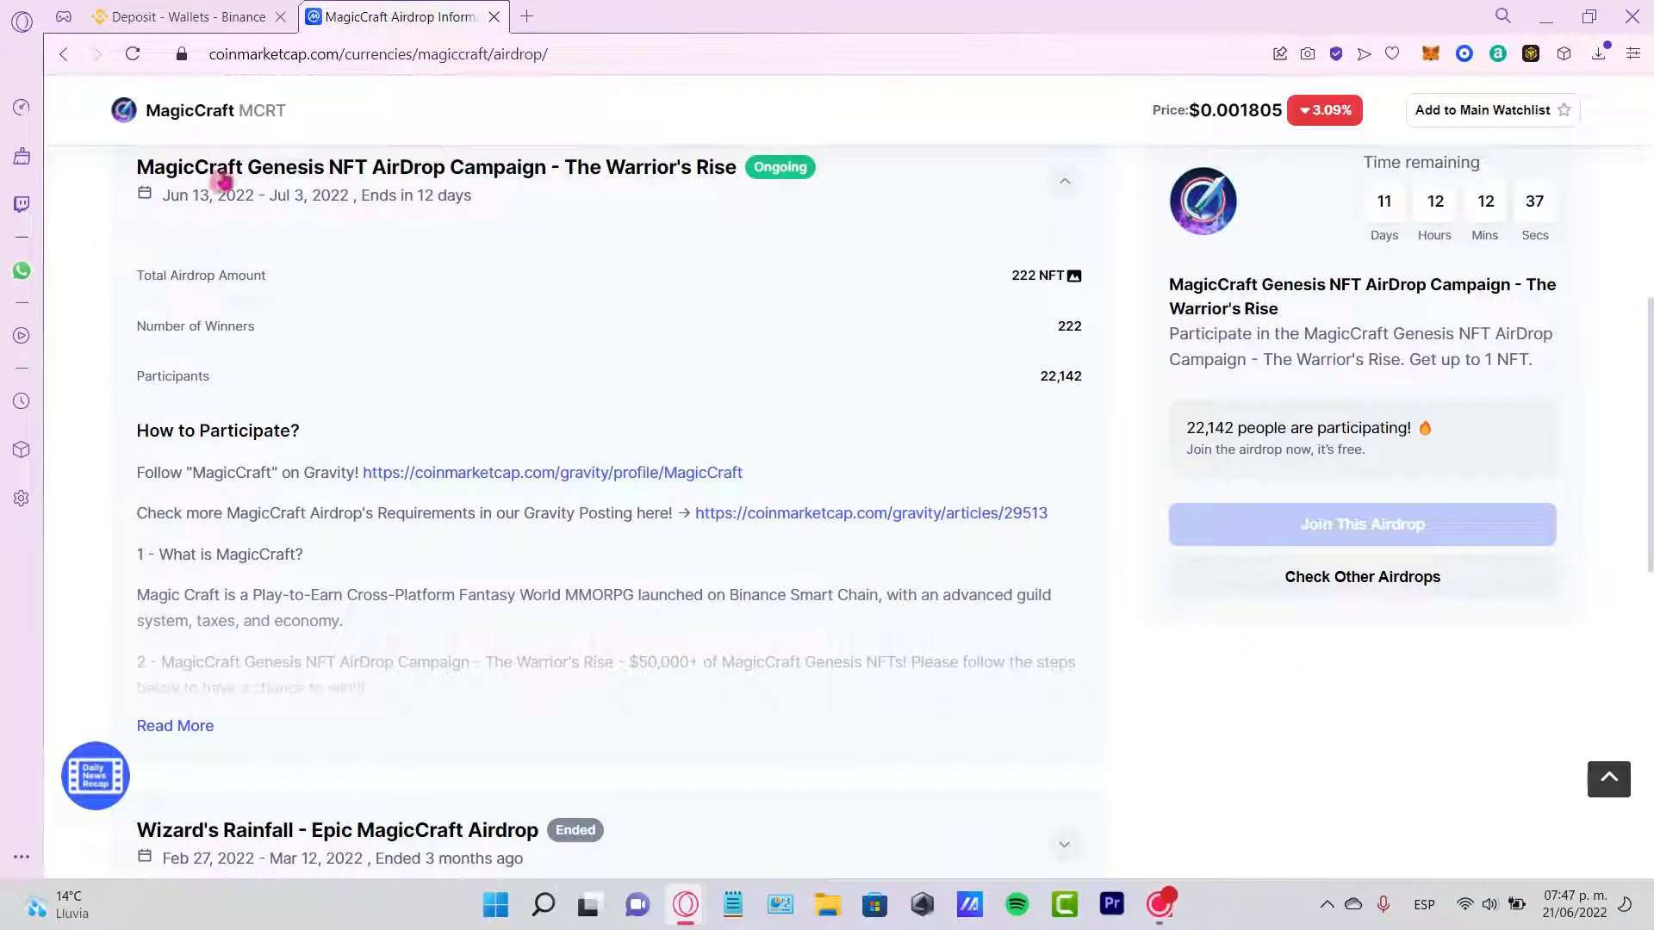
left_click_drag(224, 166, 654, 167)
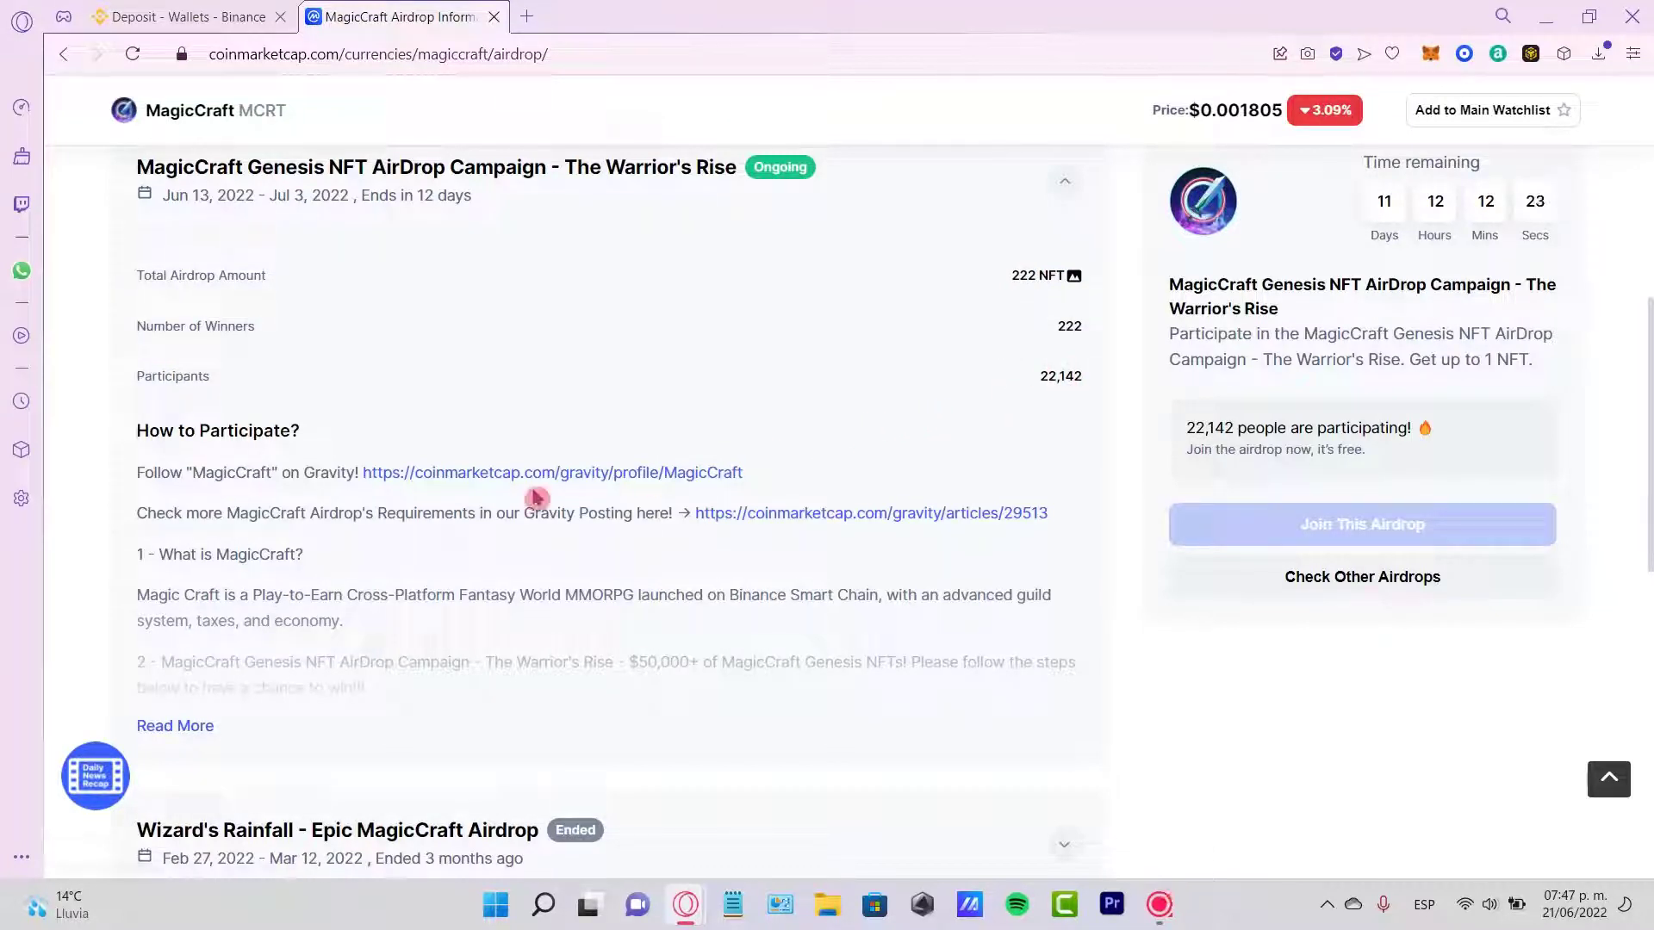
Expand How to Participate and open the MagicCraft Gravity link in a new tab.
double_click(258, 431)
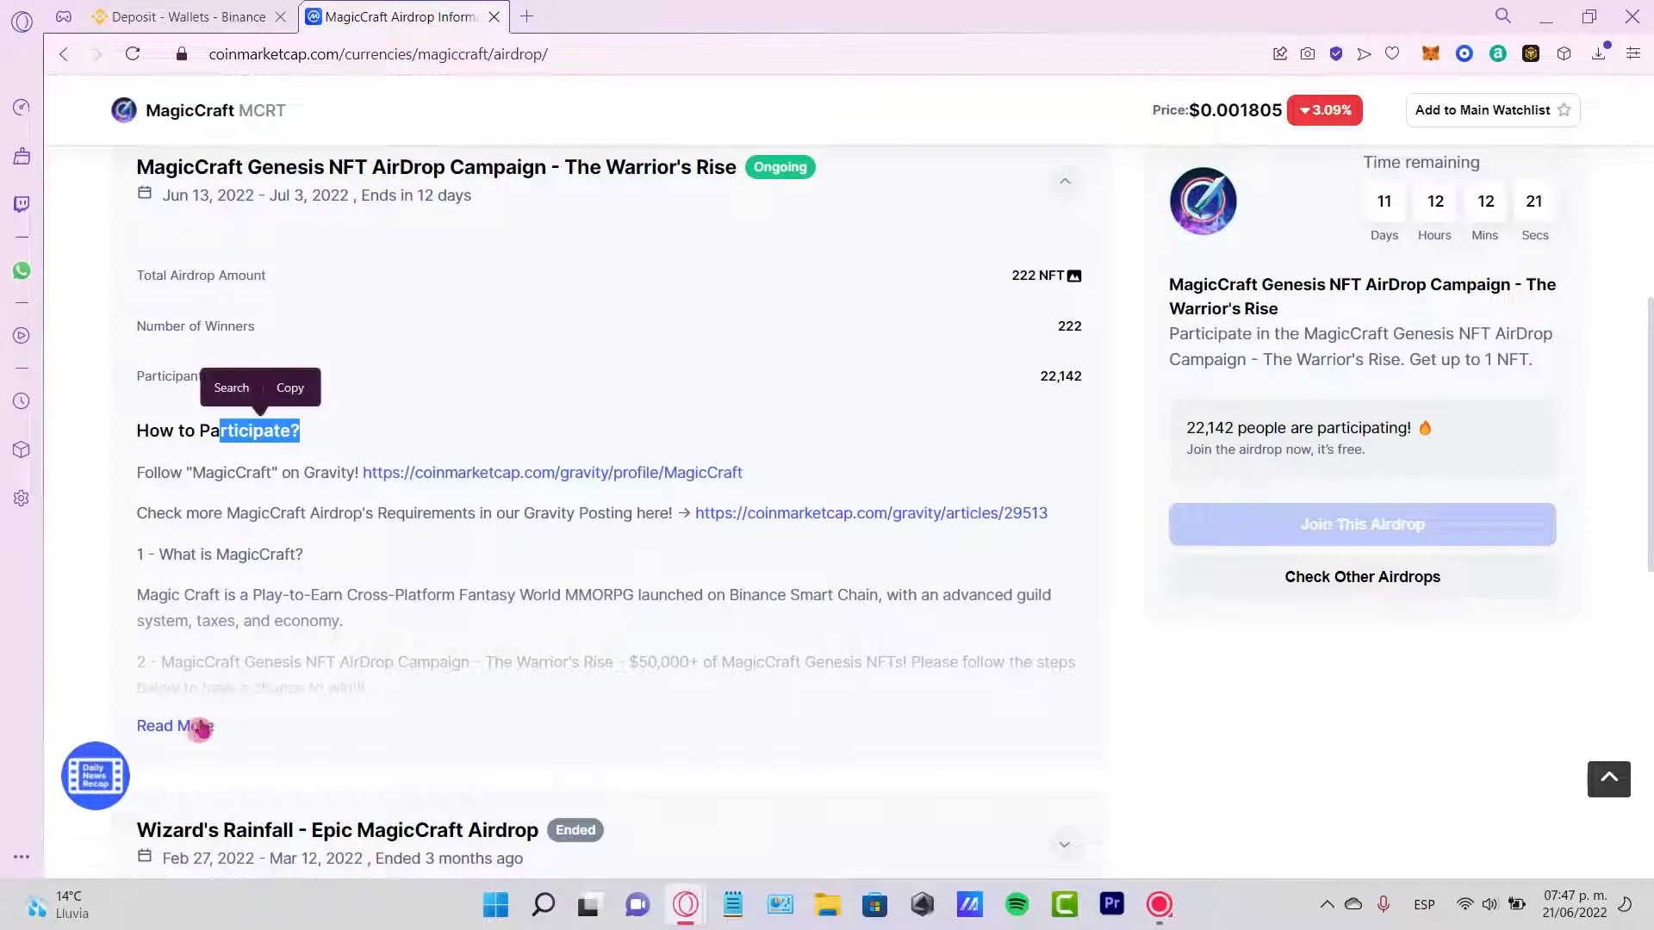
left_click(172, 726)
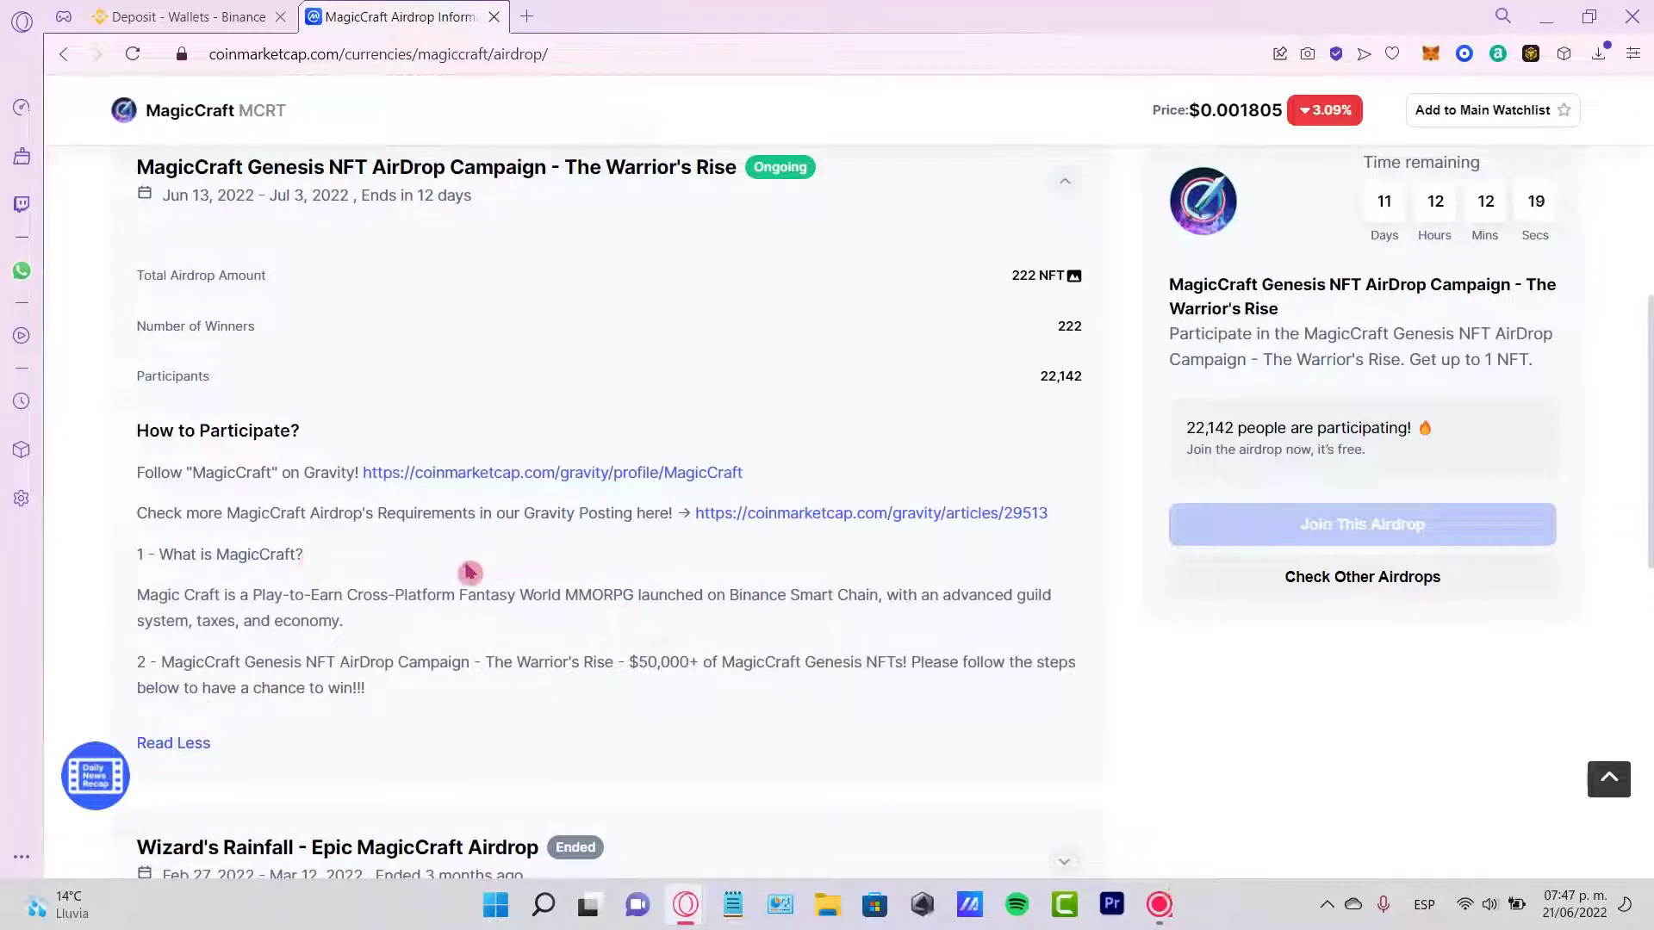
mouse_move(753, 411)
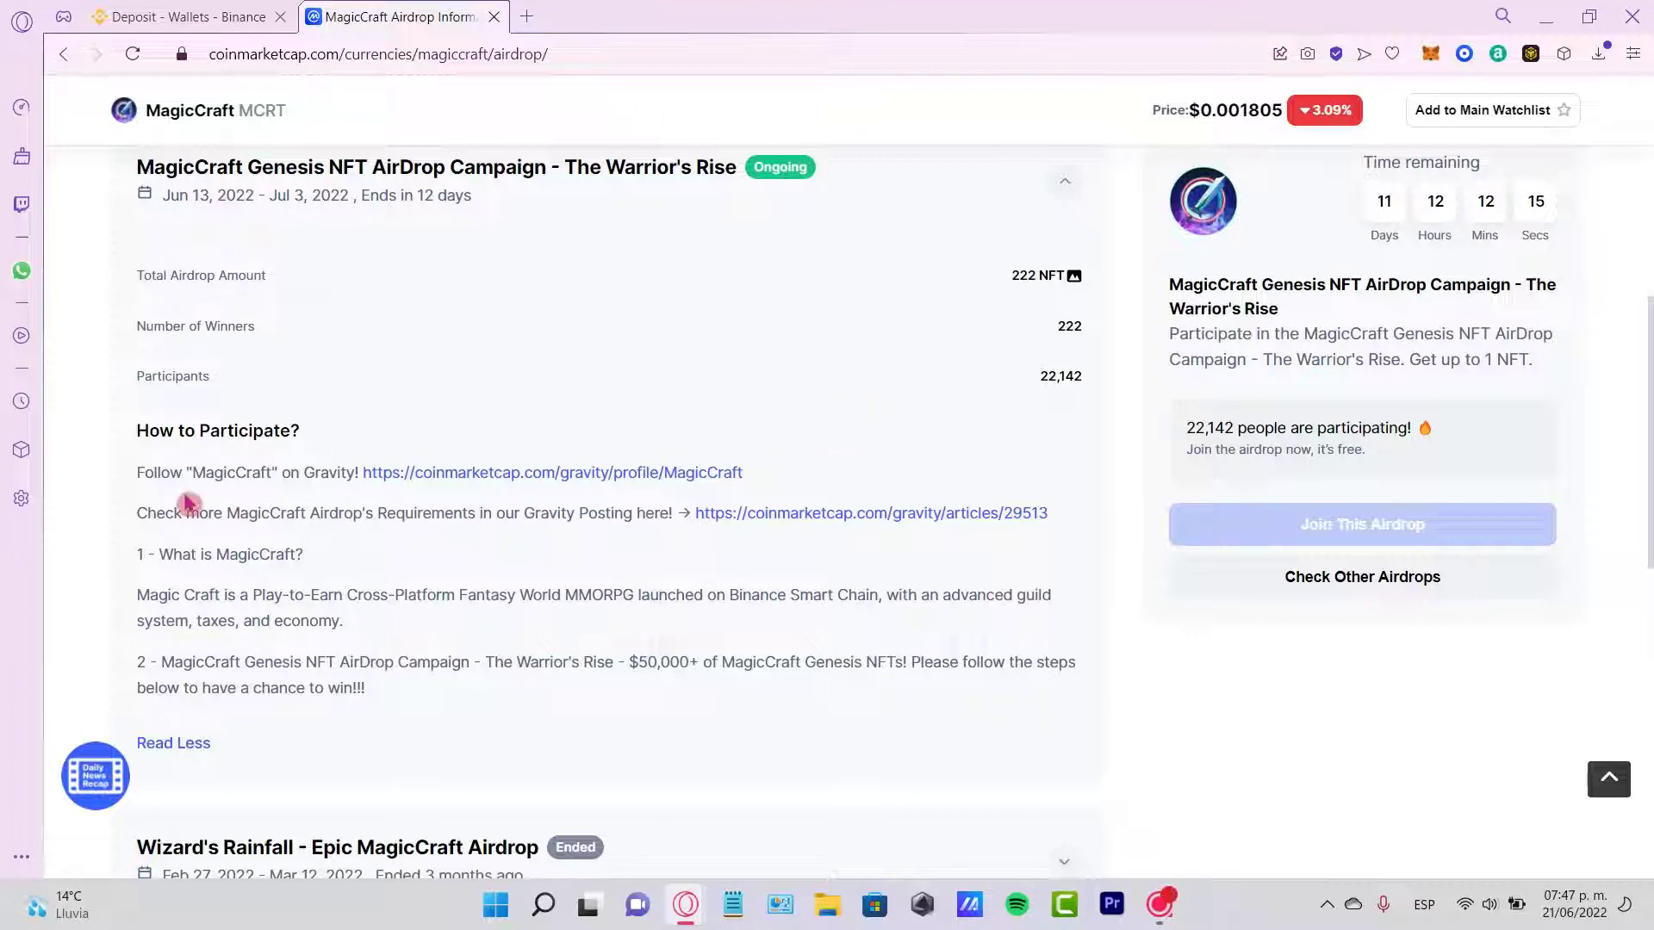
double_click(227, 472)
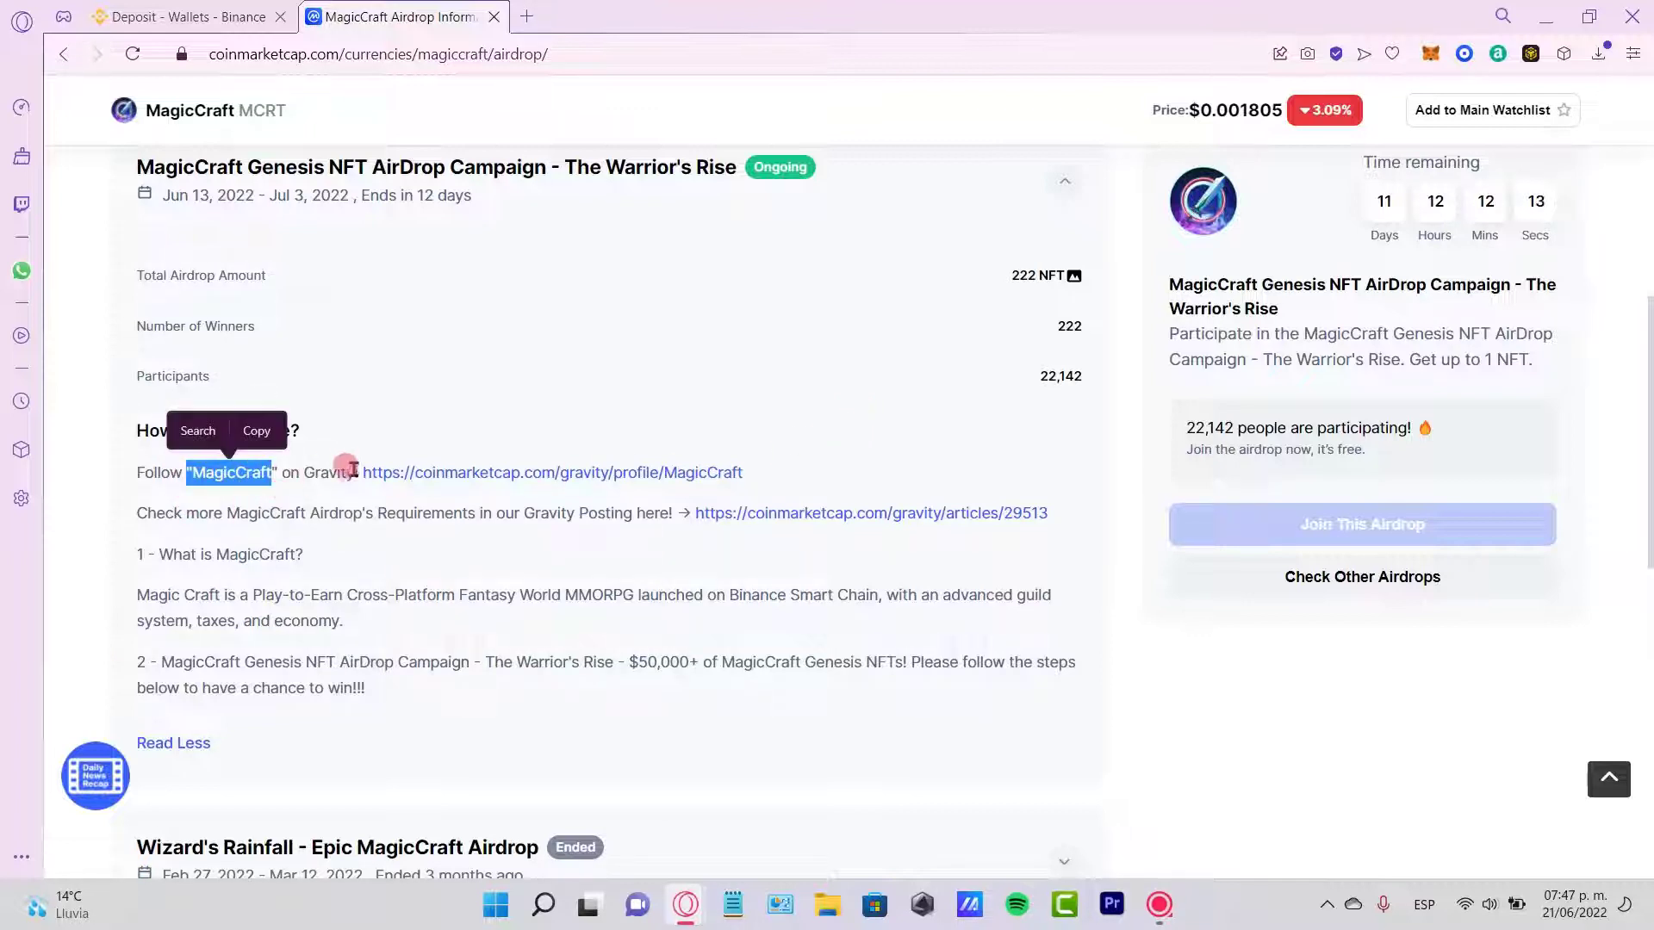
right_click(677, 472)
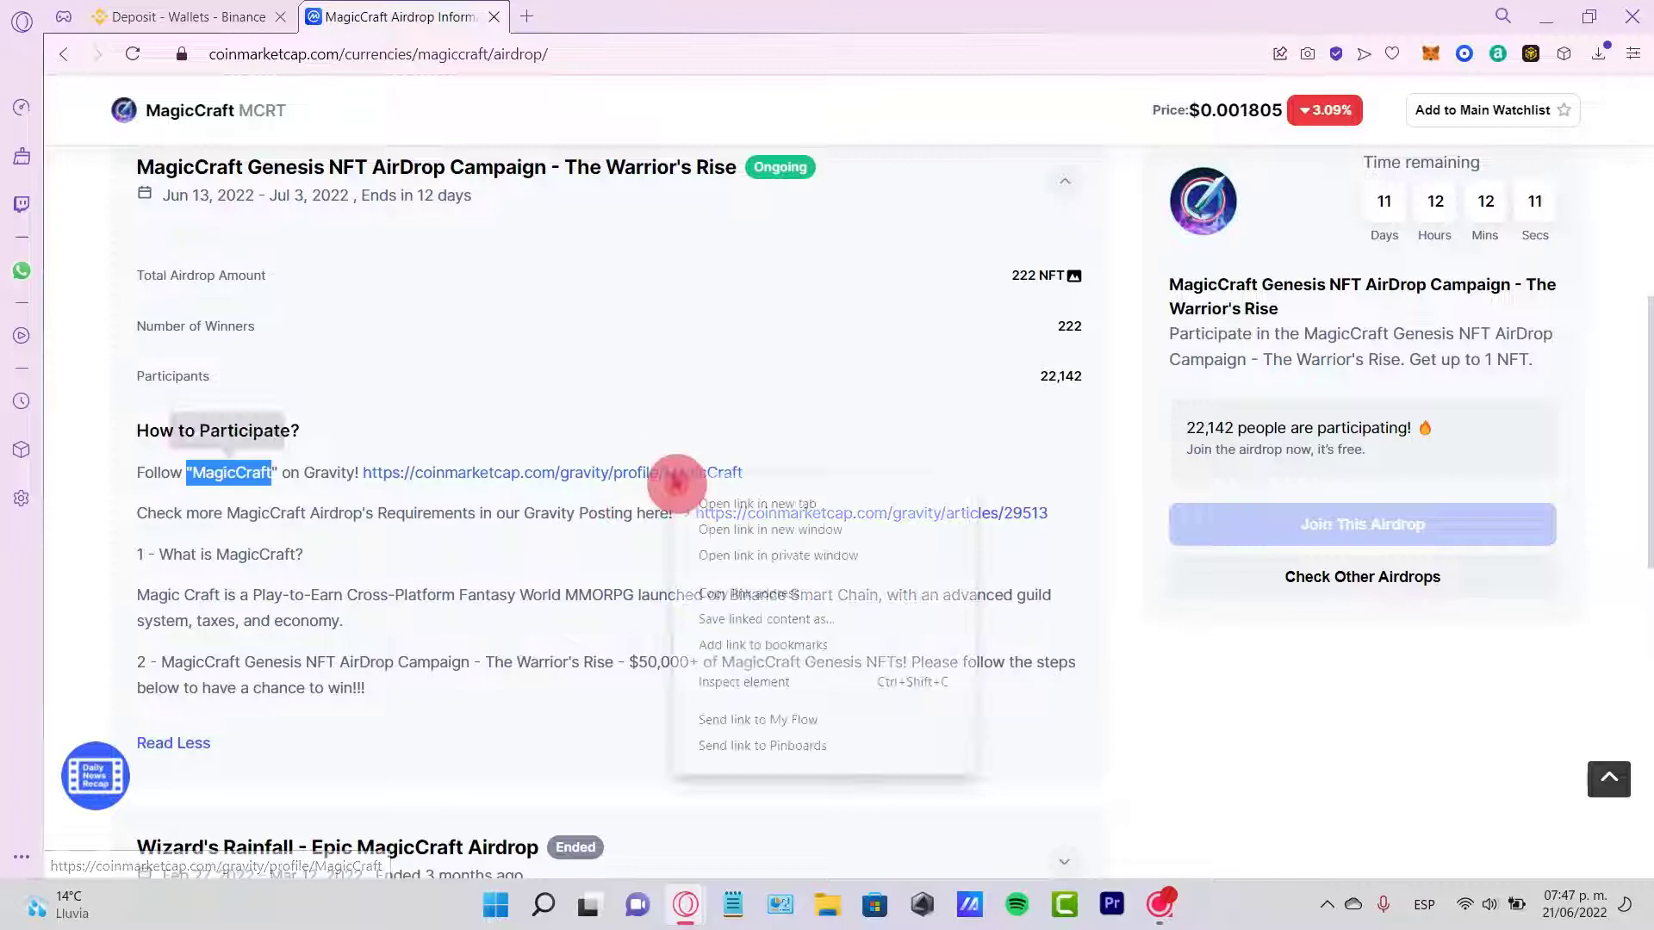
left_click(758, 503)
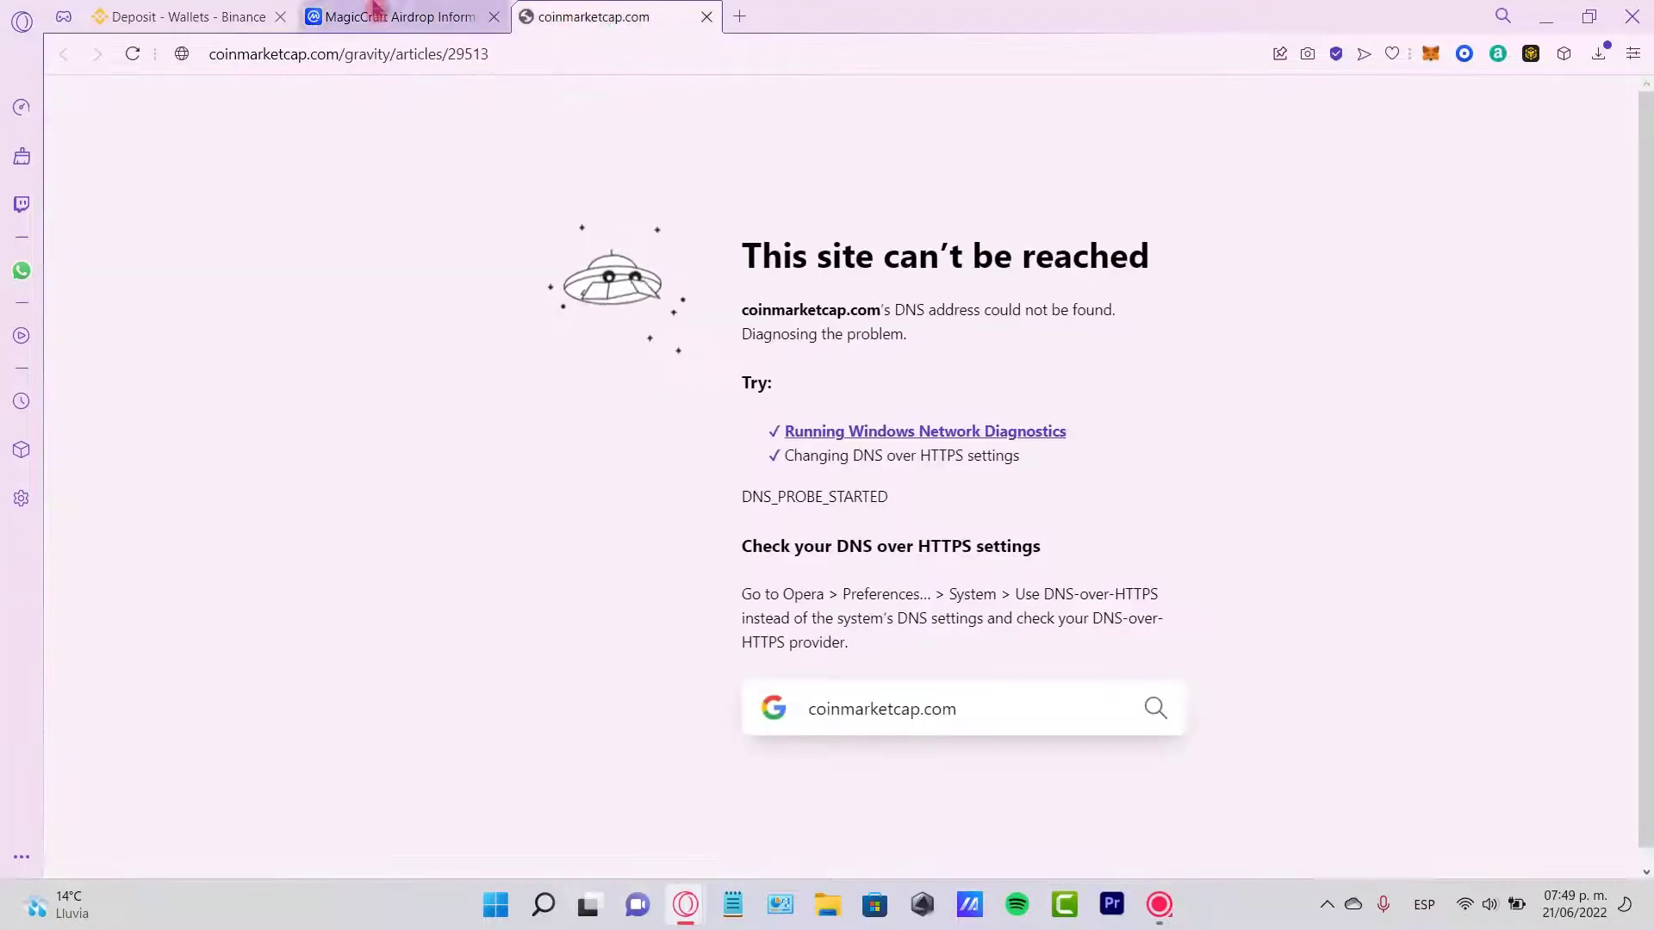
Close the unreachable article tab and reload the Mones airdrop page.
left_click(387, 17)
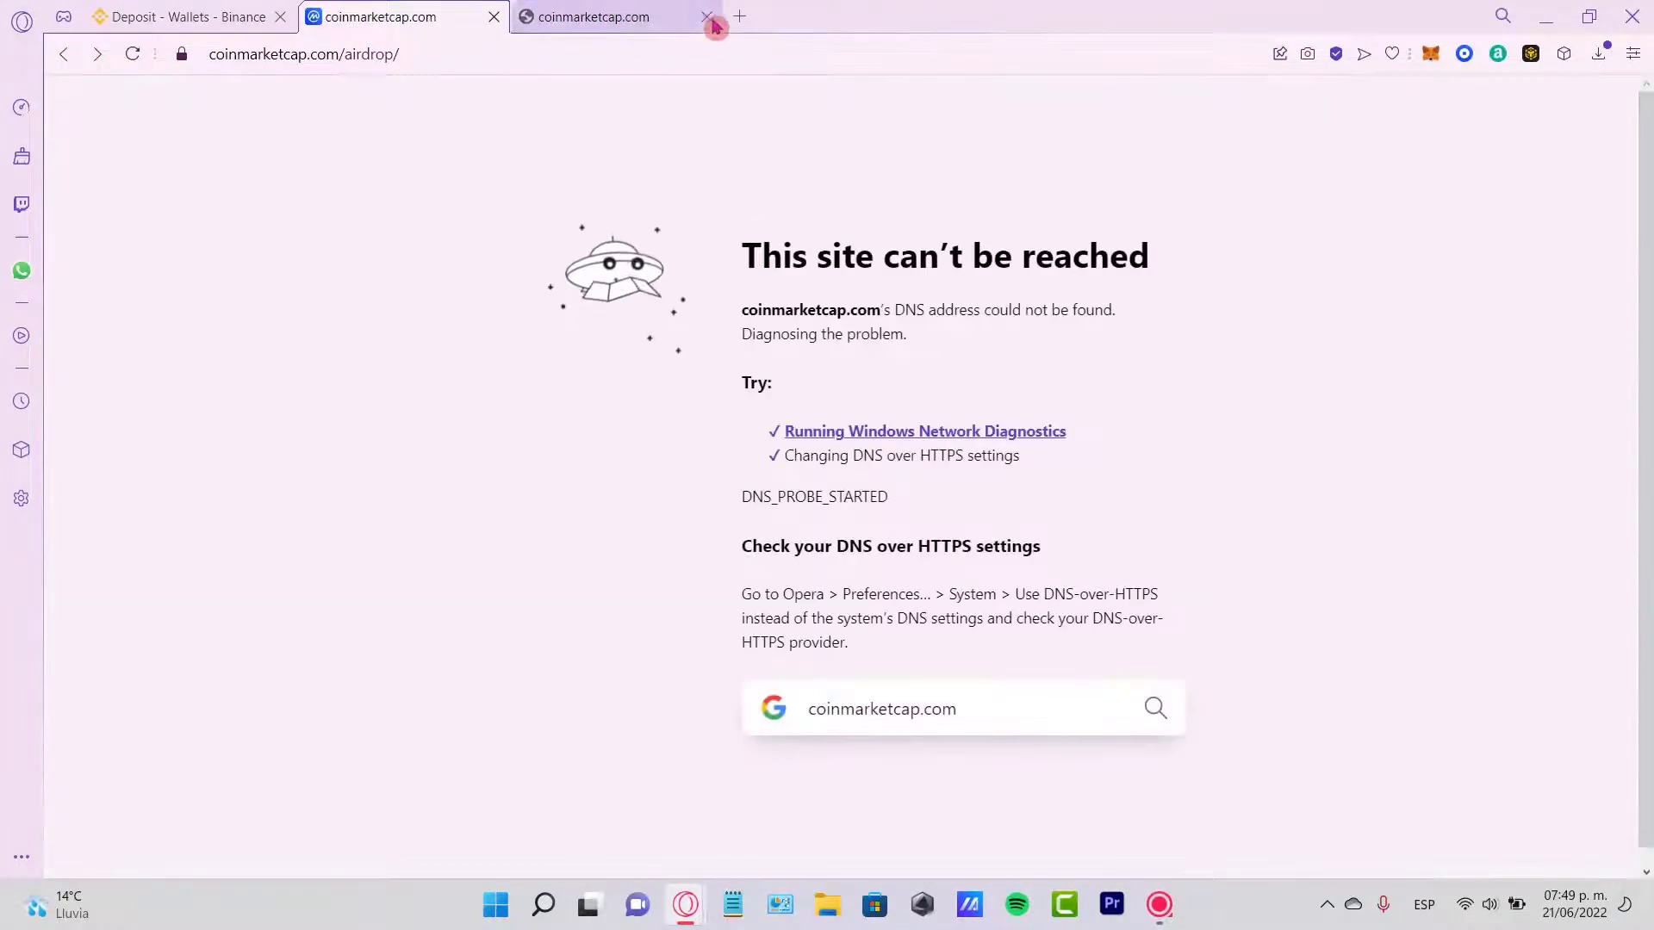
left_click(700, 17)
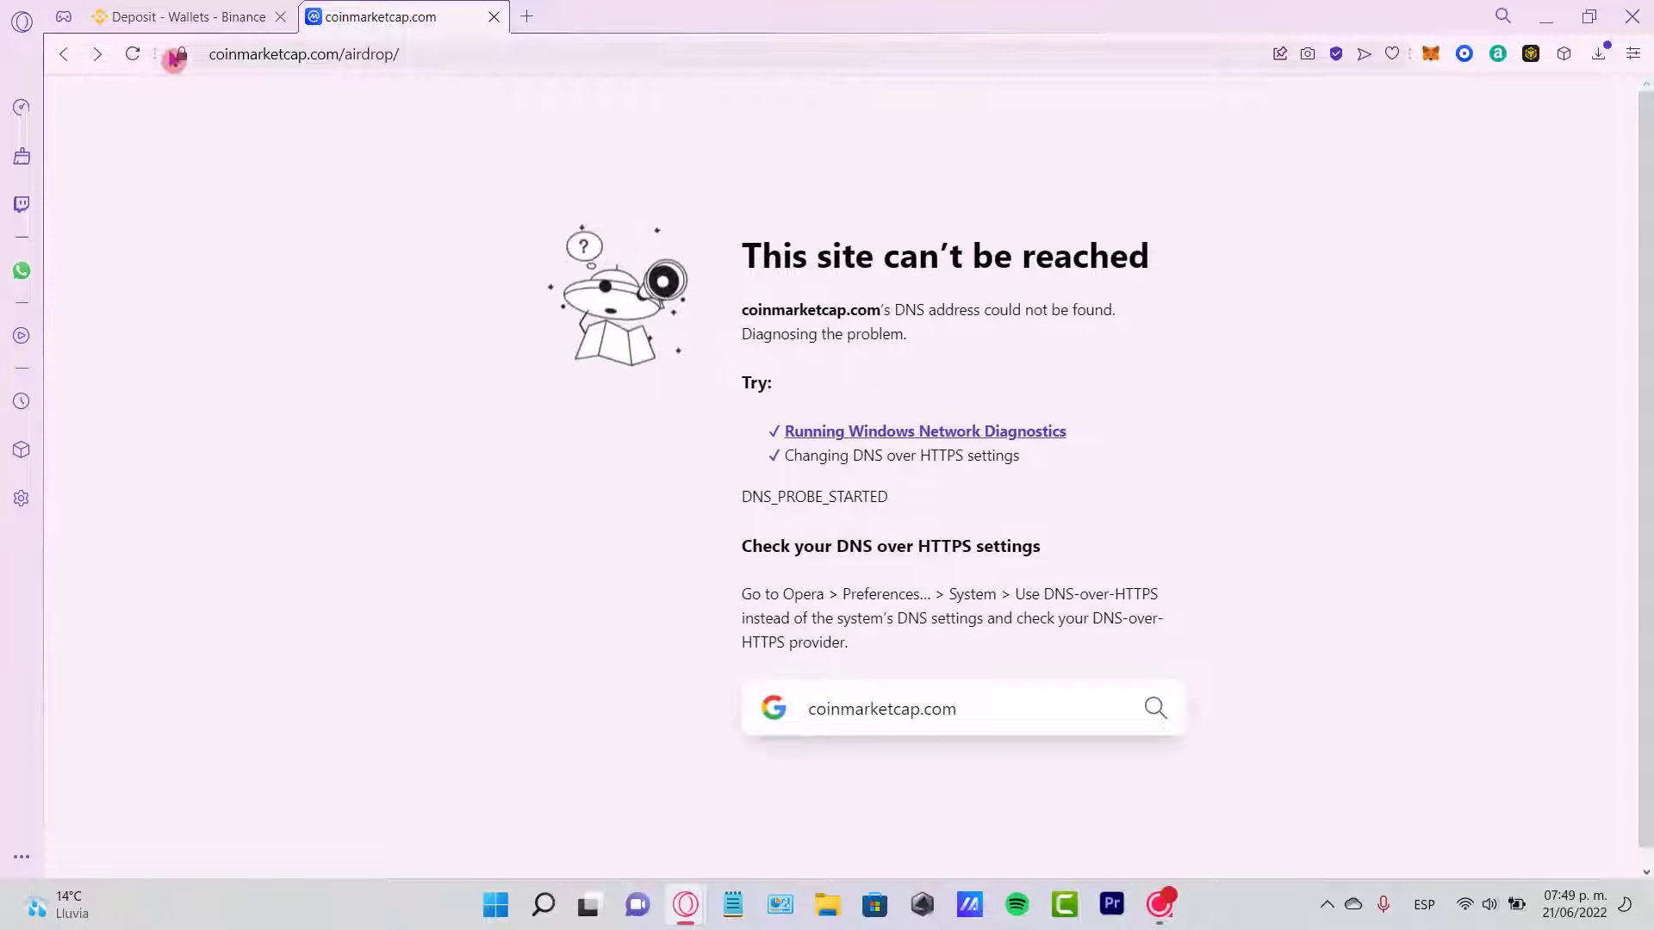
left_click(132, 53)
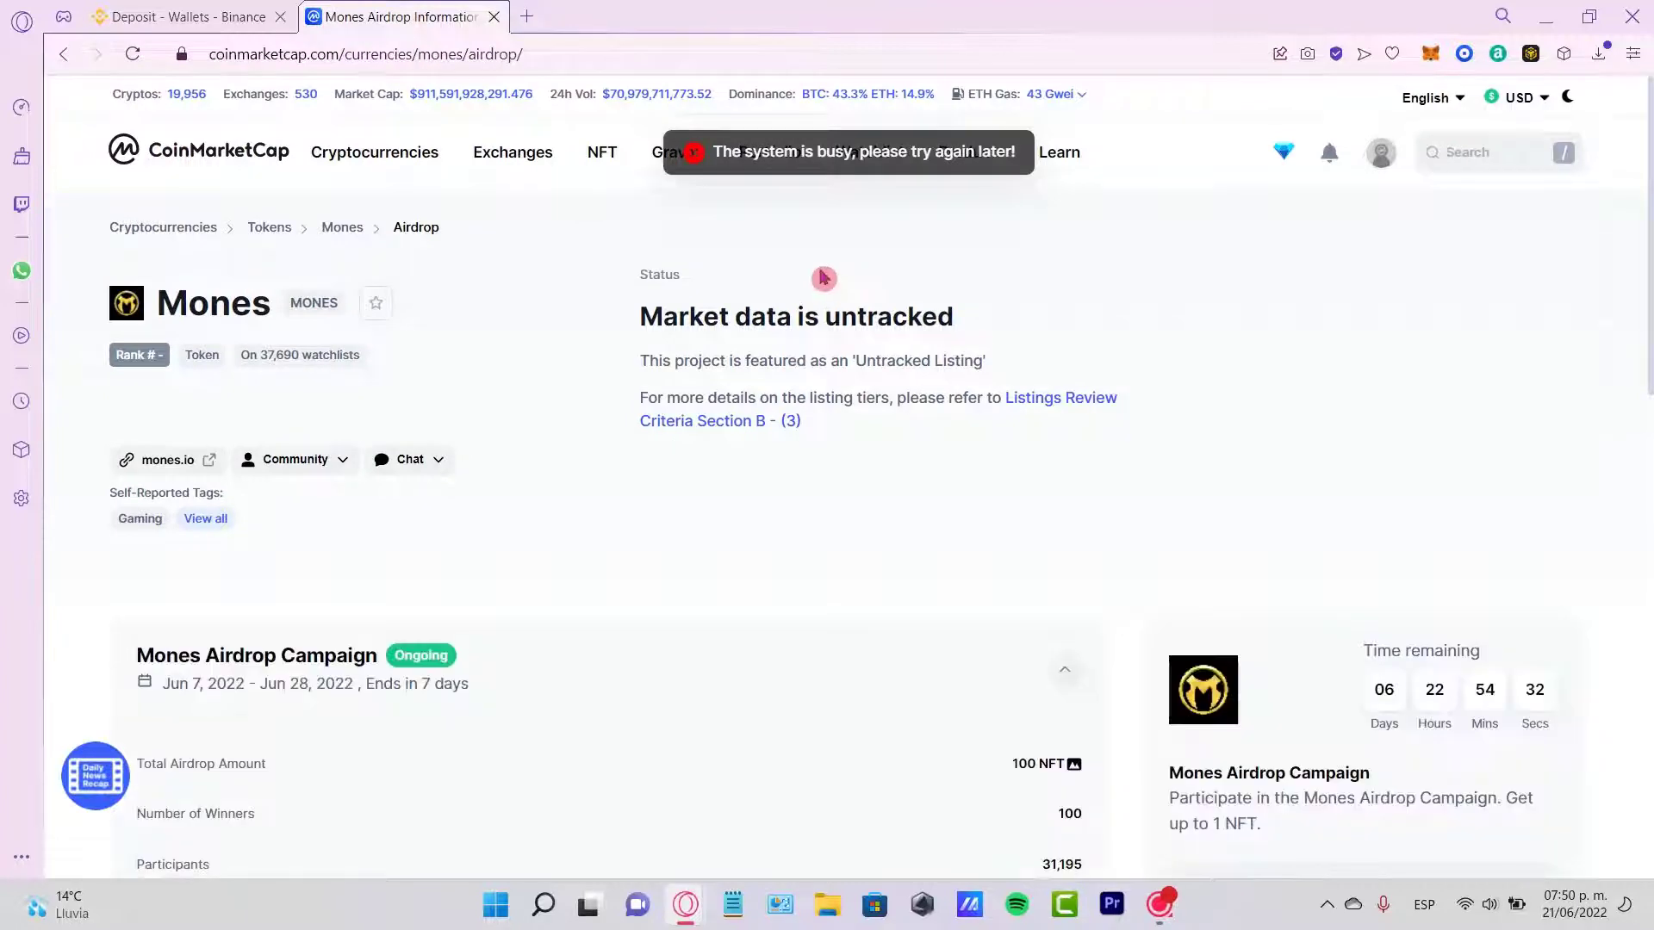
Open the Mones requirements article and Mones Gravity profile in new tabs.
scroll("down", 3)
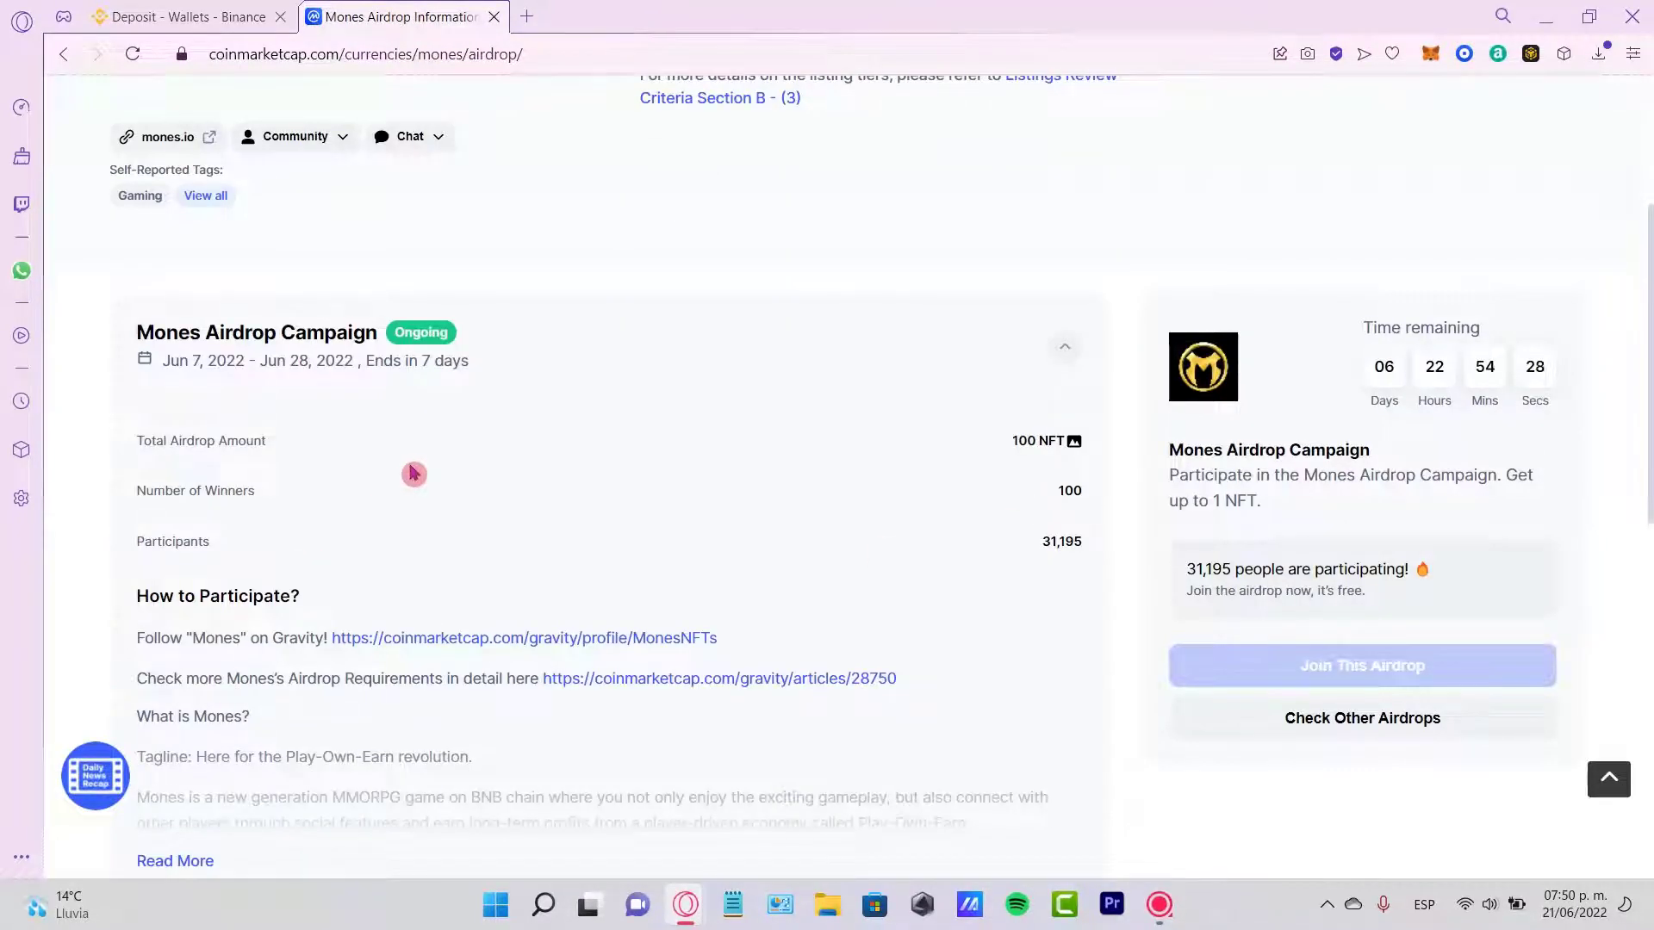
scroll("down", 3)
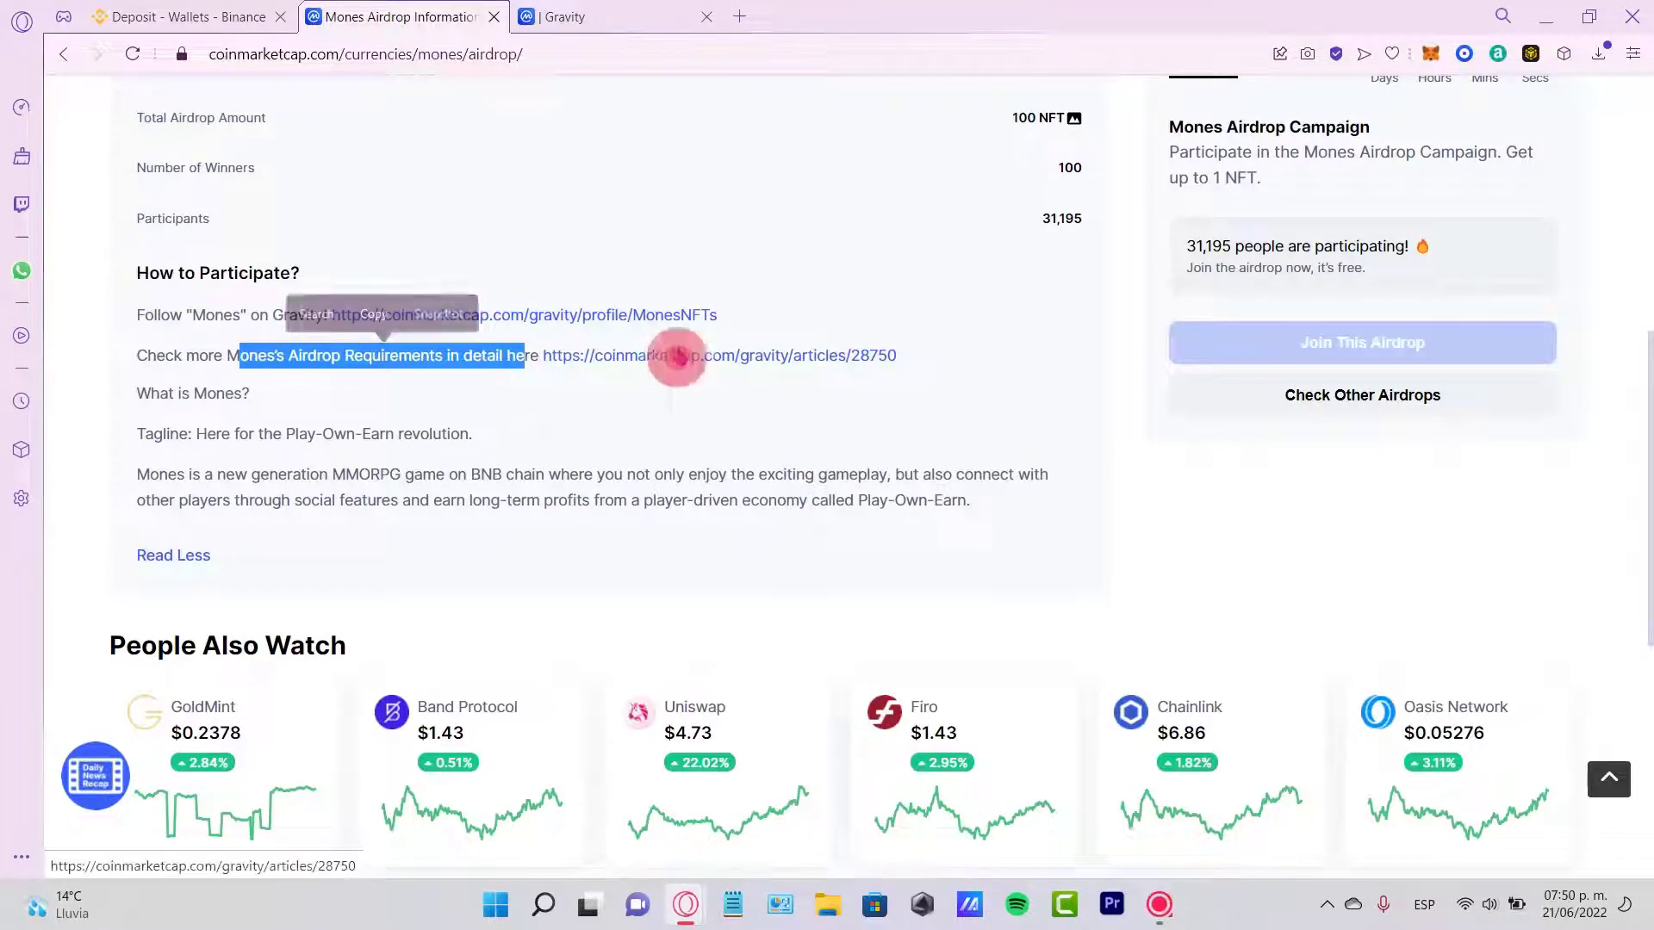
left_click(678, 356)
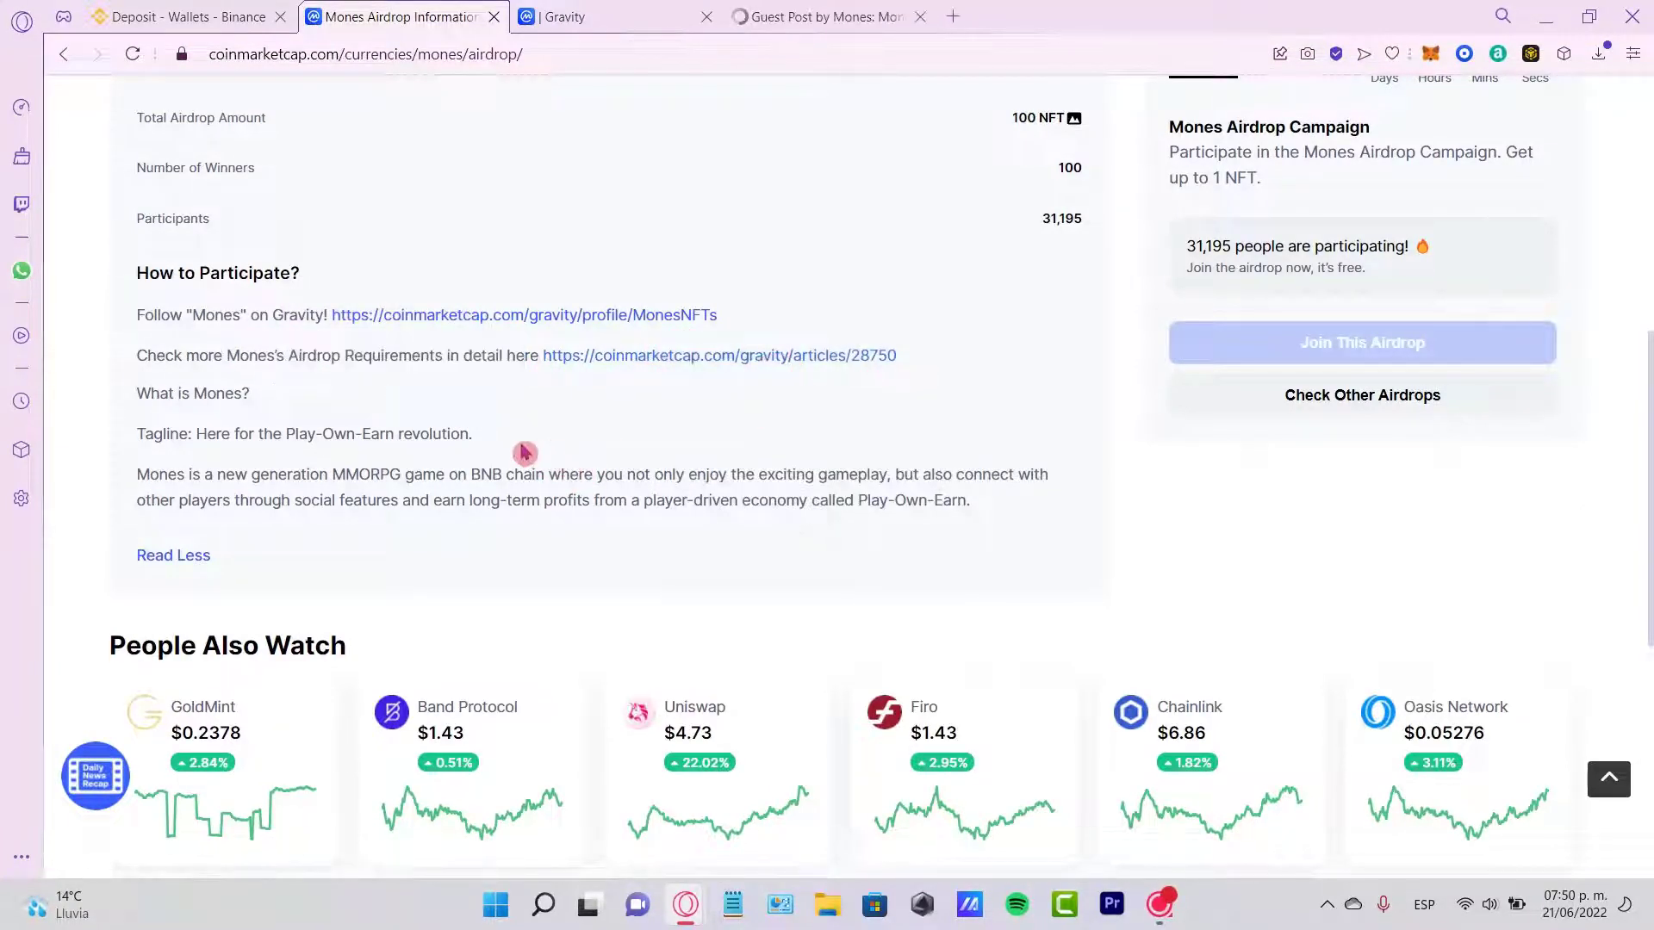
left_click_drag(192, 434, 472, 433)
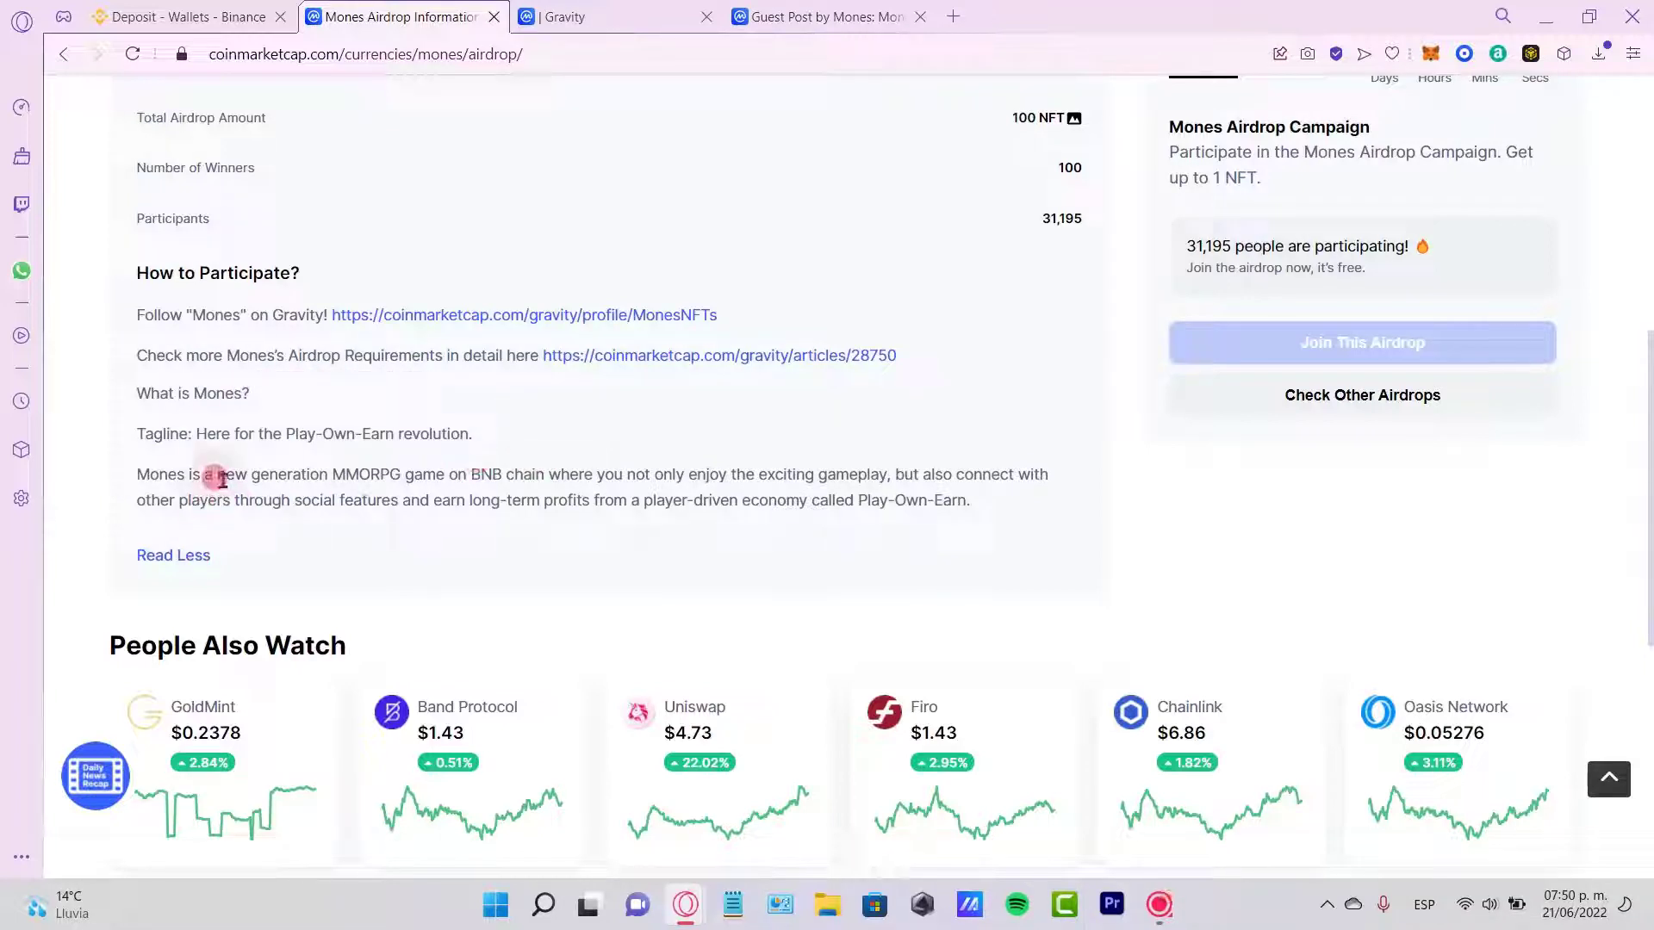
left_click_drag(222, 474, 968, 500)
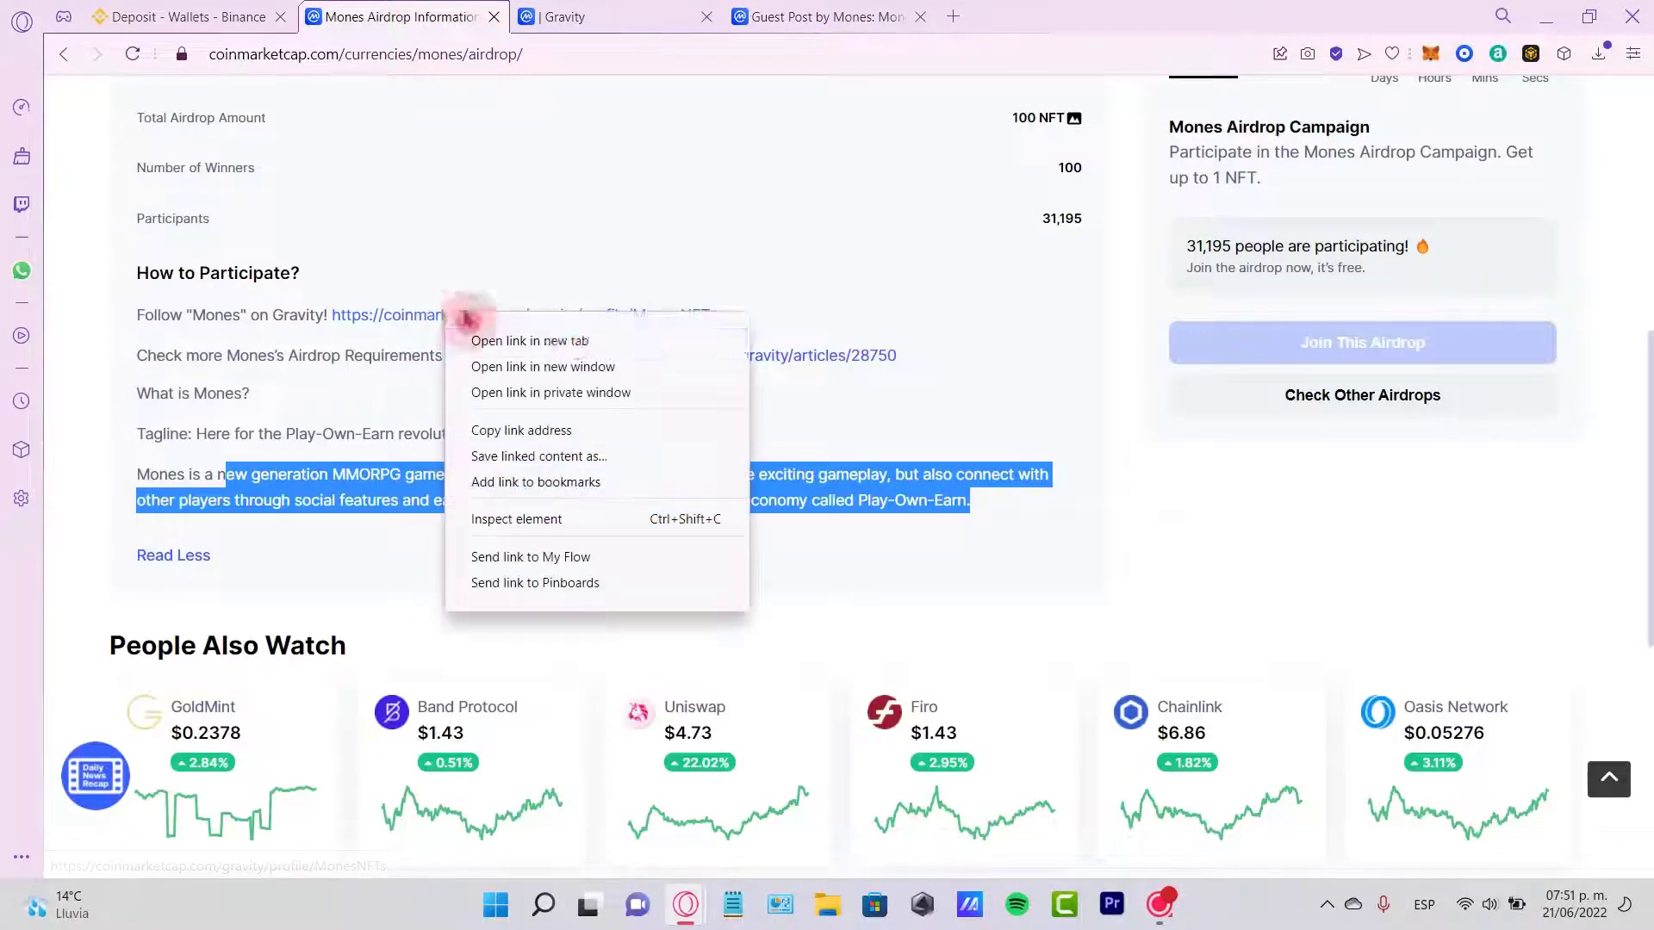
left_click(529, 341)
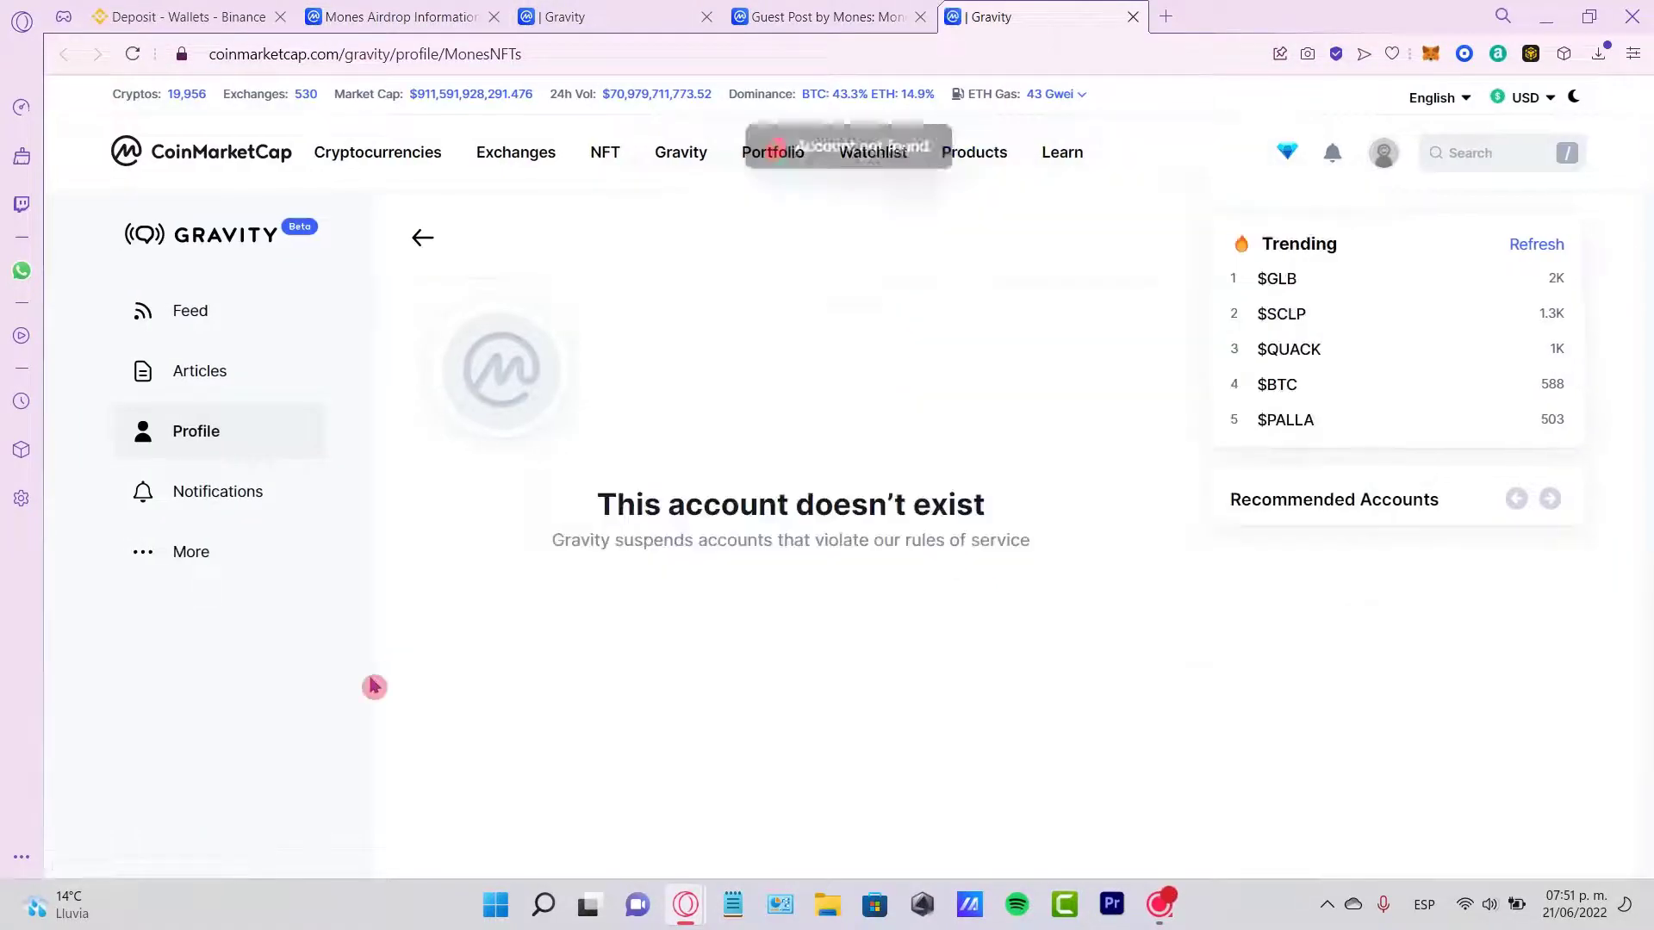
Read the Mones article's participation steps, then return to the Mones airdrop tab.
left_click(826, 17)
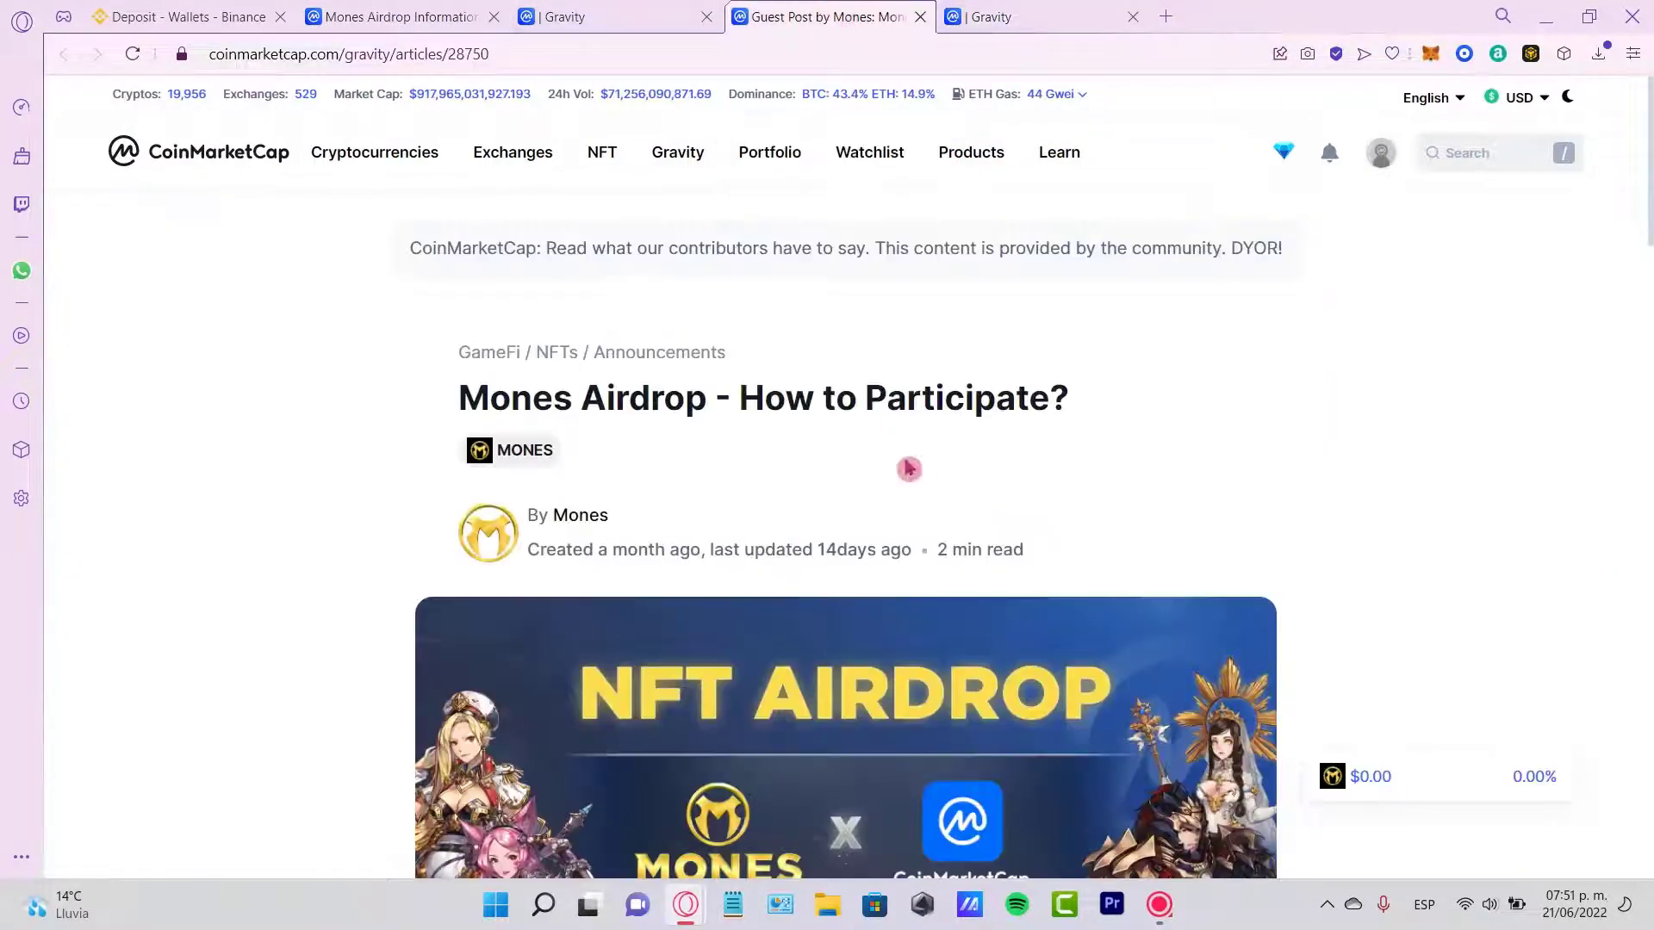
scroll("down", 3)
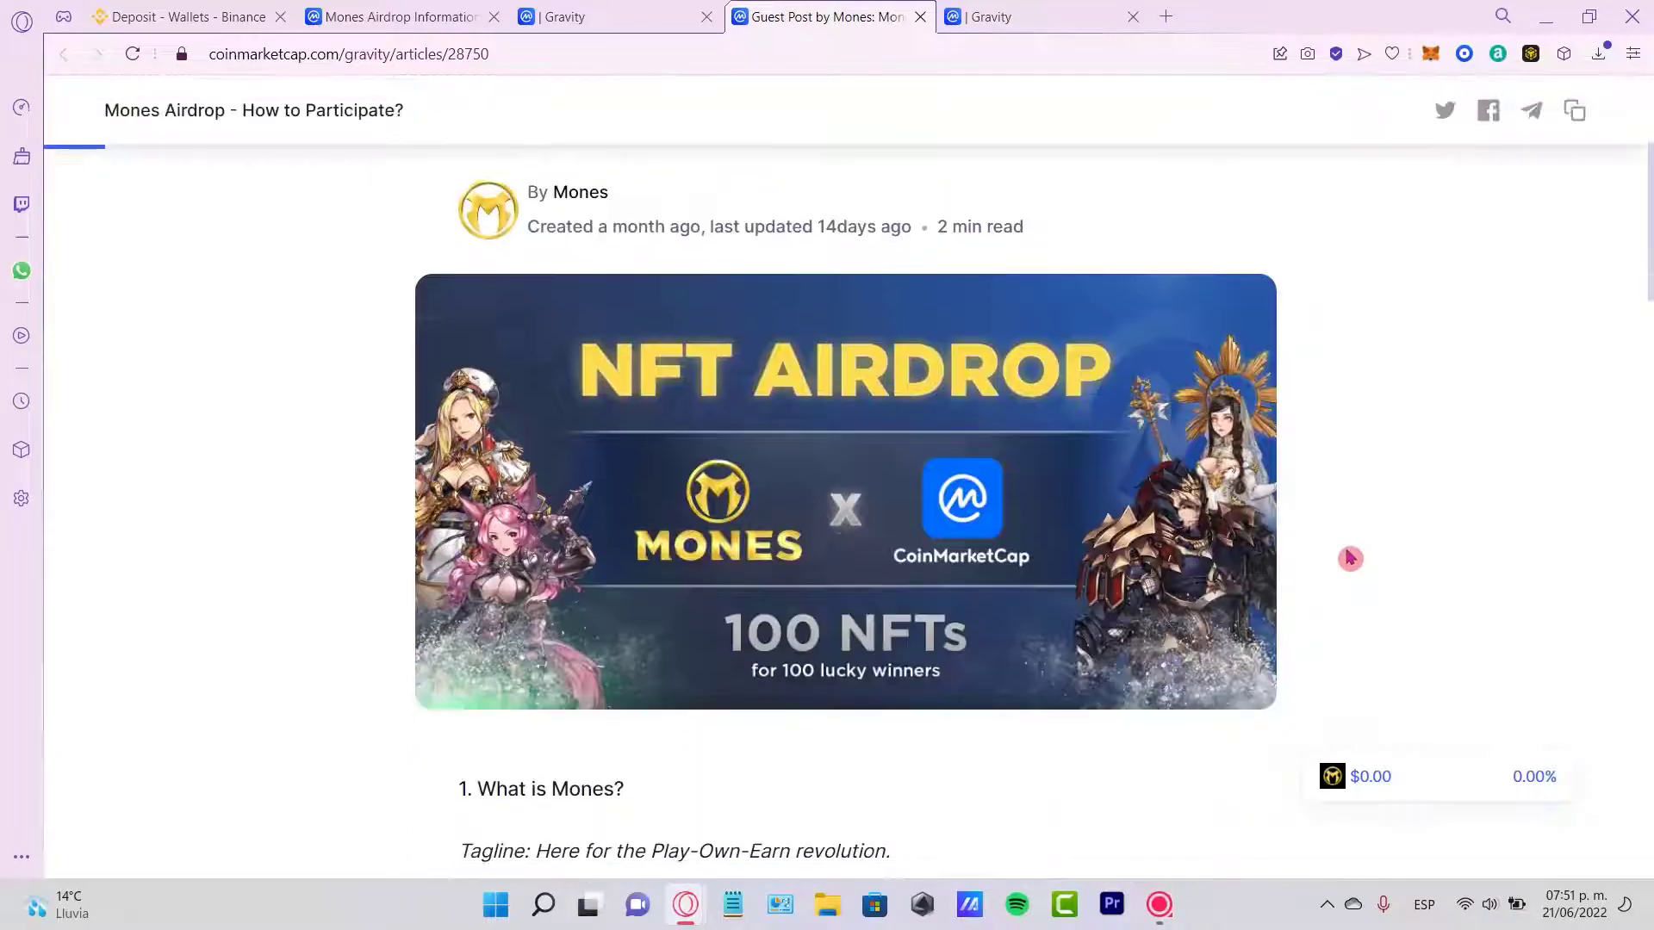
scroll("down", 3)
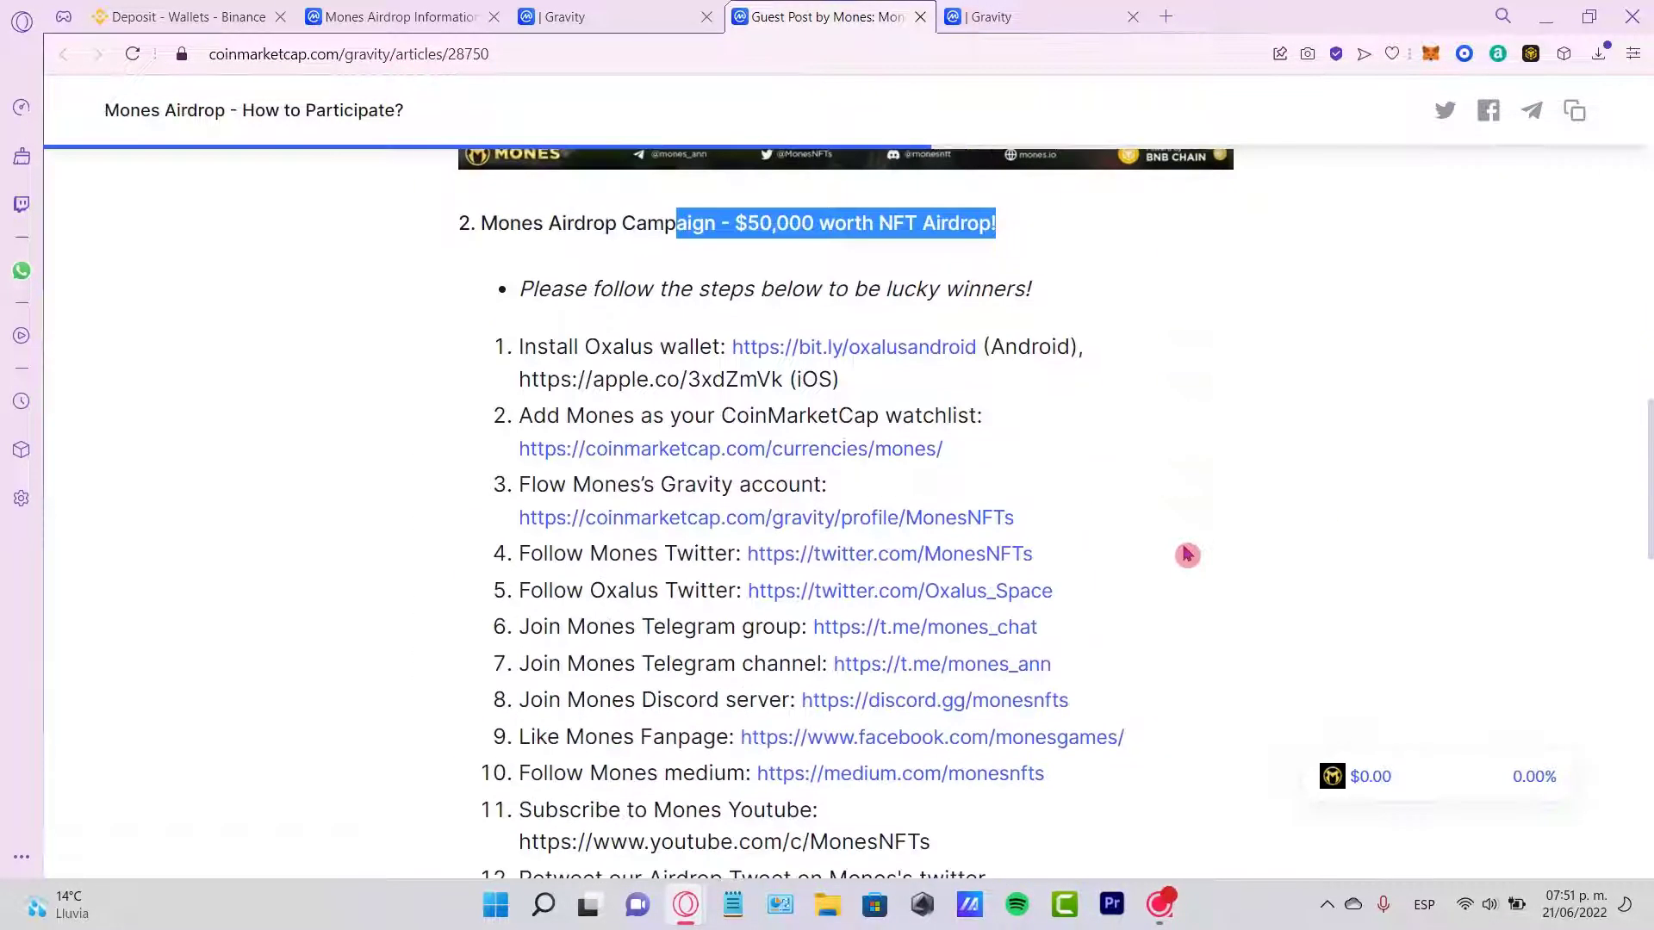
left_click_drag(708, 288, 1028, 288)
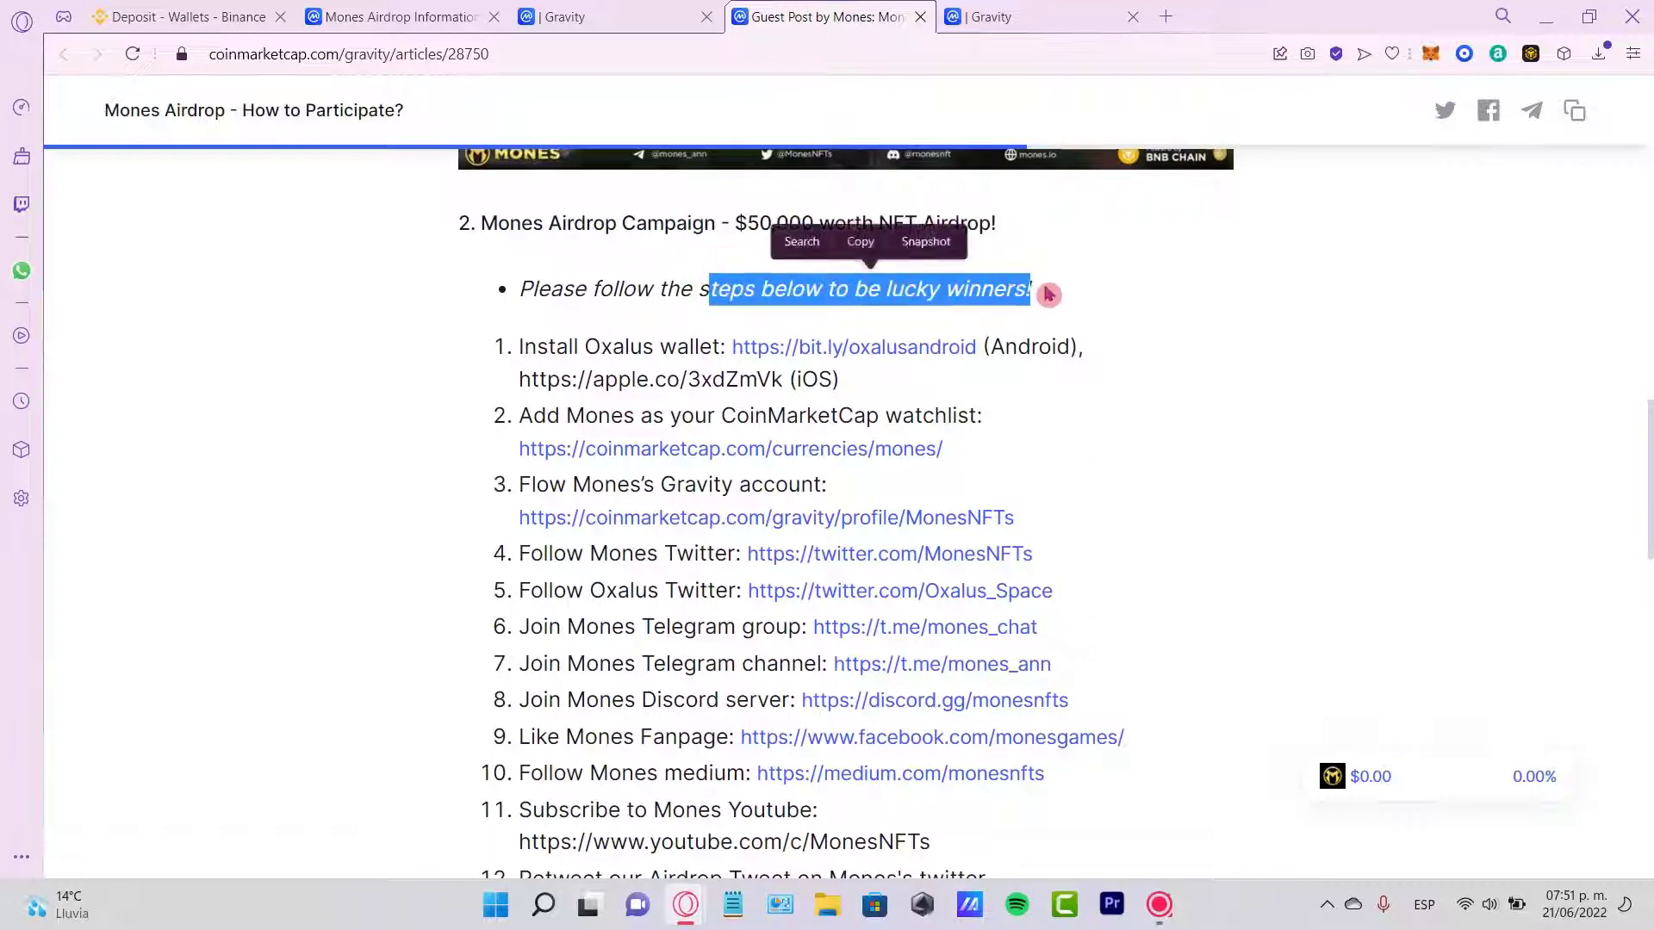
mouse_move(580, 350)
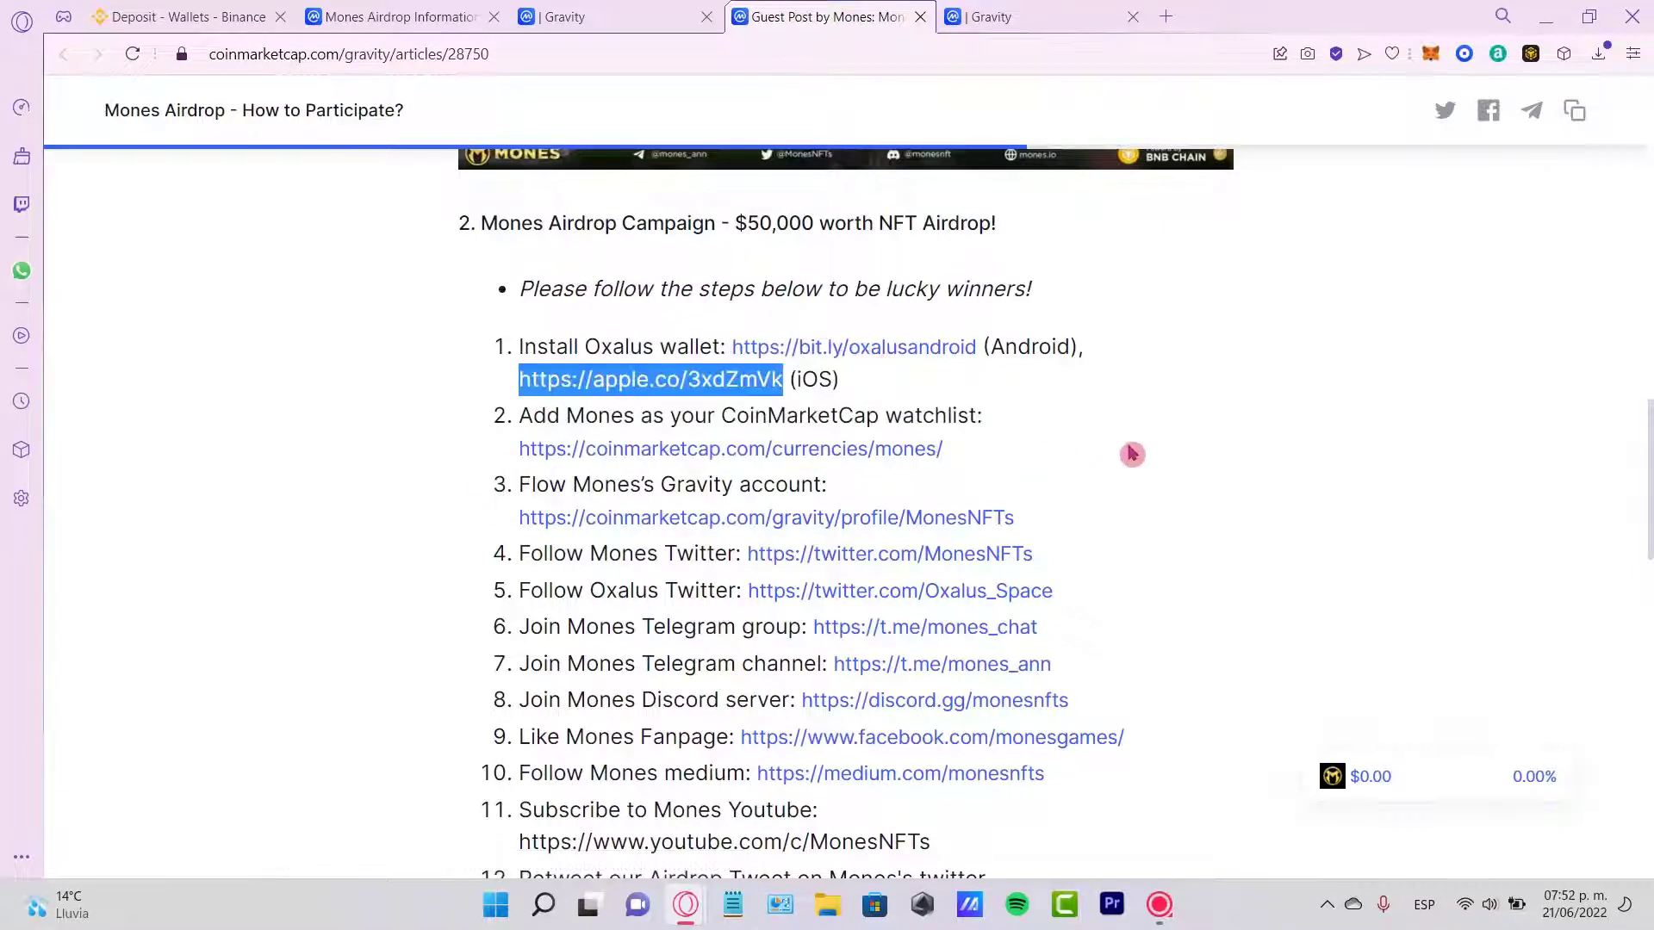
mouse_move(1203, 607)
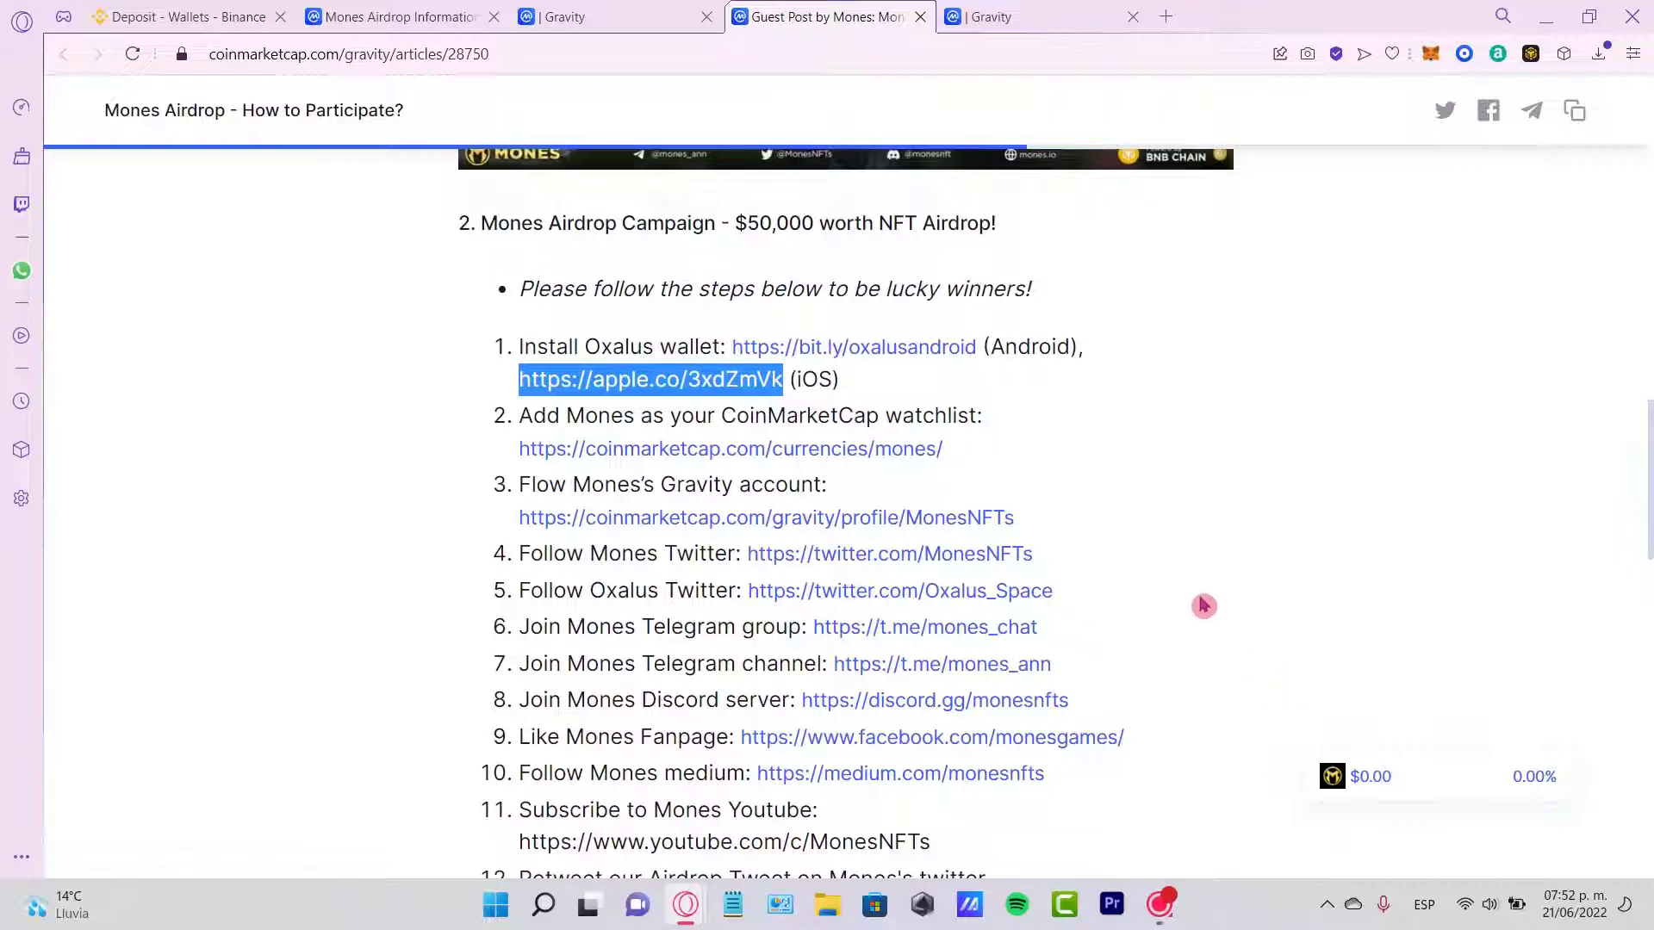
left_click(396, 17)
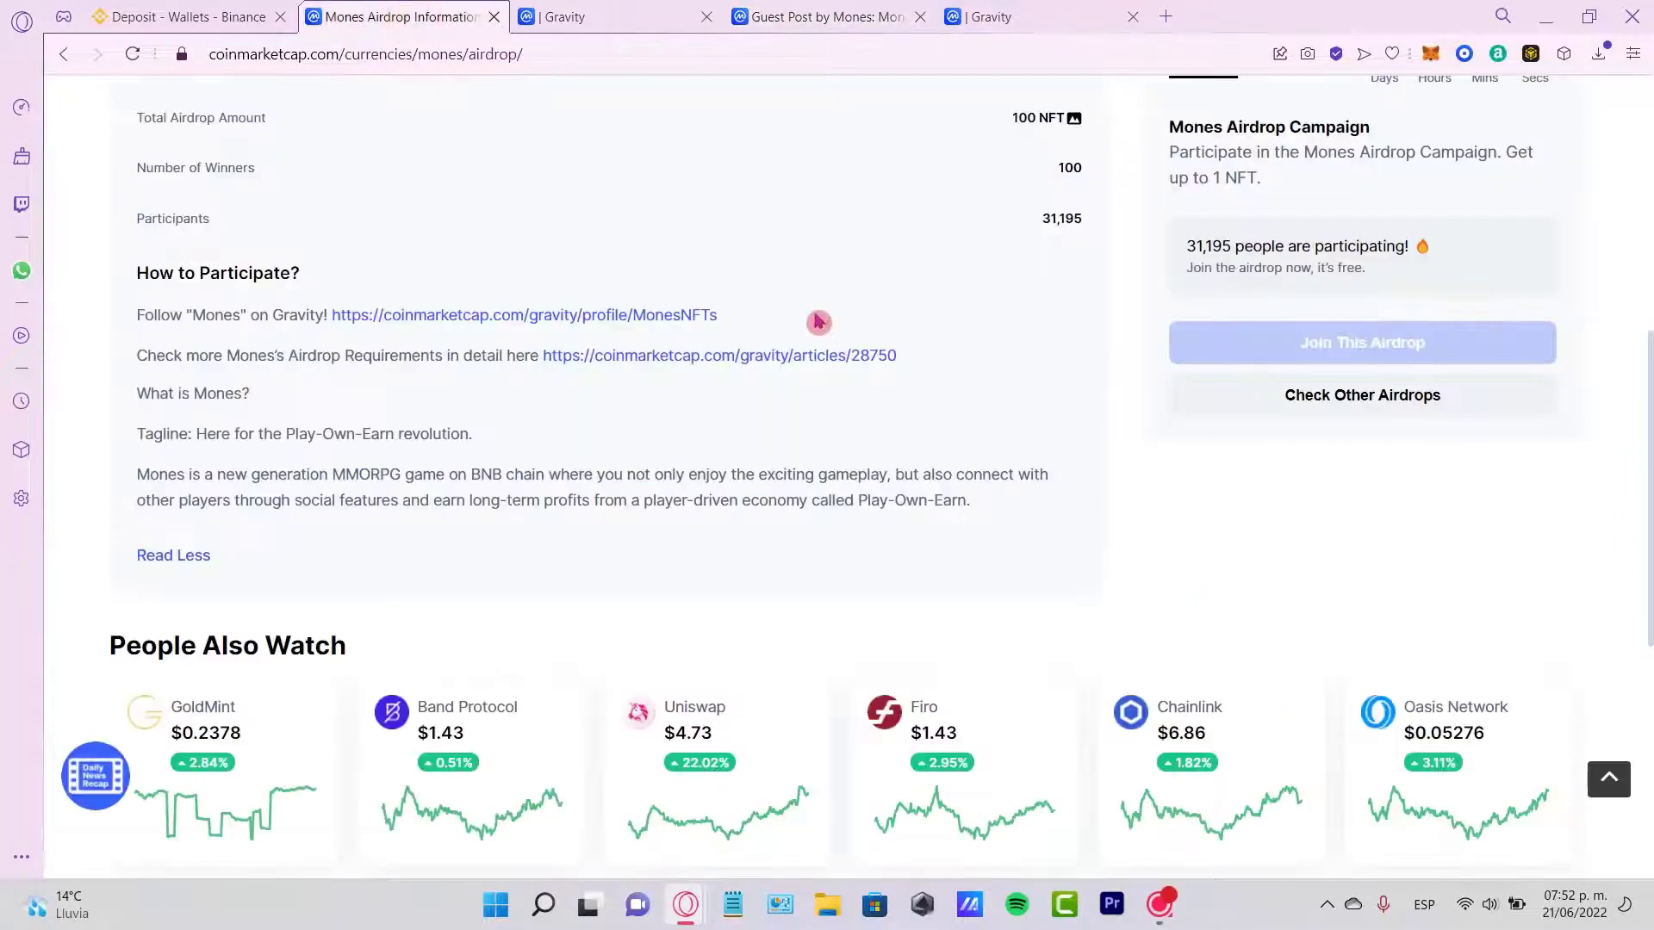
mouse_move(1380, 398)
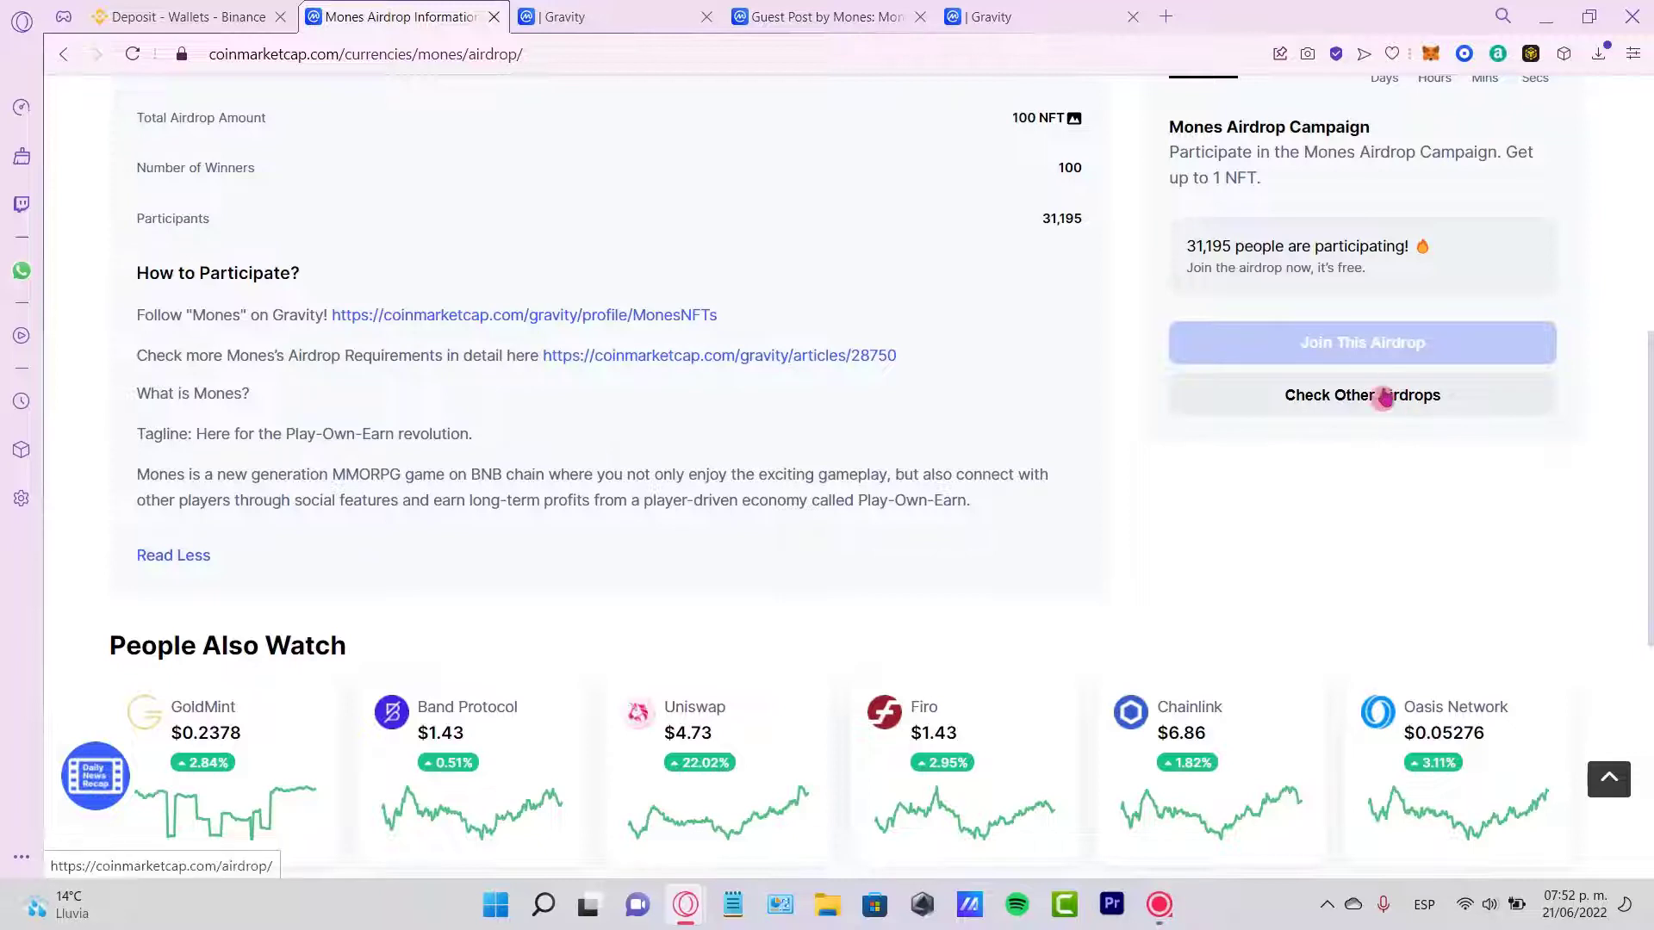
Use Check Other Airdrops on the Mones page to return to the overview.
left_click(1363, 343)
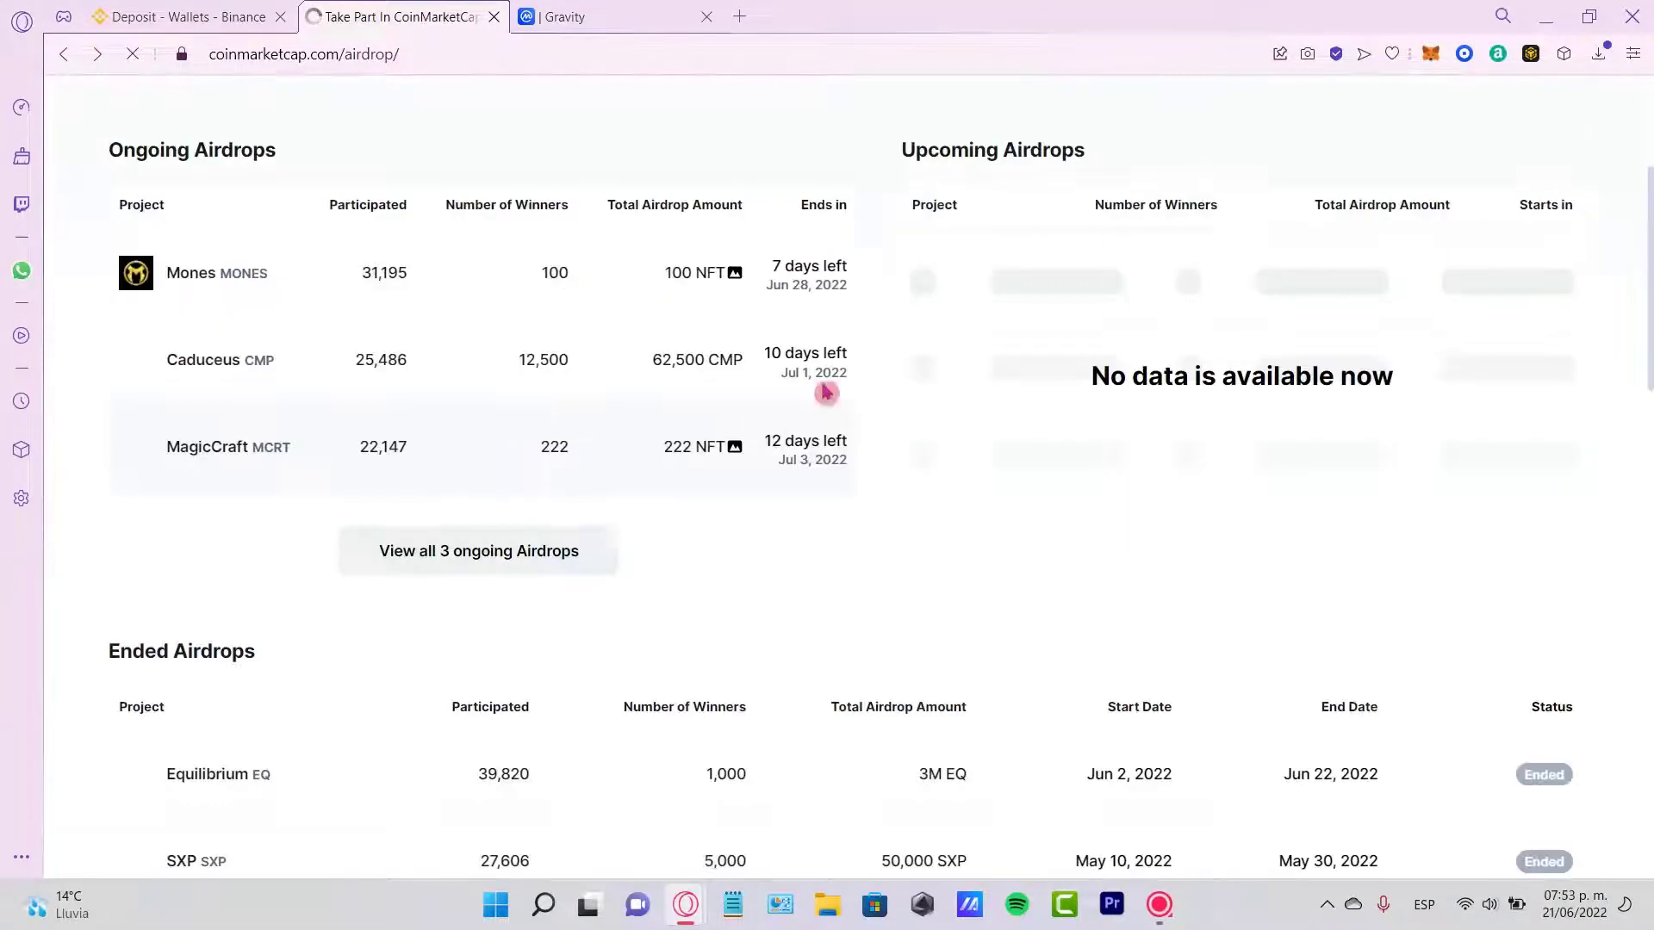
Open View all 3 ongoing Airdrops, then open and dismiss the account menu.
scroll("down", 3)
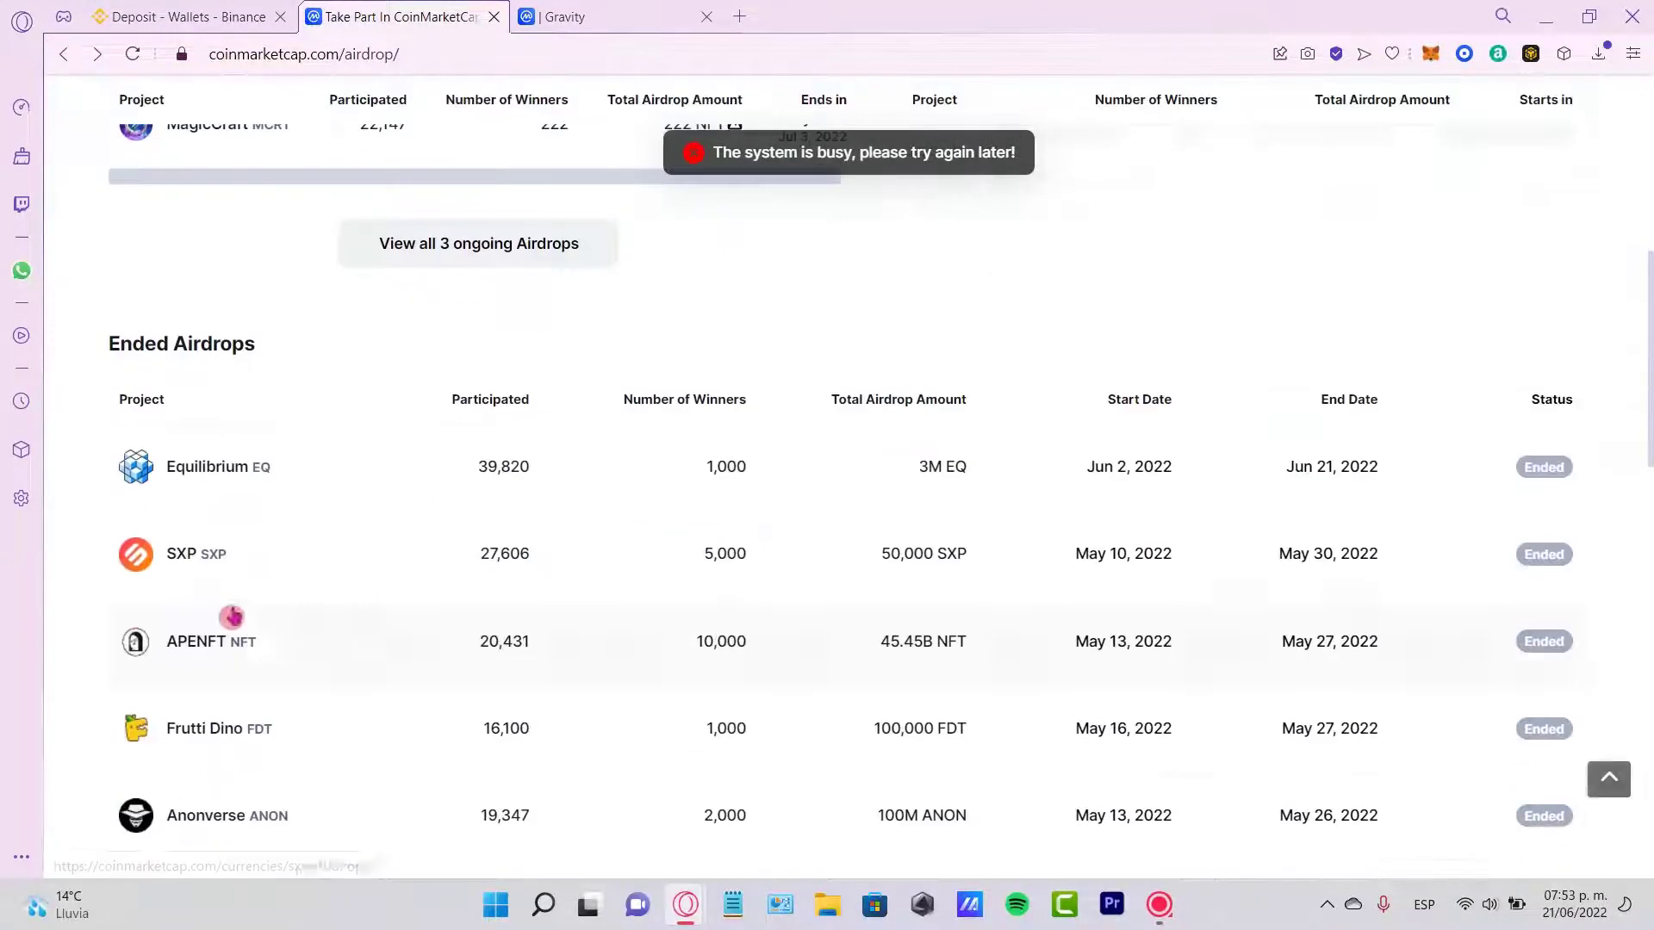
scroll("up", 3)
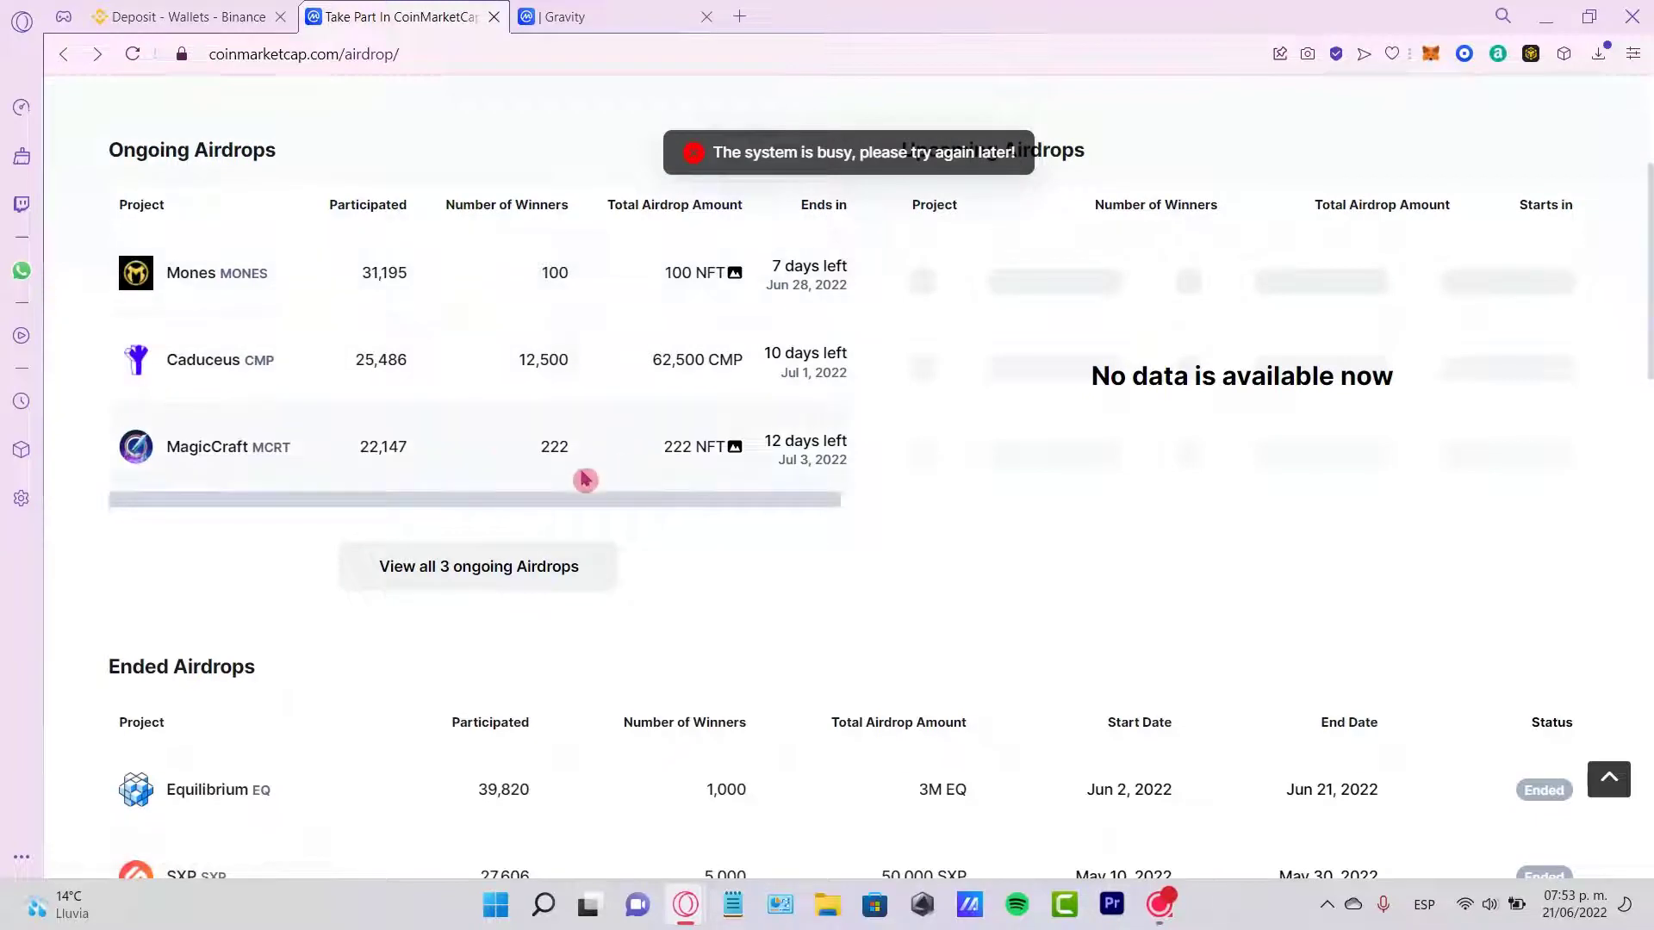
double_click(192, 149)
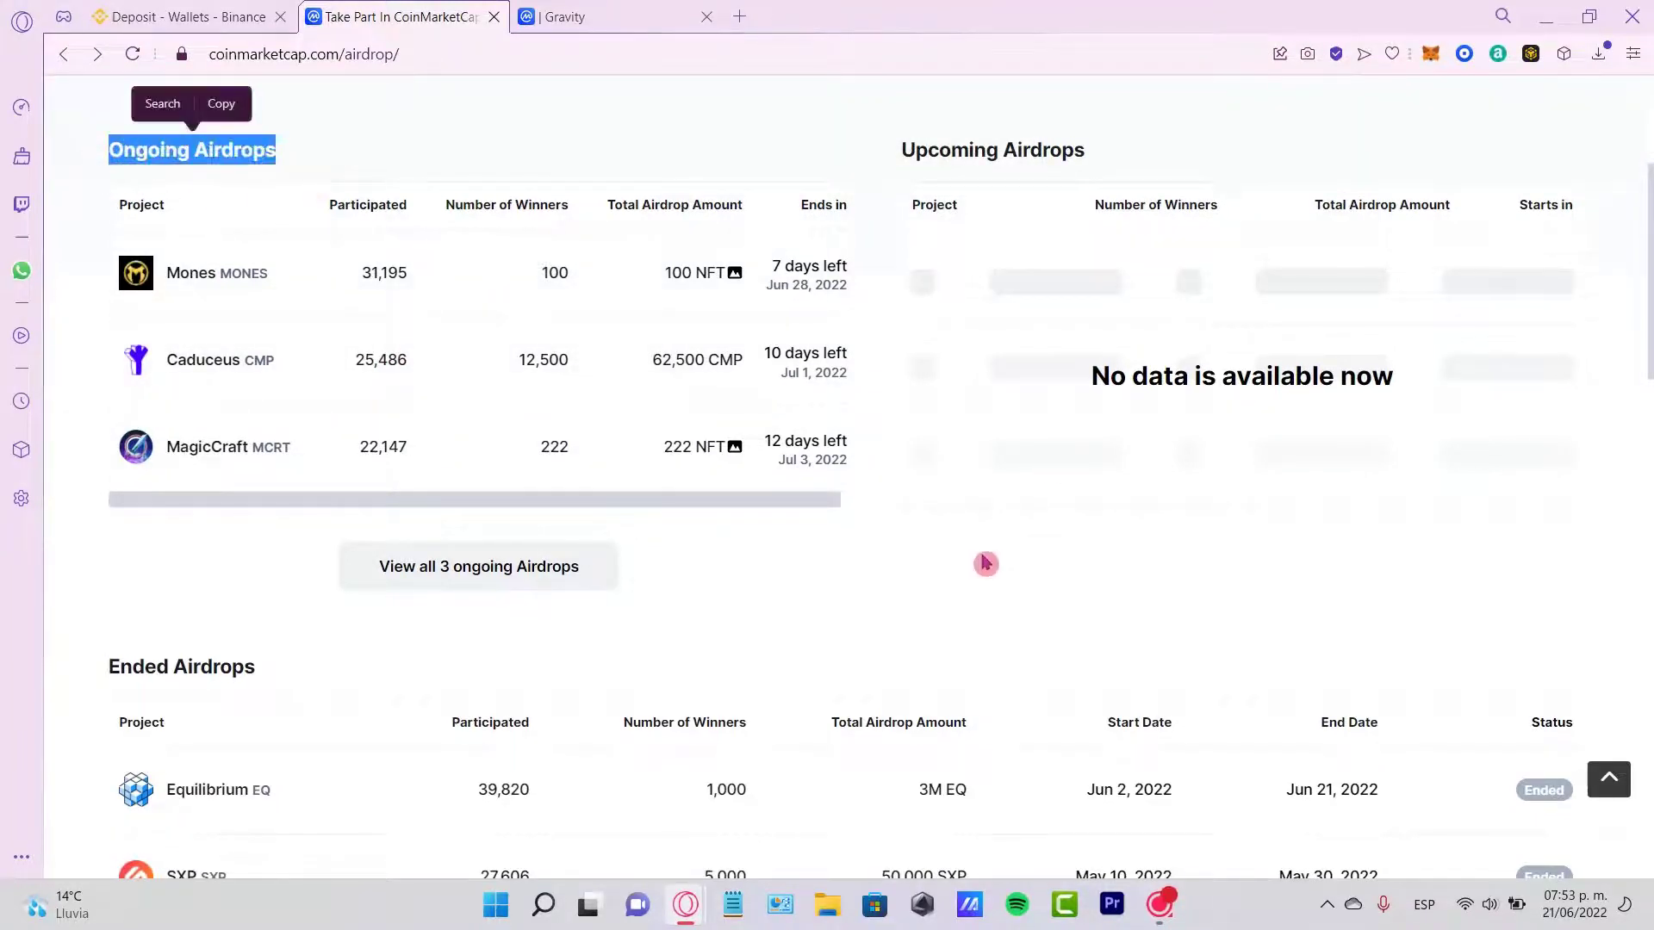
left_click(478, 566)
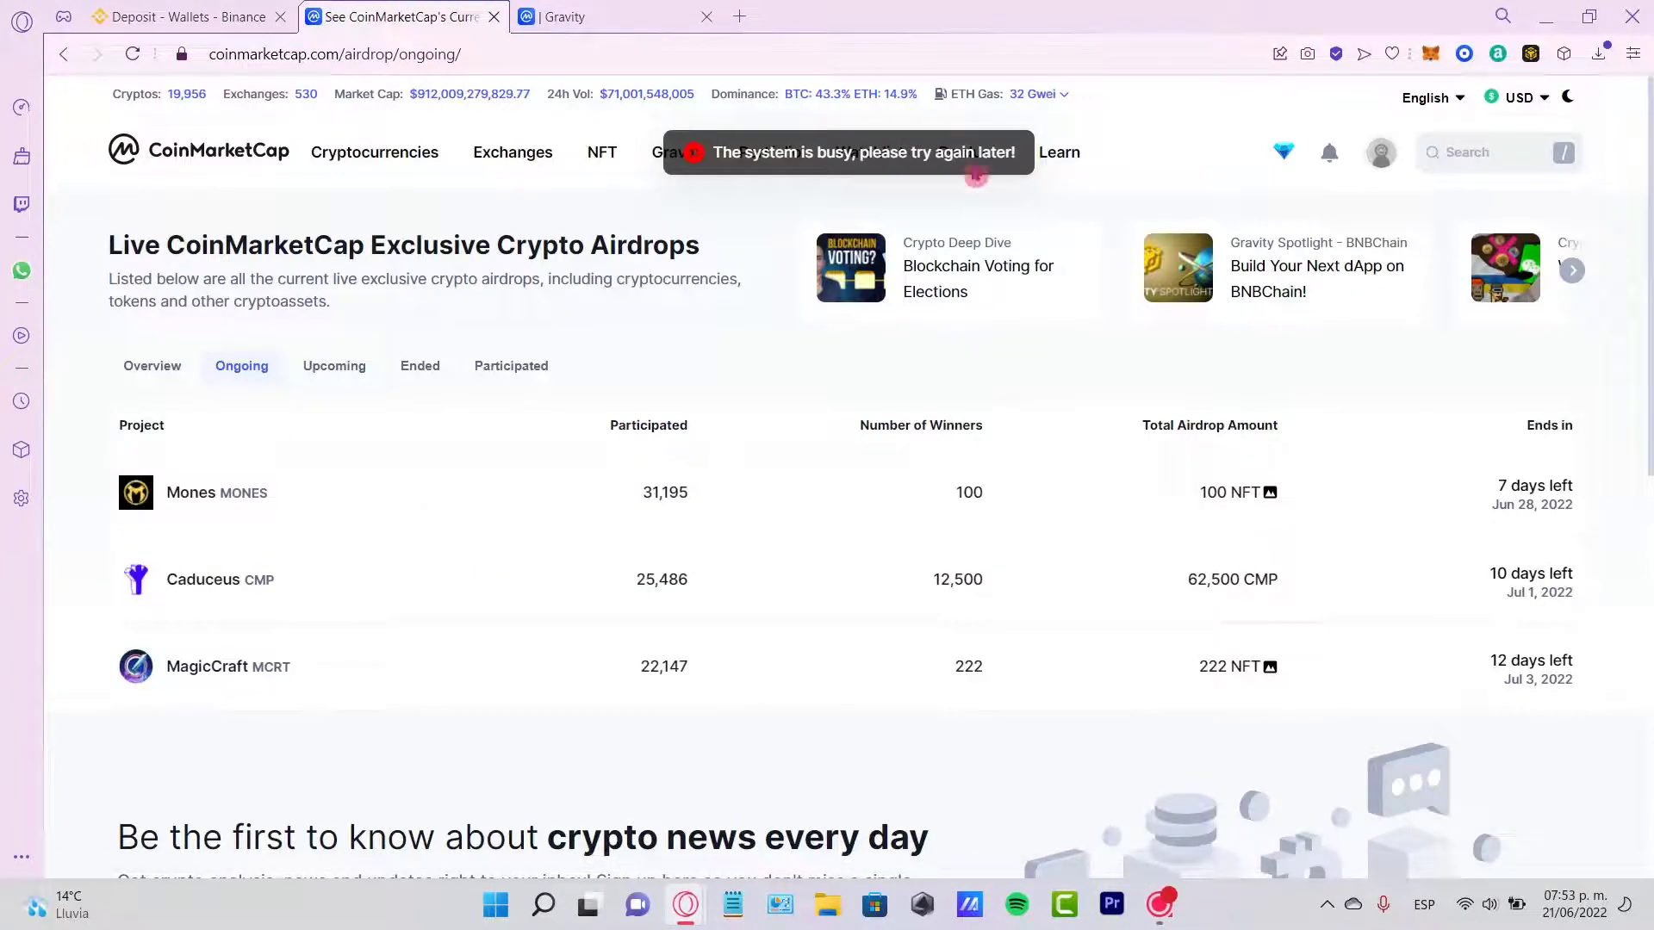
left_click(1381, 152)
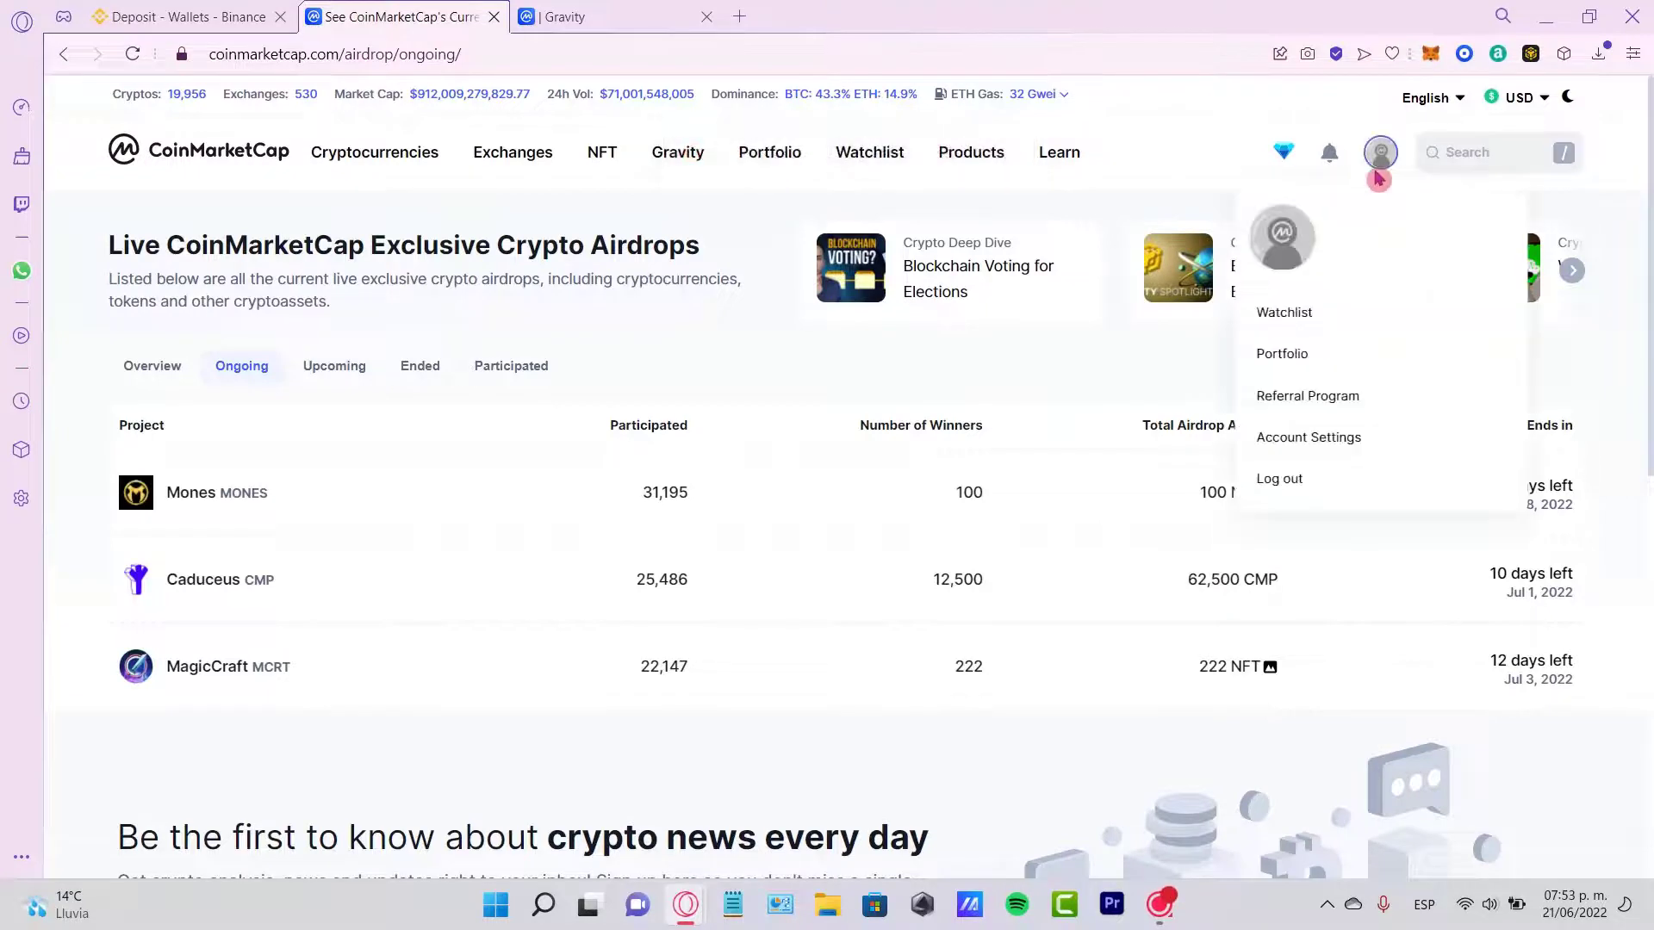
left_click(905, 379)
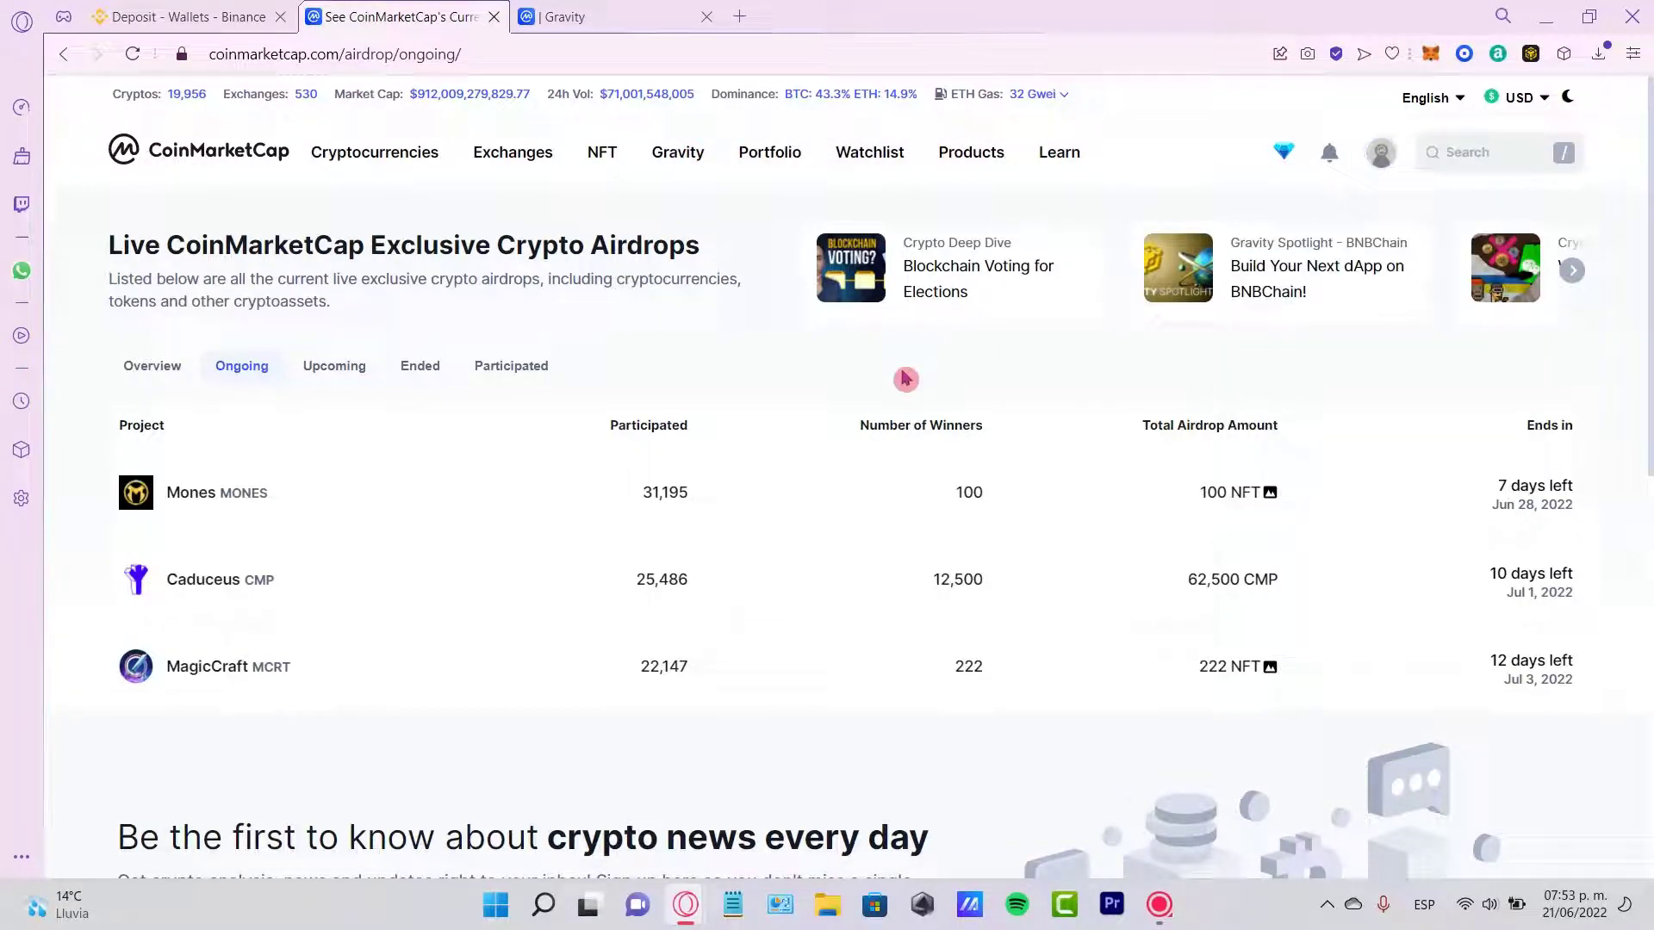